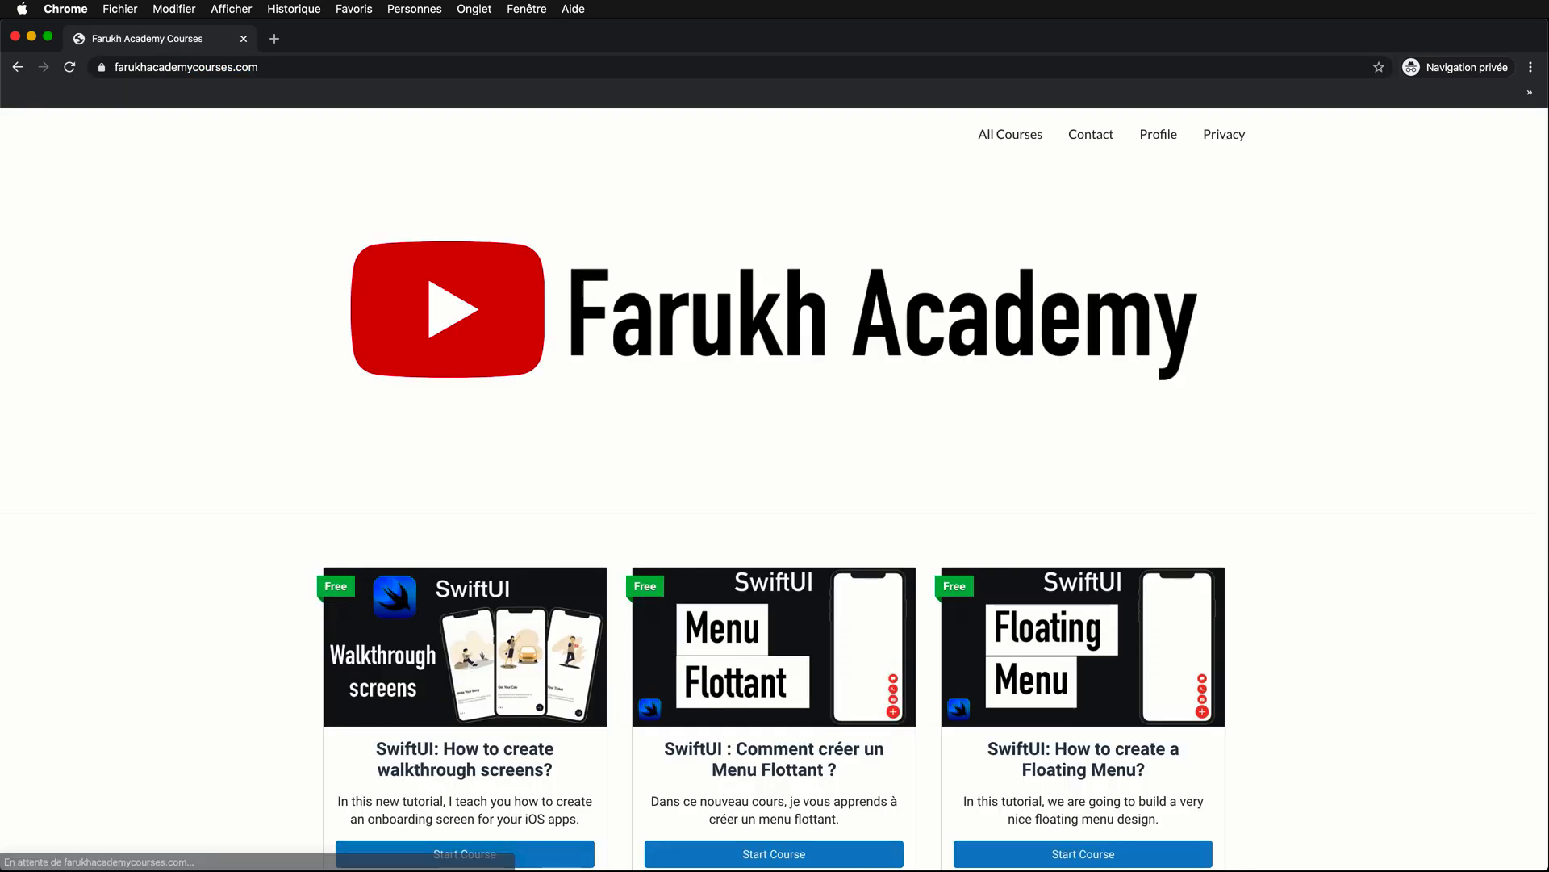
# Open the 'SwiftUI: How to create walkthrough screens?' course card on farukhacademycourses.com.
pyautogui.scroll(-3)
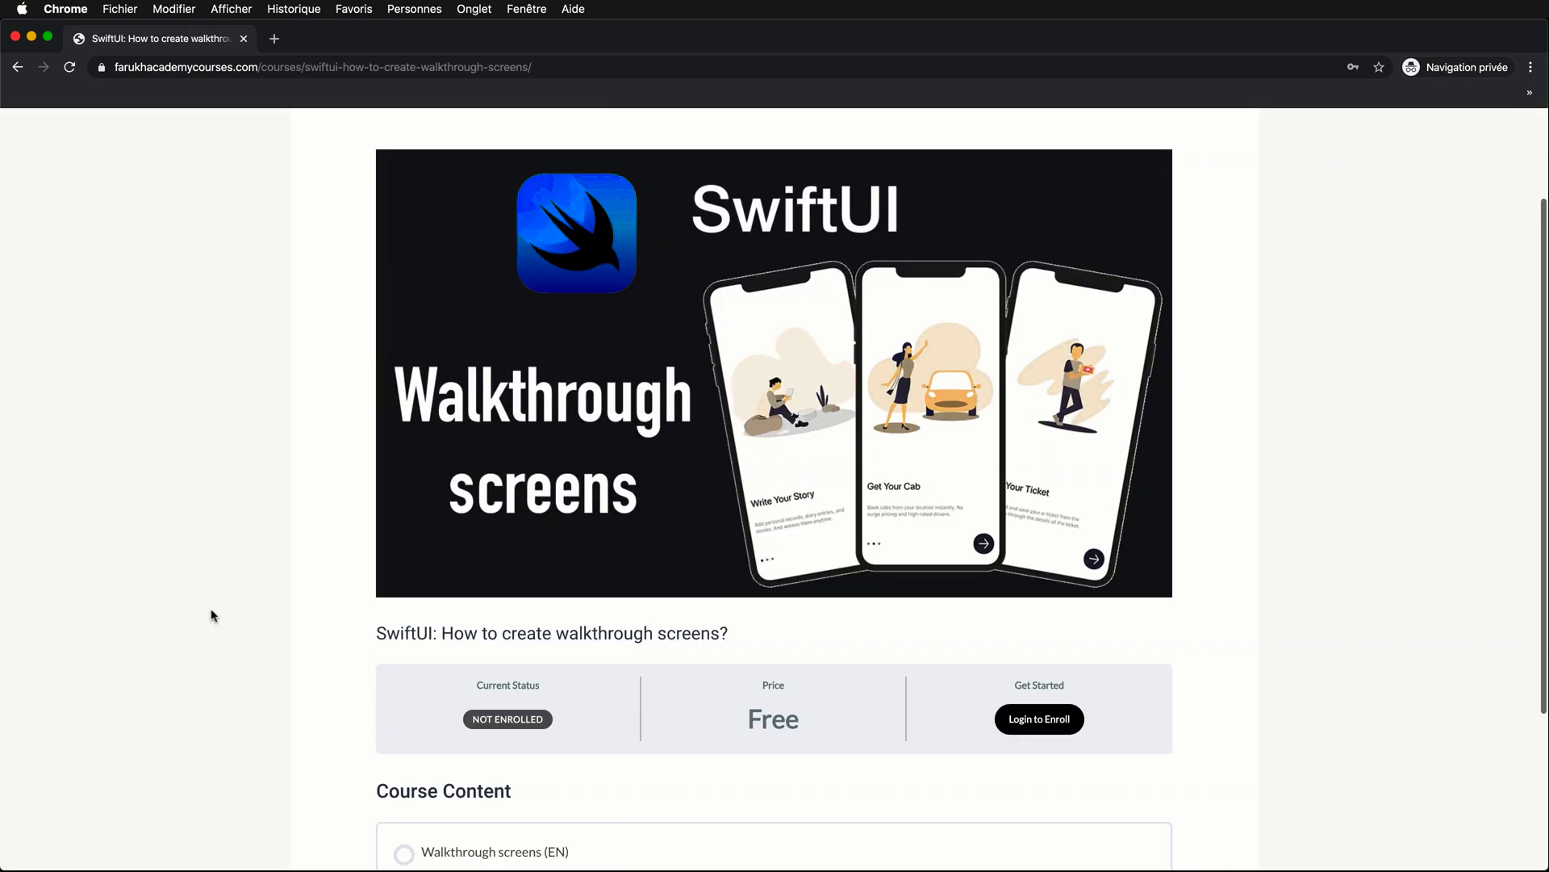
pyautogui.click(1038, 718)
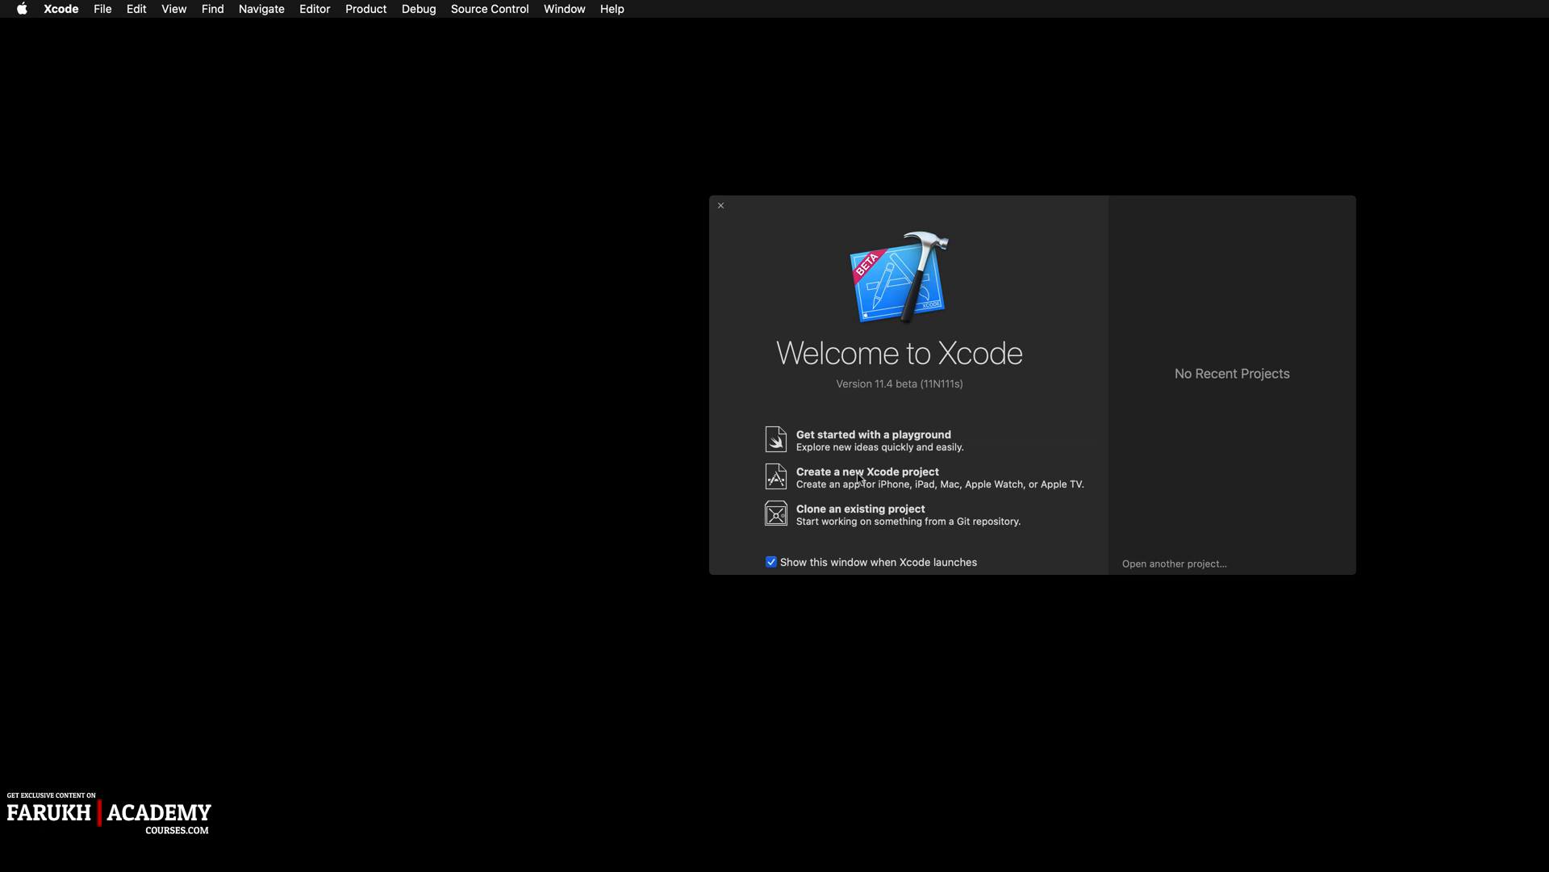
# Create a Single View App project named PickerDemoEN saved in the SwiftUI Tutorials folder.
pyautogui.click(867, 472)
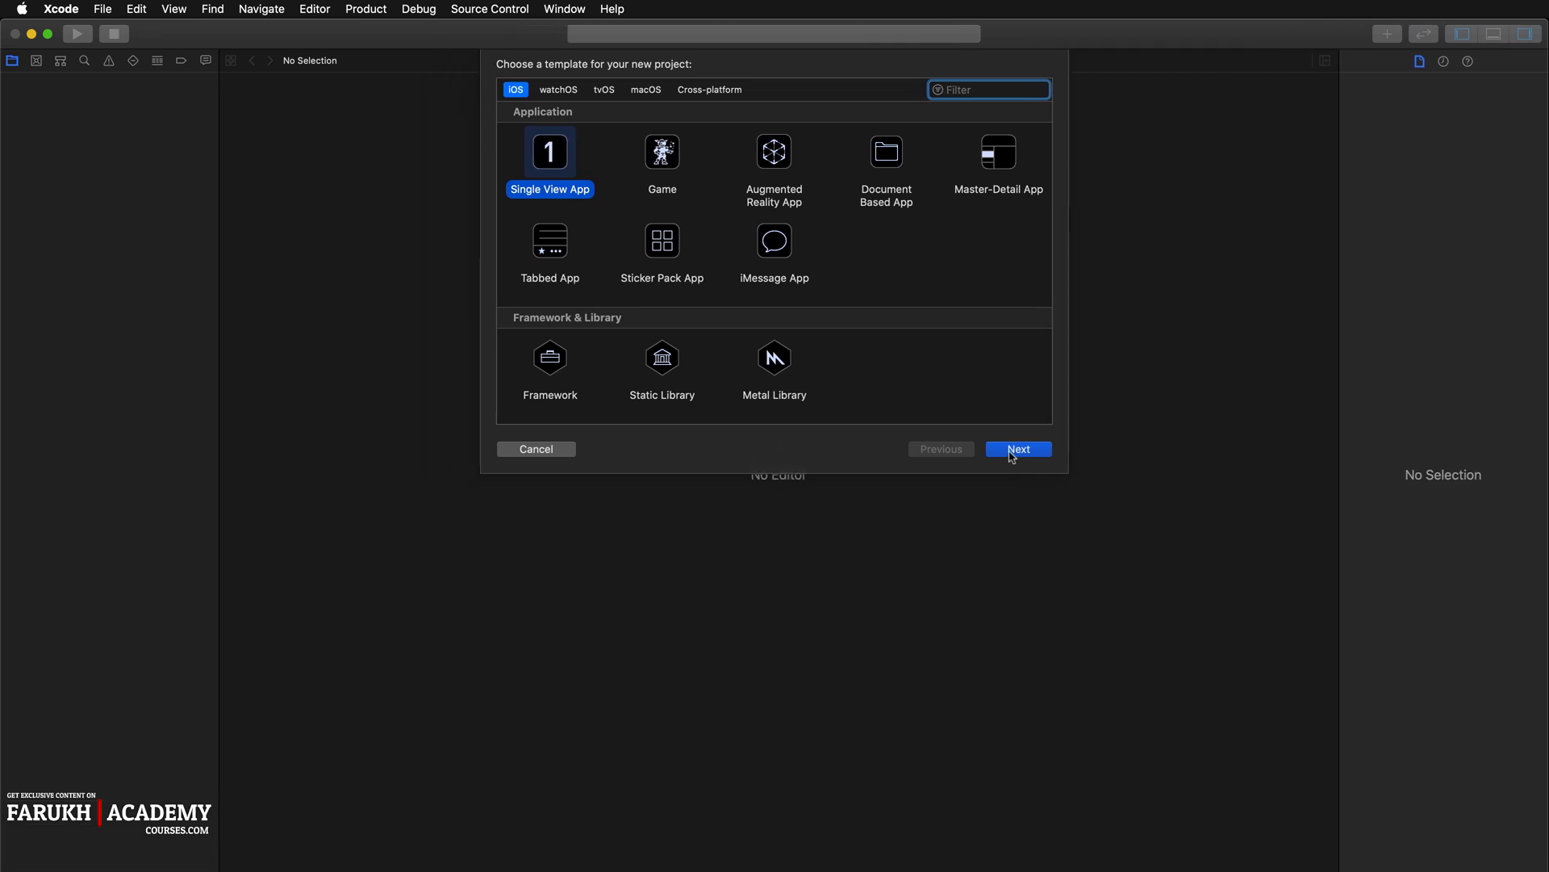
pyautogui.click(1017, 449)
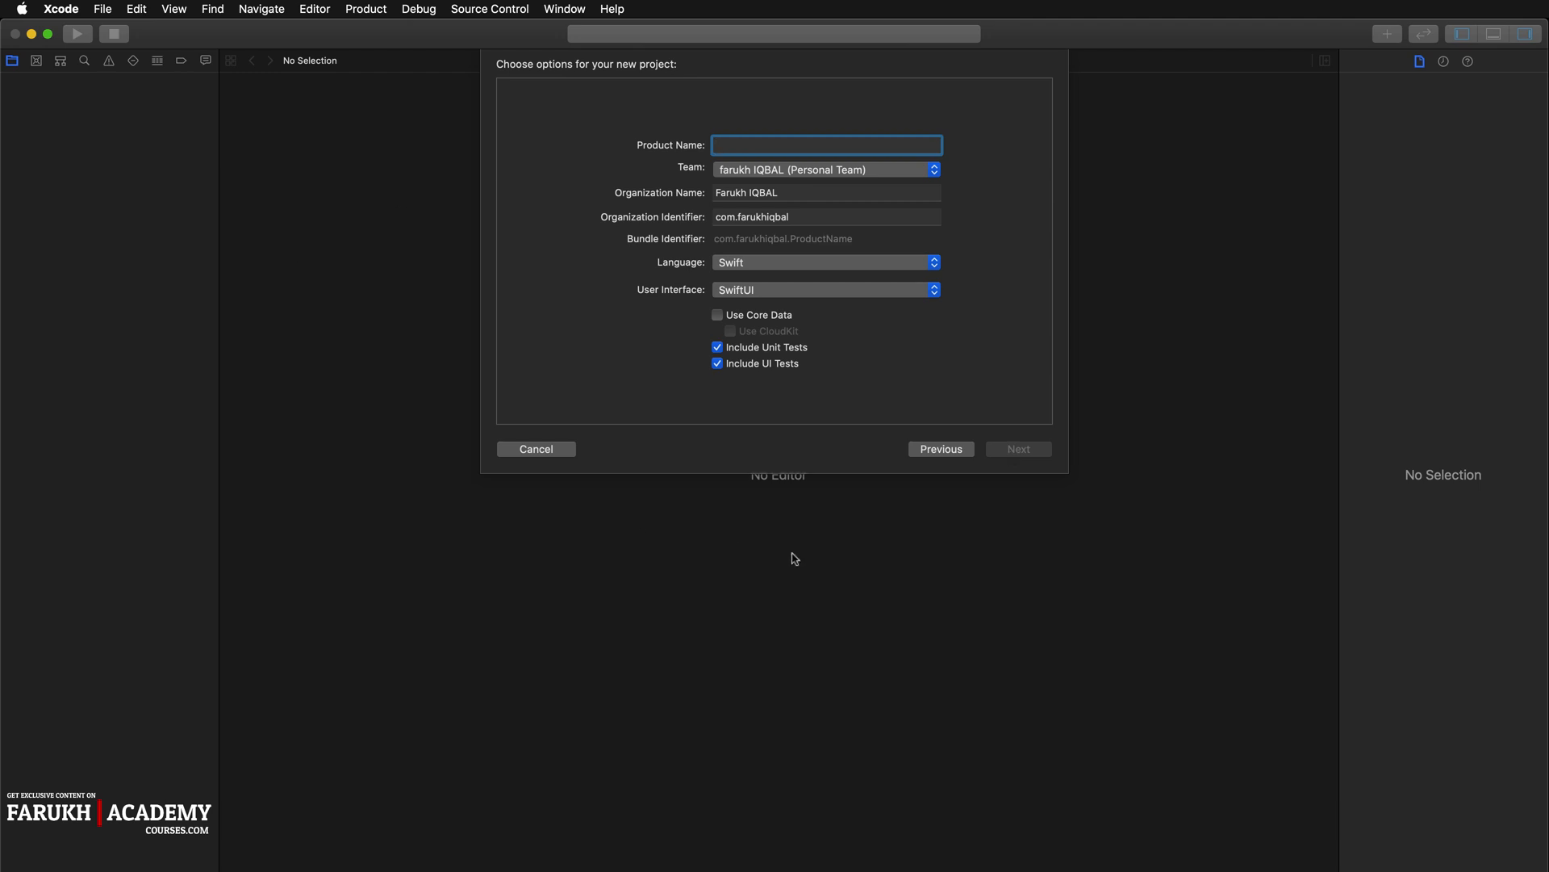
pyautogui.write('Picker')
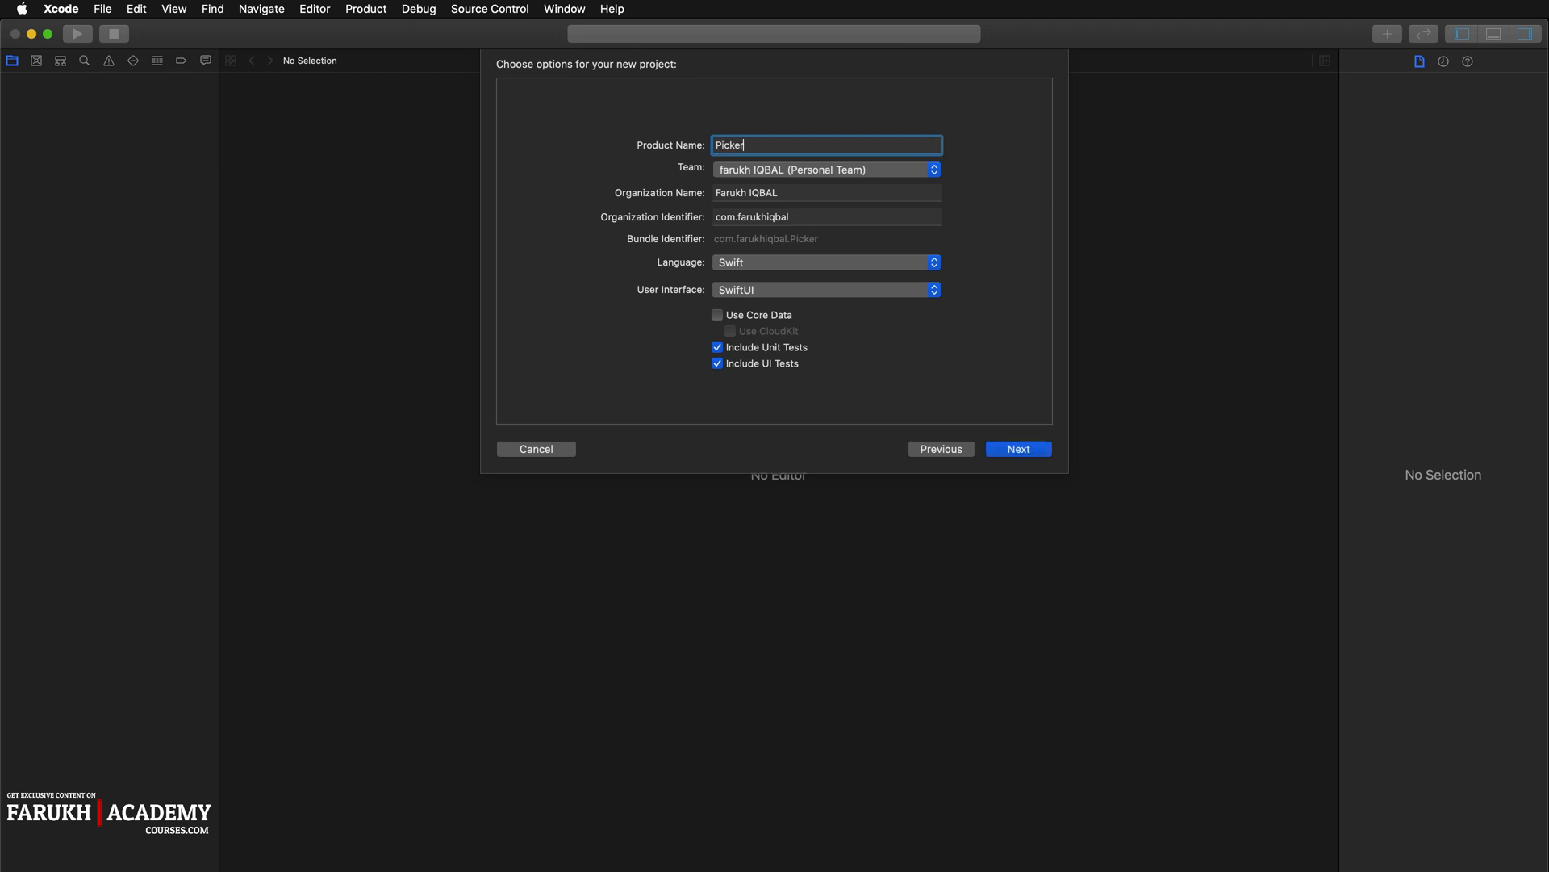
pyautogui.write('DemoEN')
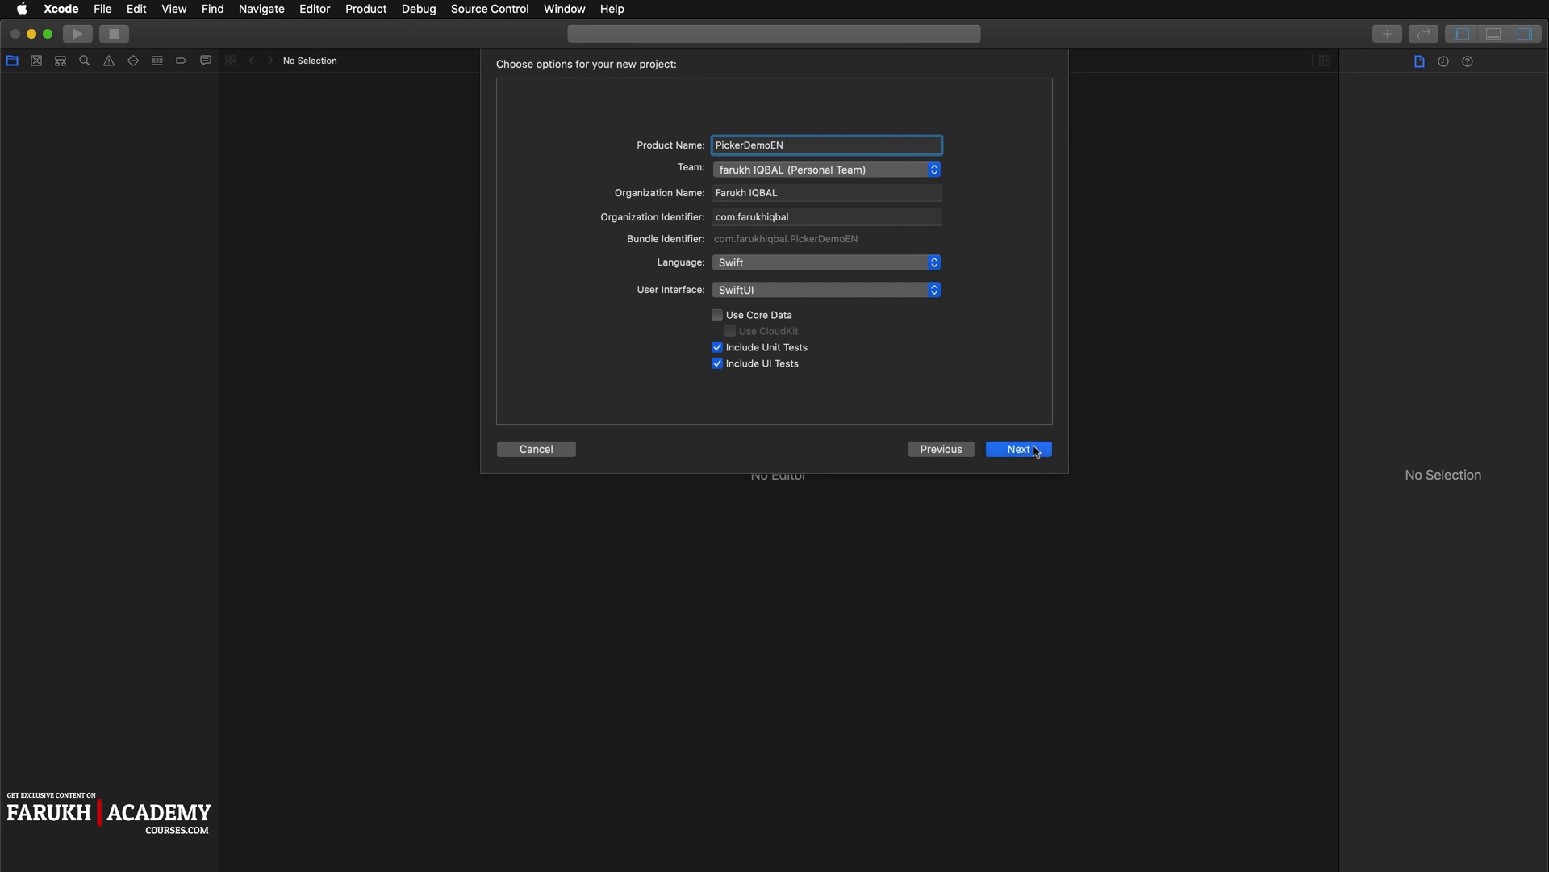
pyautogui.click(1019, 449)
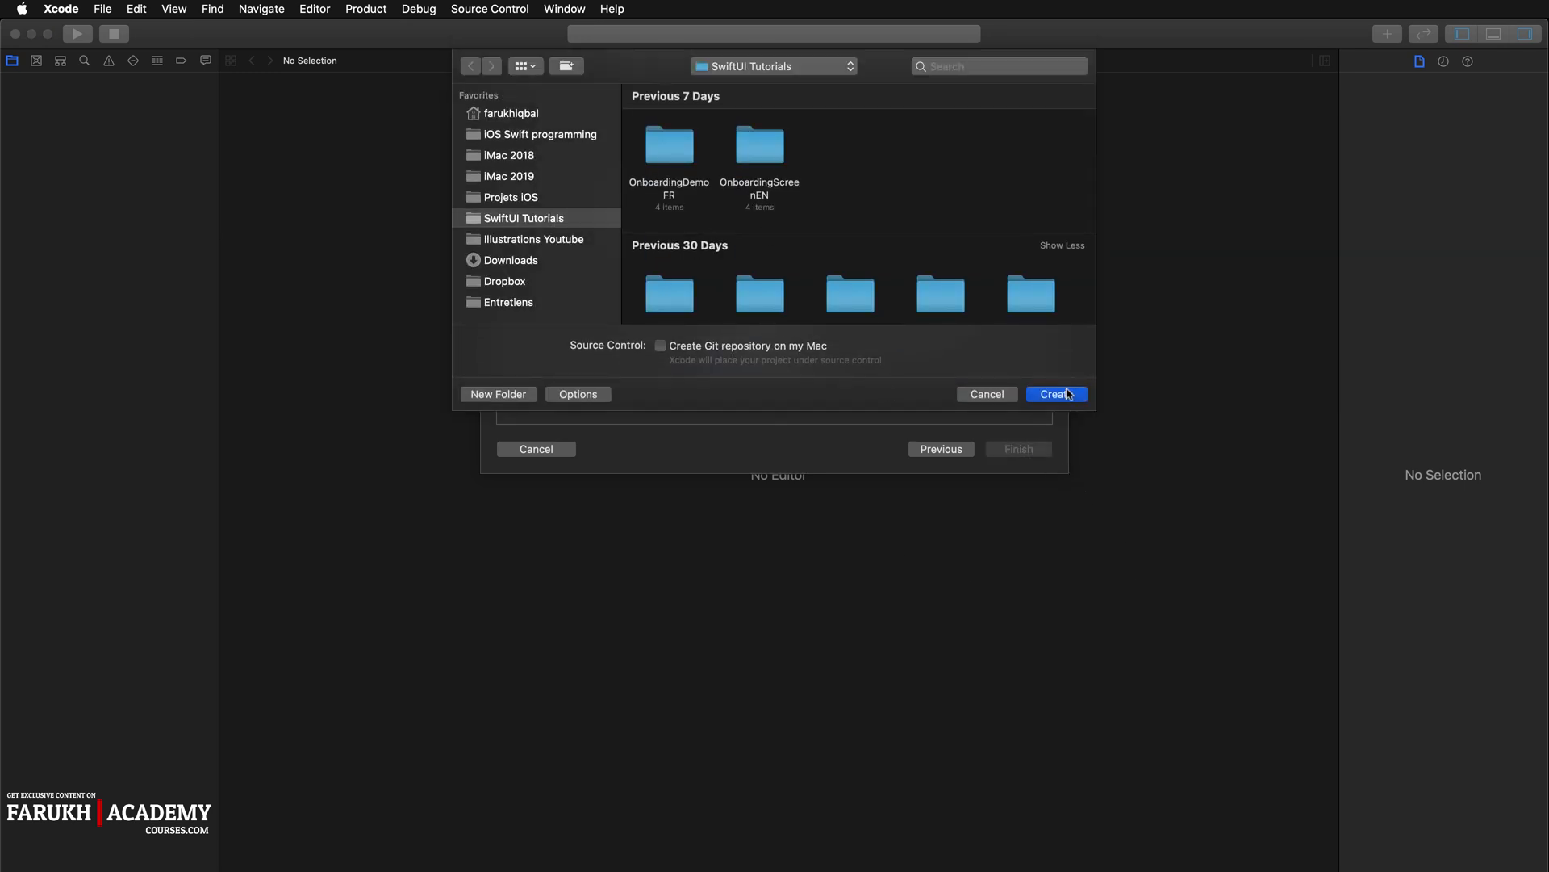
pyautogui.click(1054, 393)
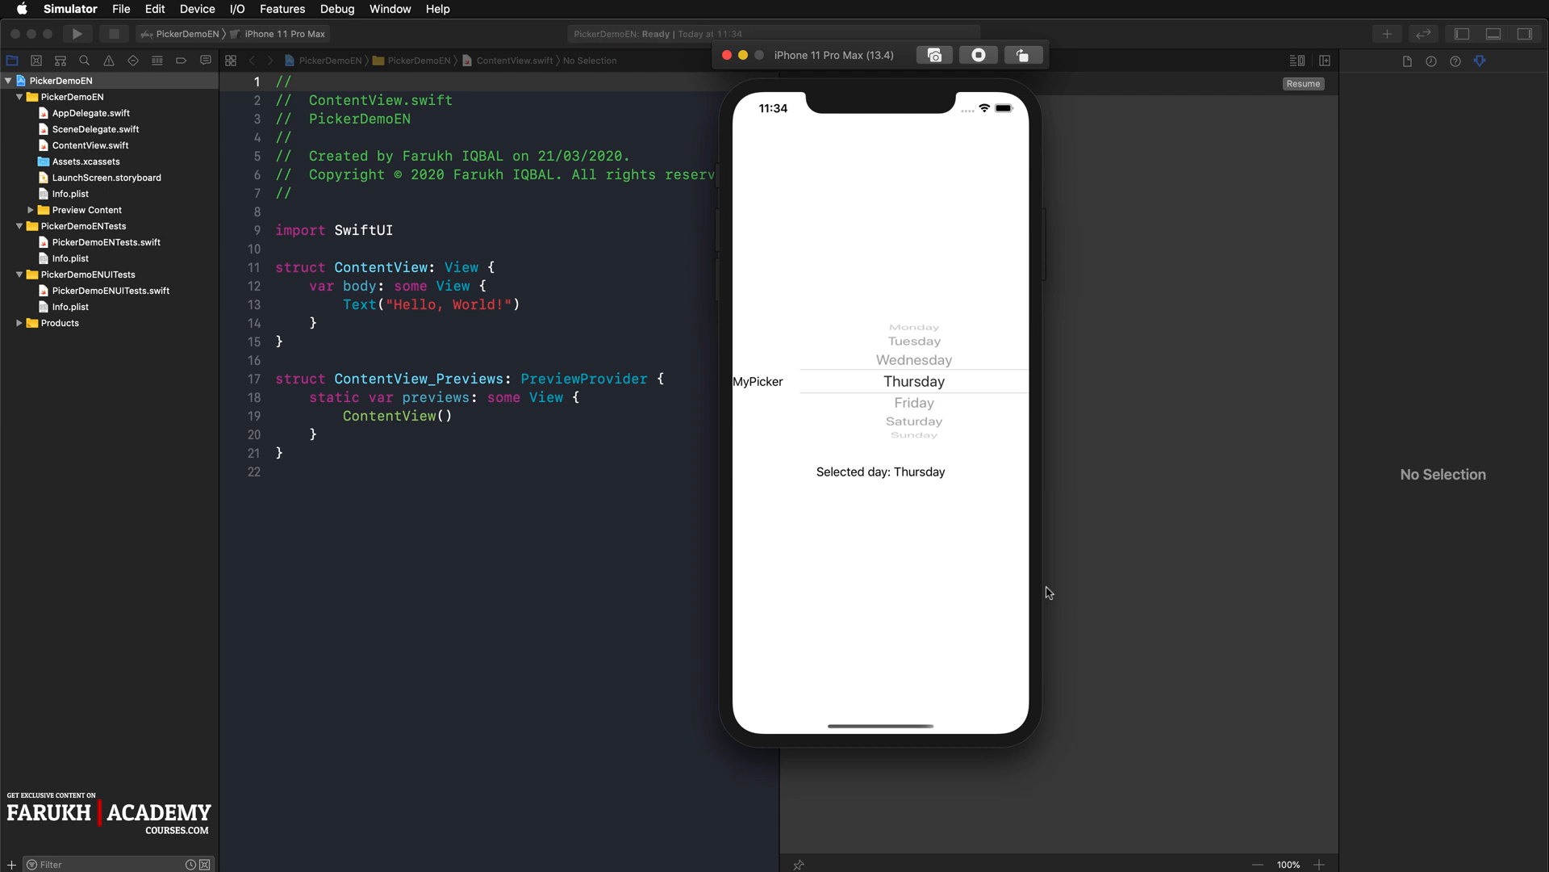
# Spin the MyPicker weekday wheel in the simulator to show the selected day label updating.
pyautogui.moveTo(914, 405); pyautogui.dragTo(913, 439)
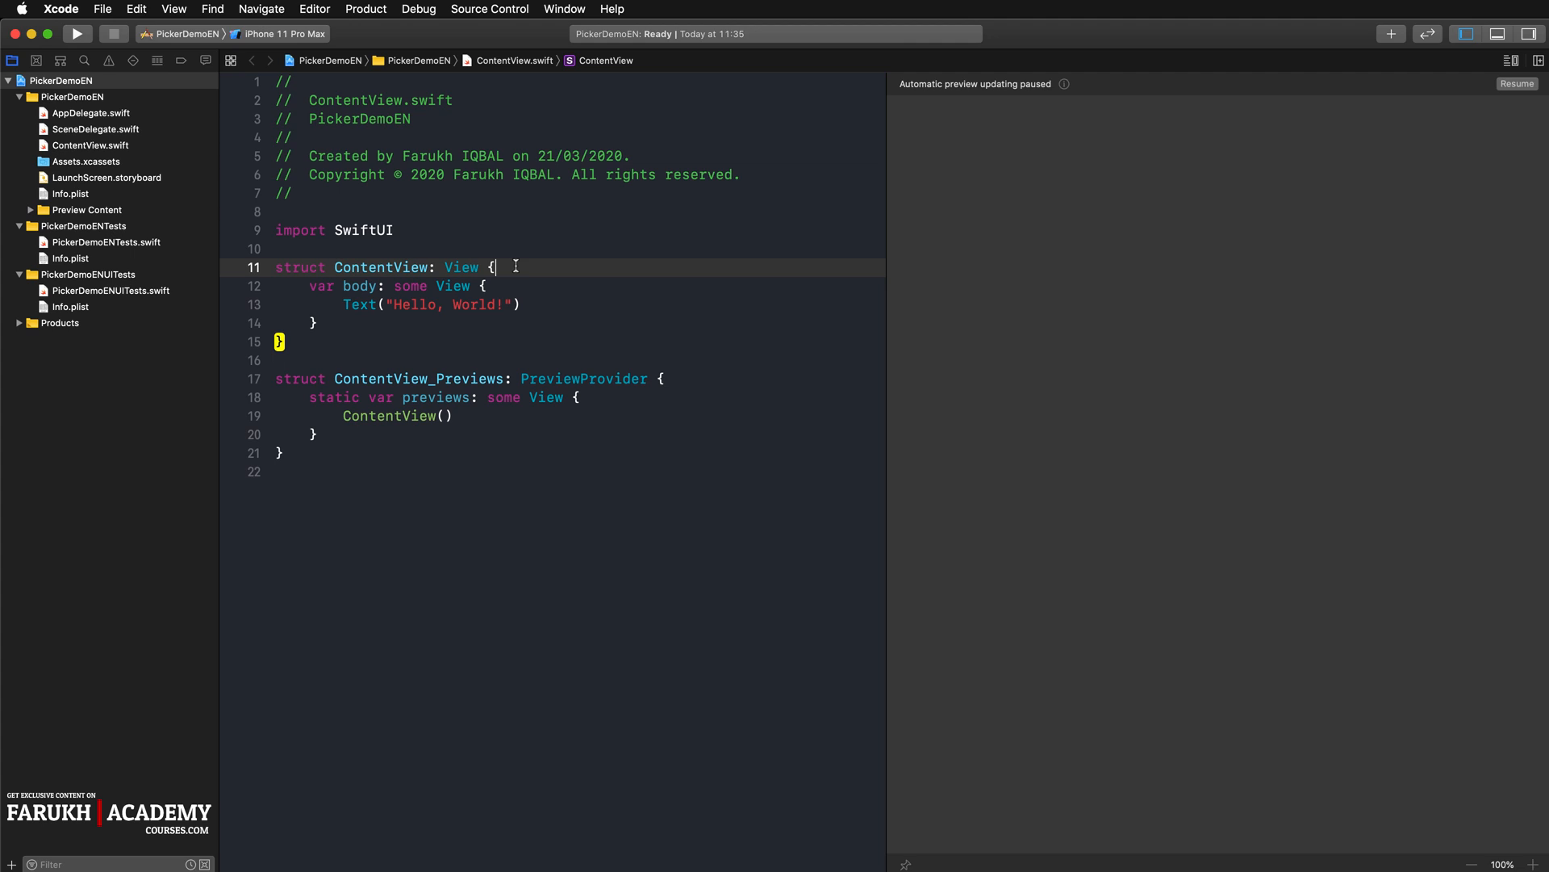
# Write the comment '// 1. Create a State for keeping track of the current selection'.
pyautogui.write('// 1. Crea')
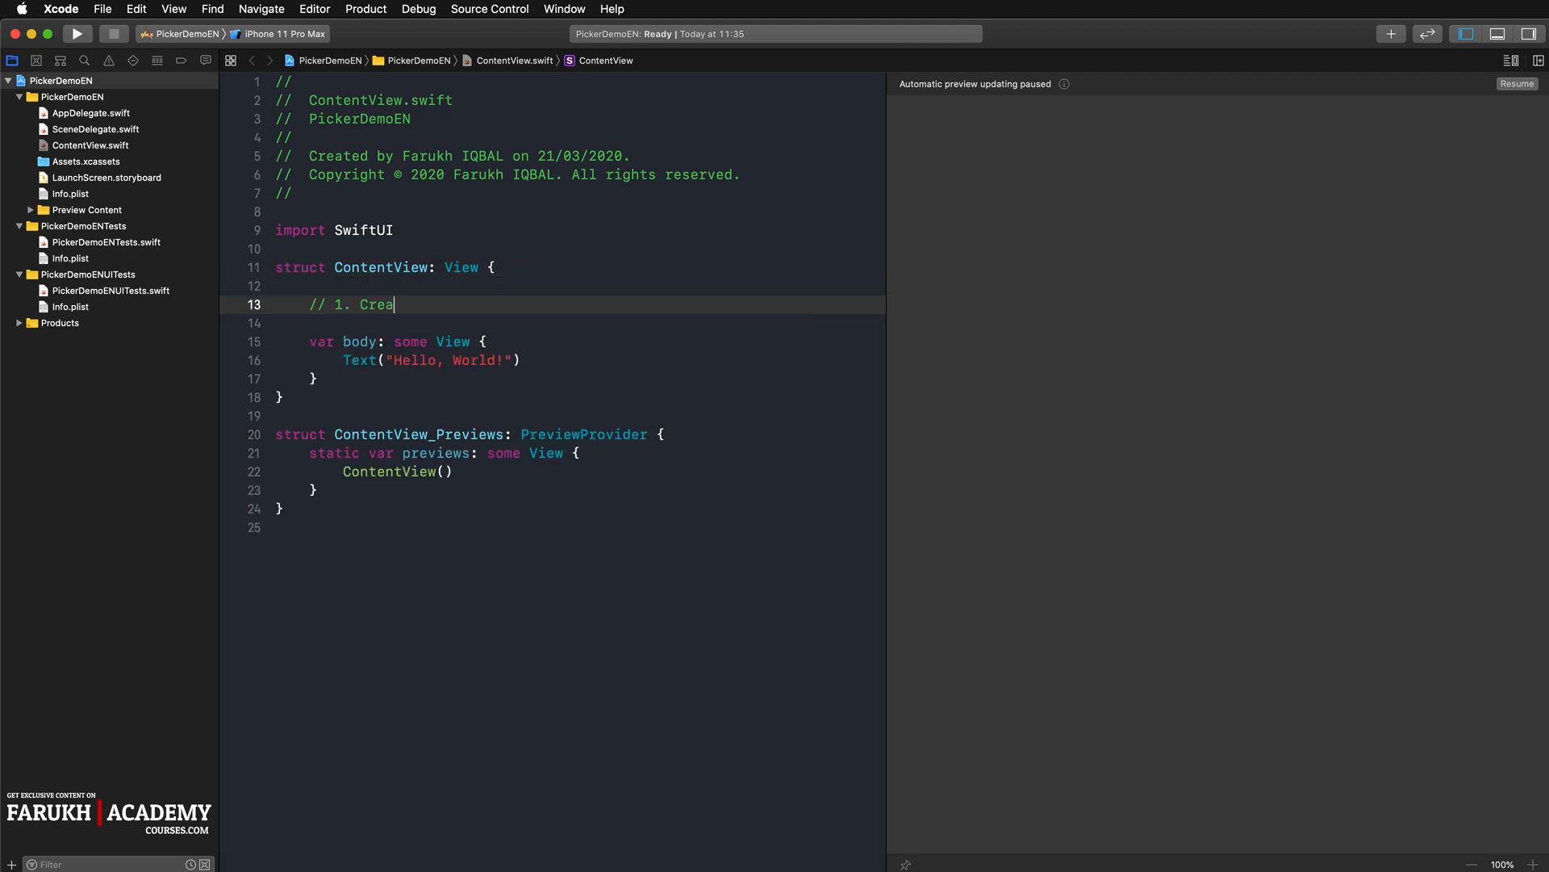
pyautogui.write('te a Stat')
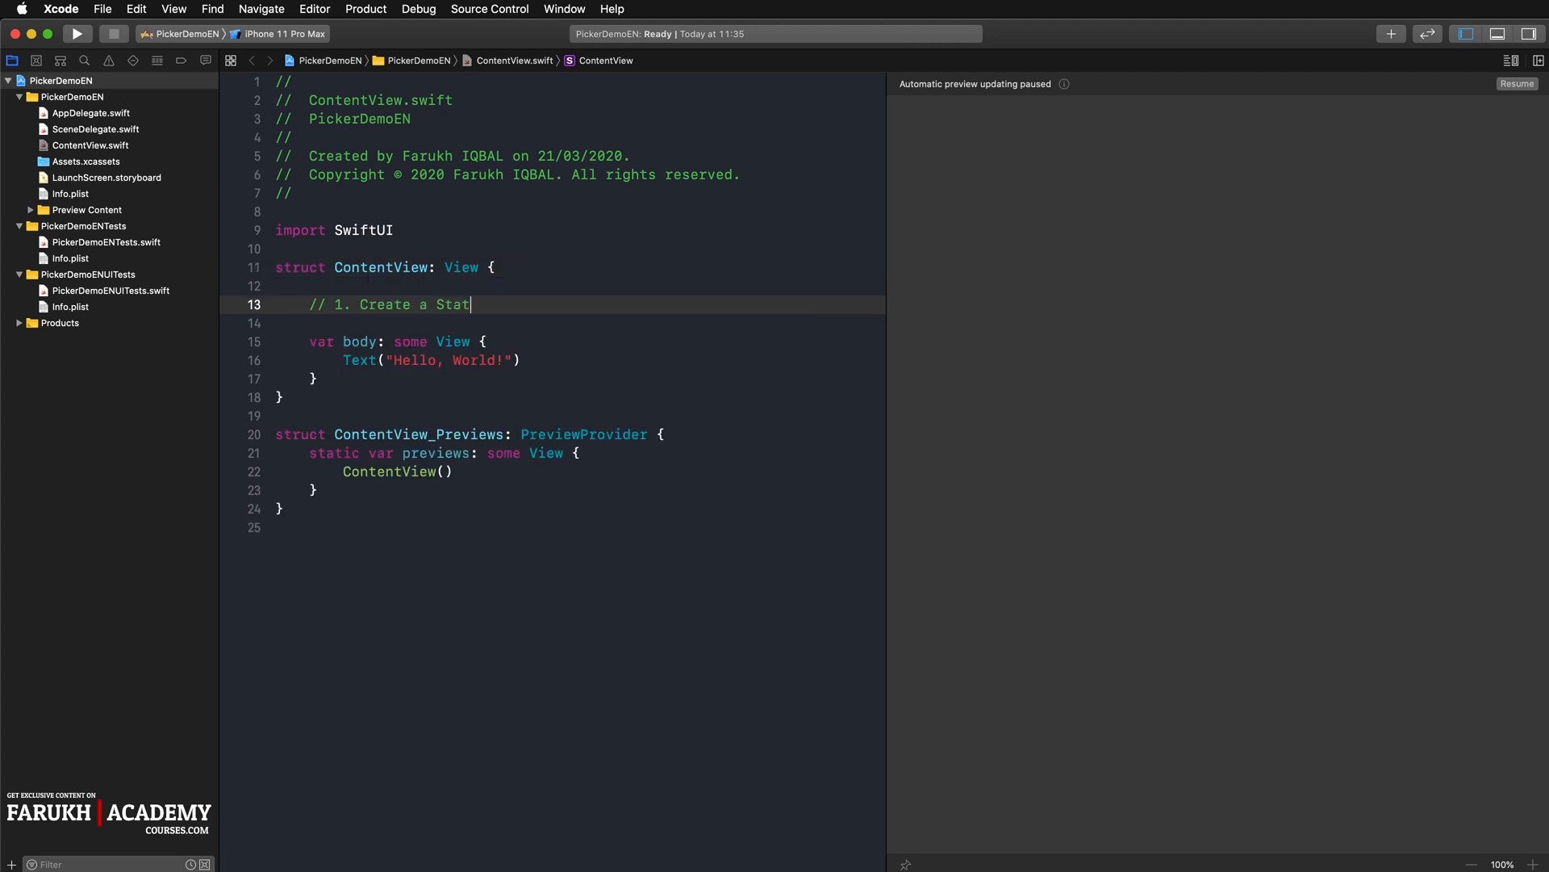
pyautogui.write('e')
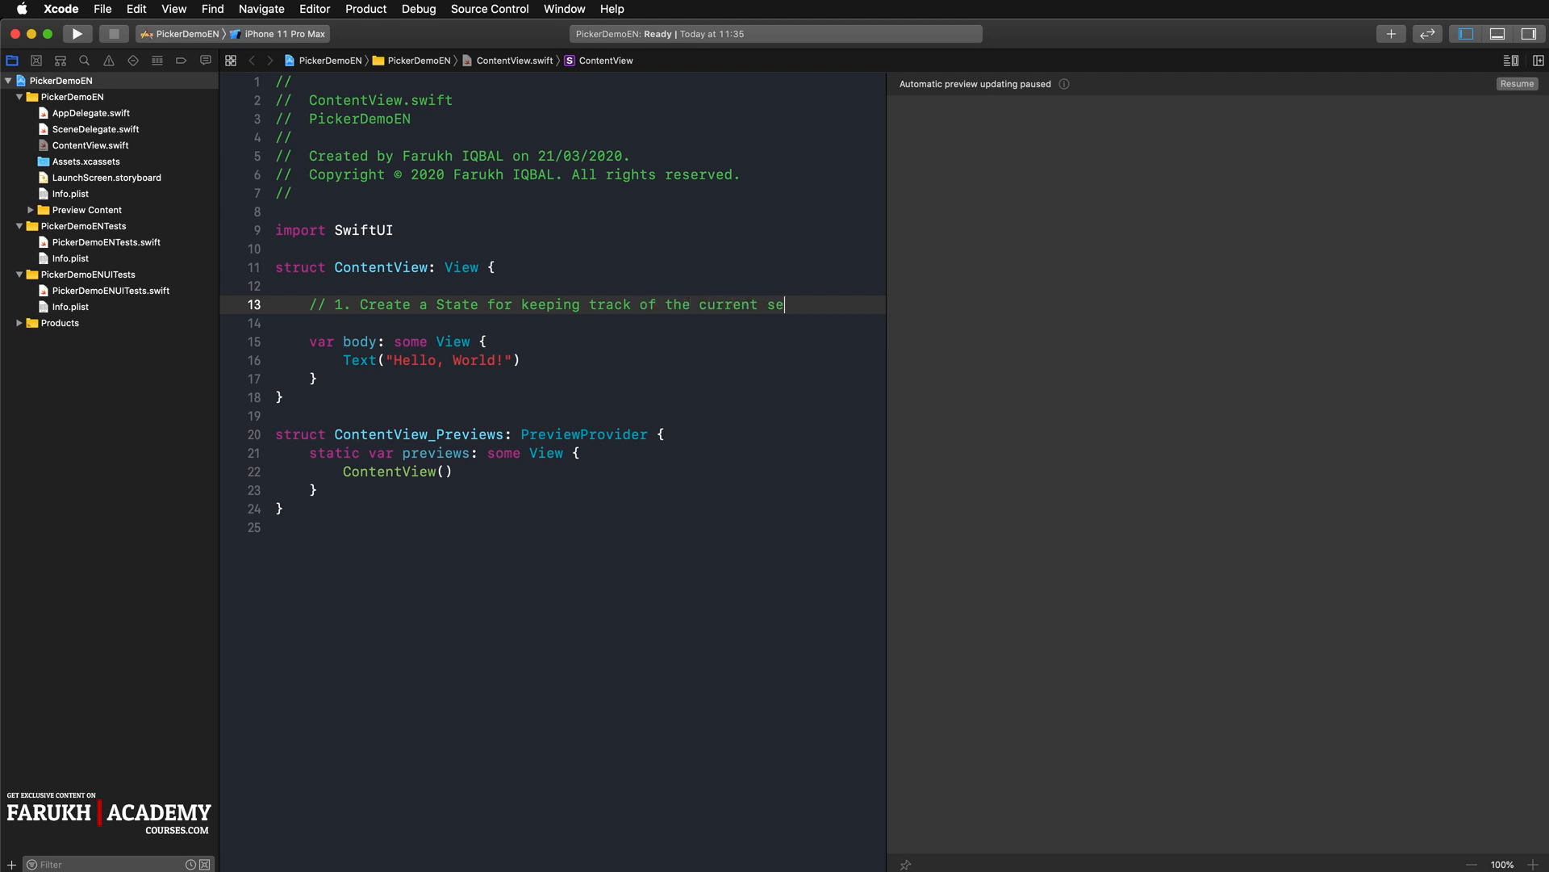
pyautogui.write('lection')
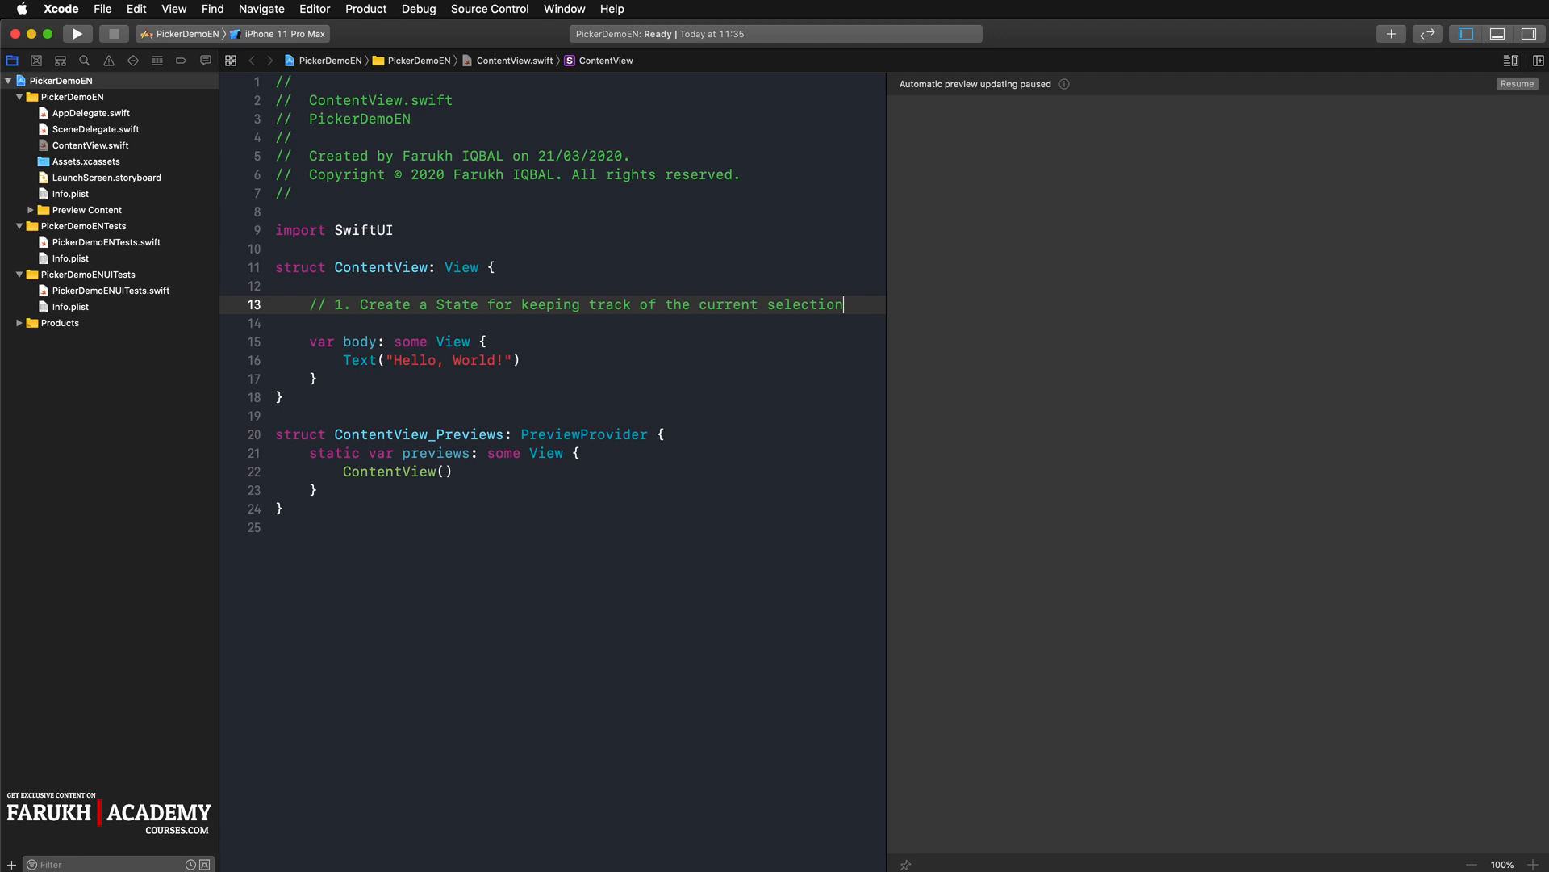
pyautogui.moveTo(886, 465)
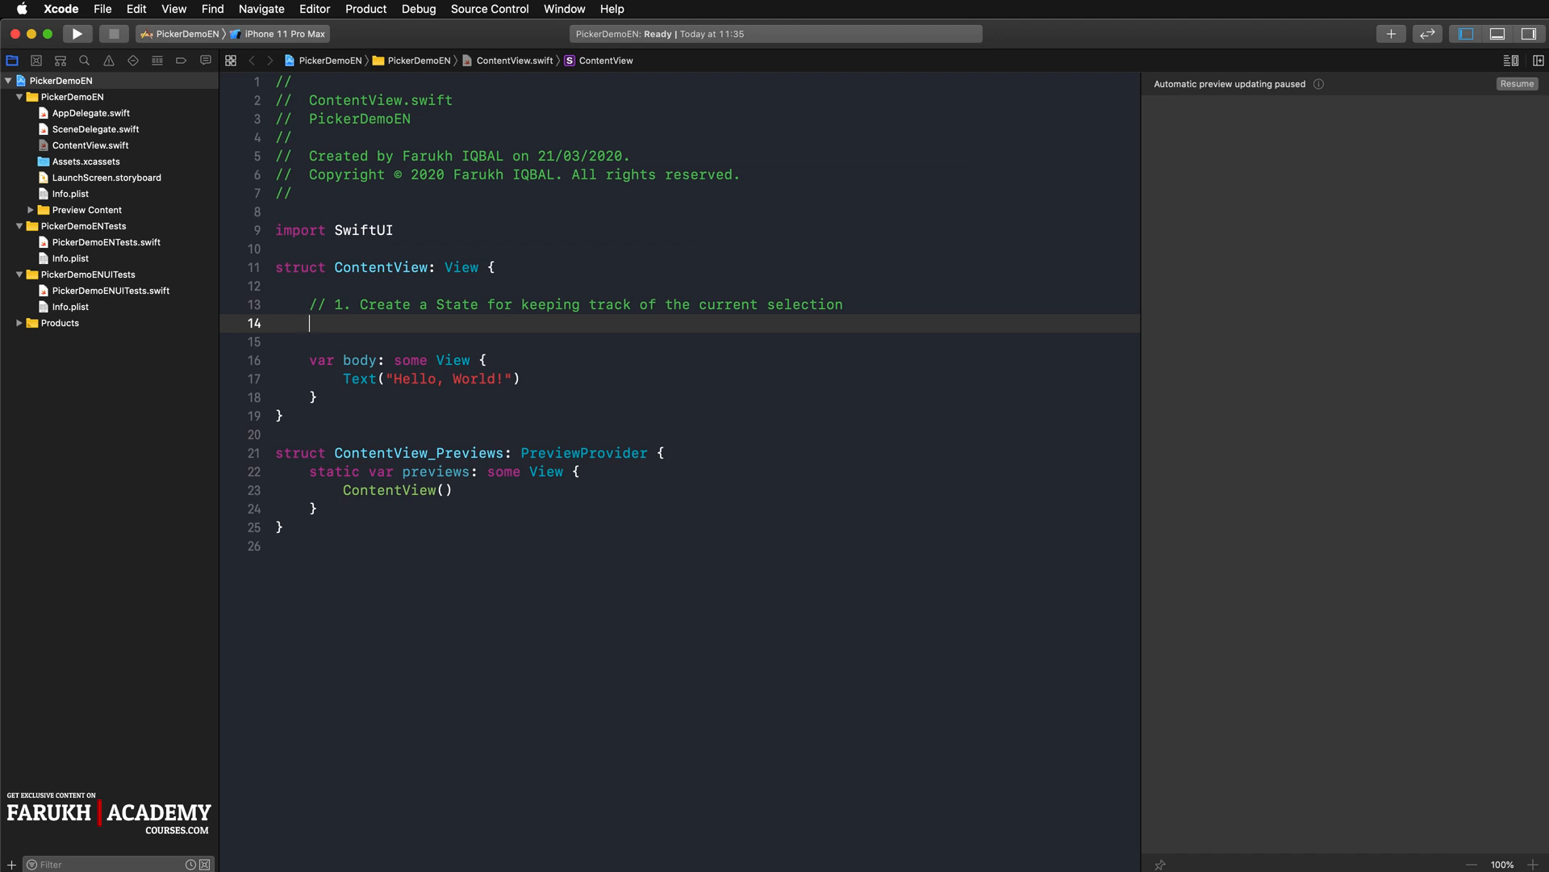
pyautogui.write('@State')
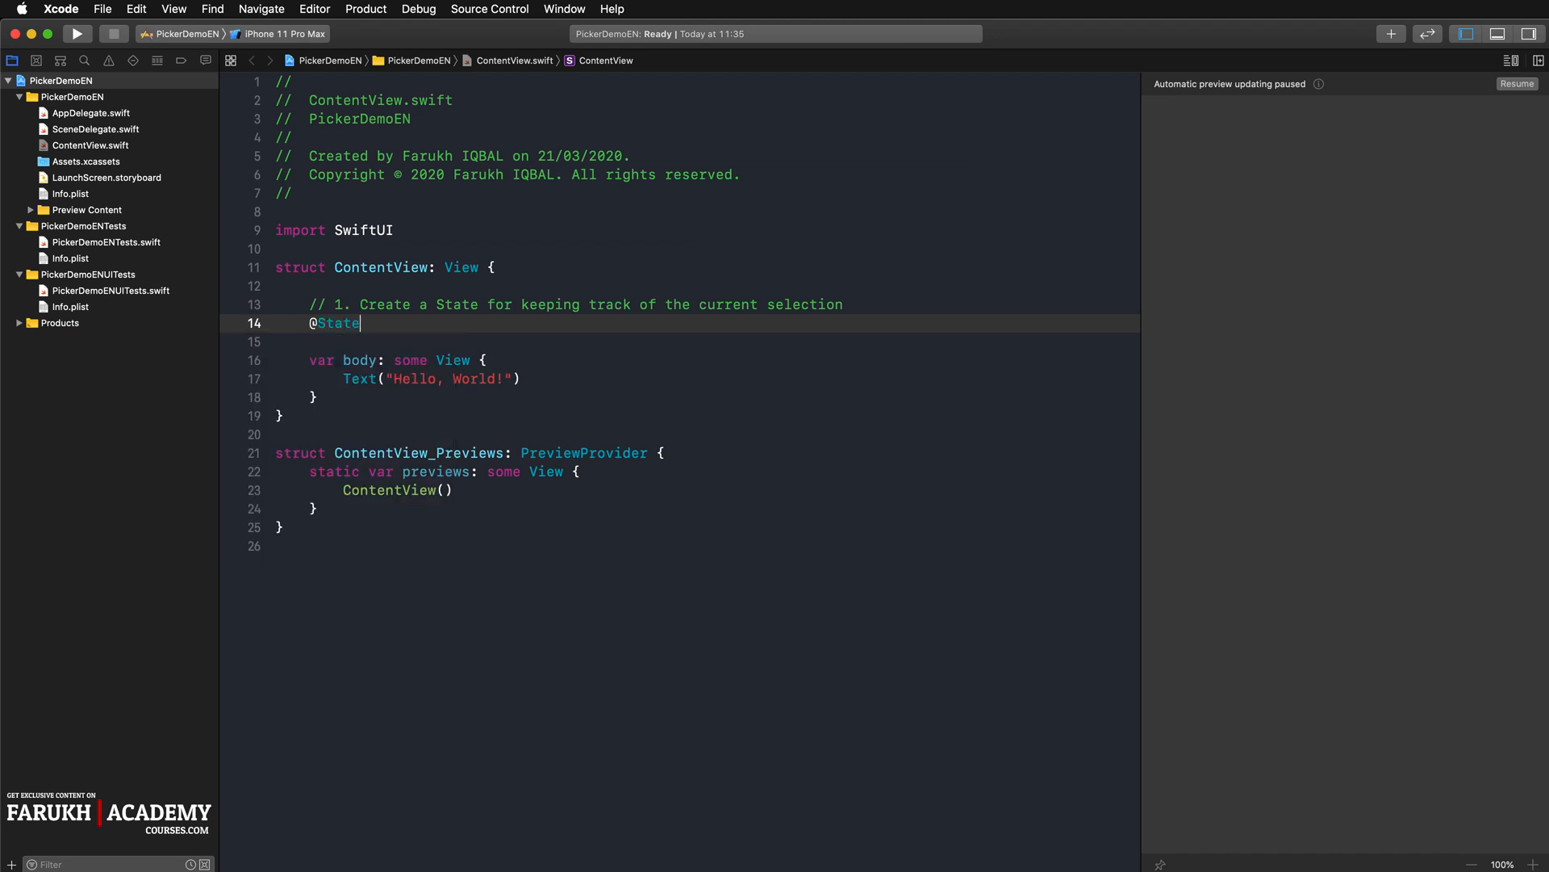
pyautogui.write('var')
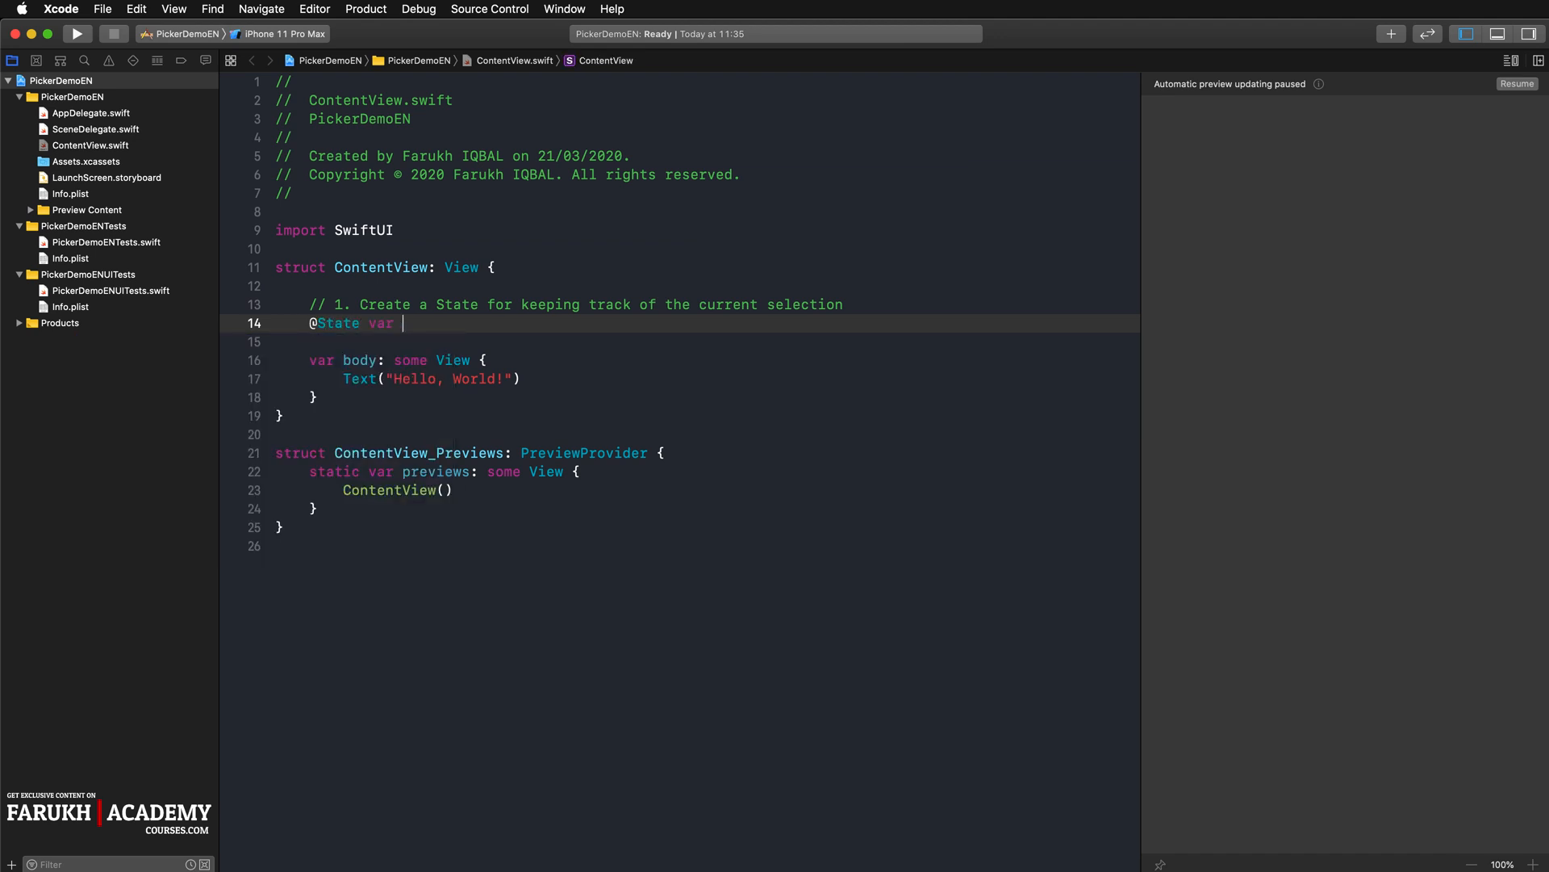
pyautogui.write('selection')
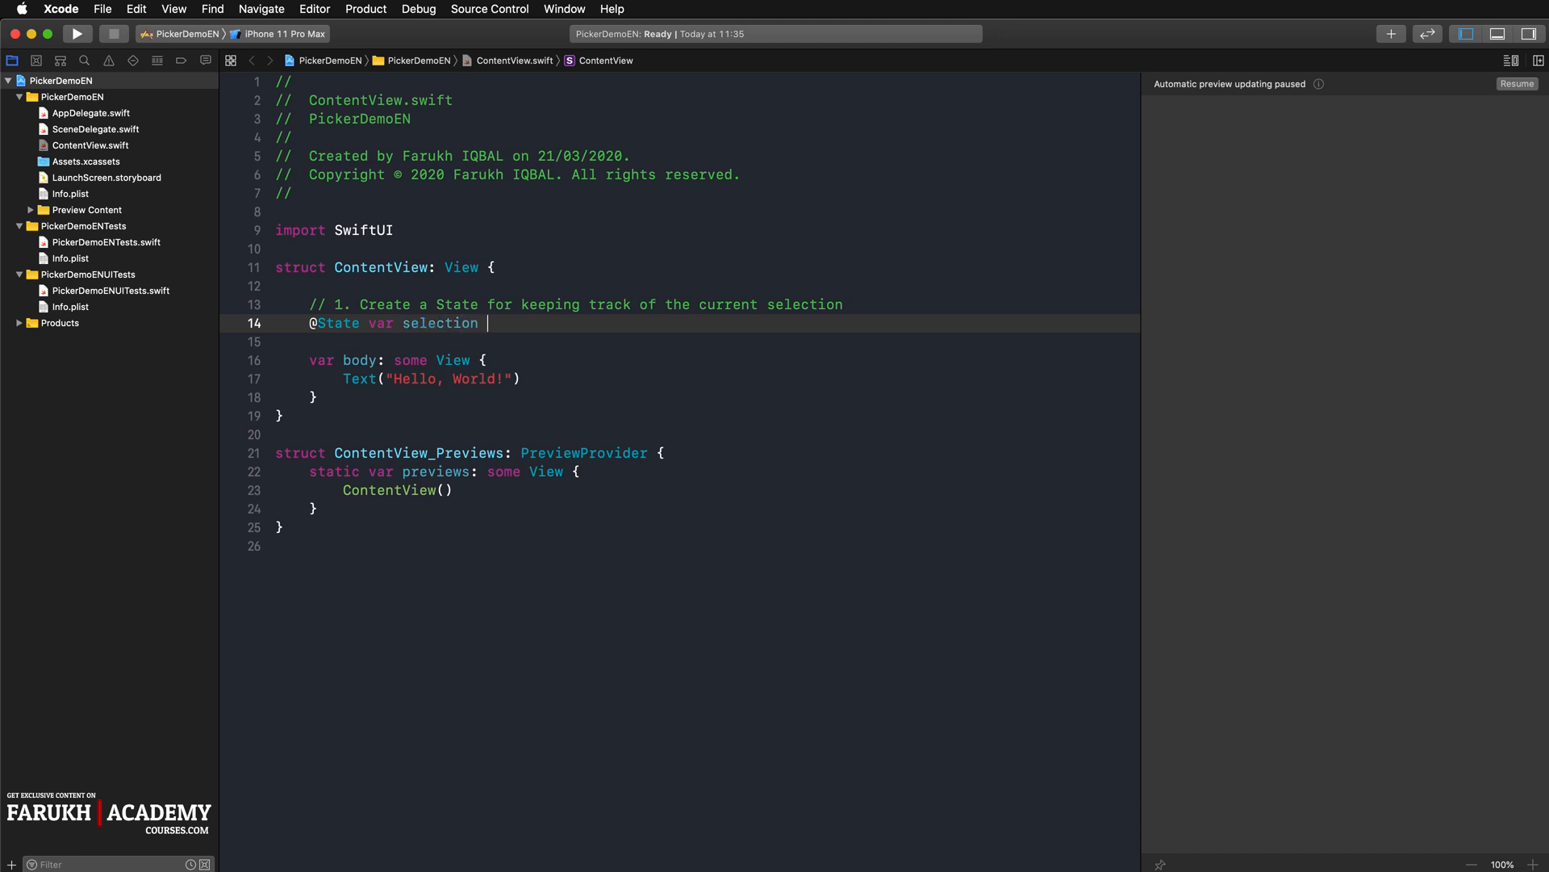
pyautogui.write('= 0')
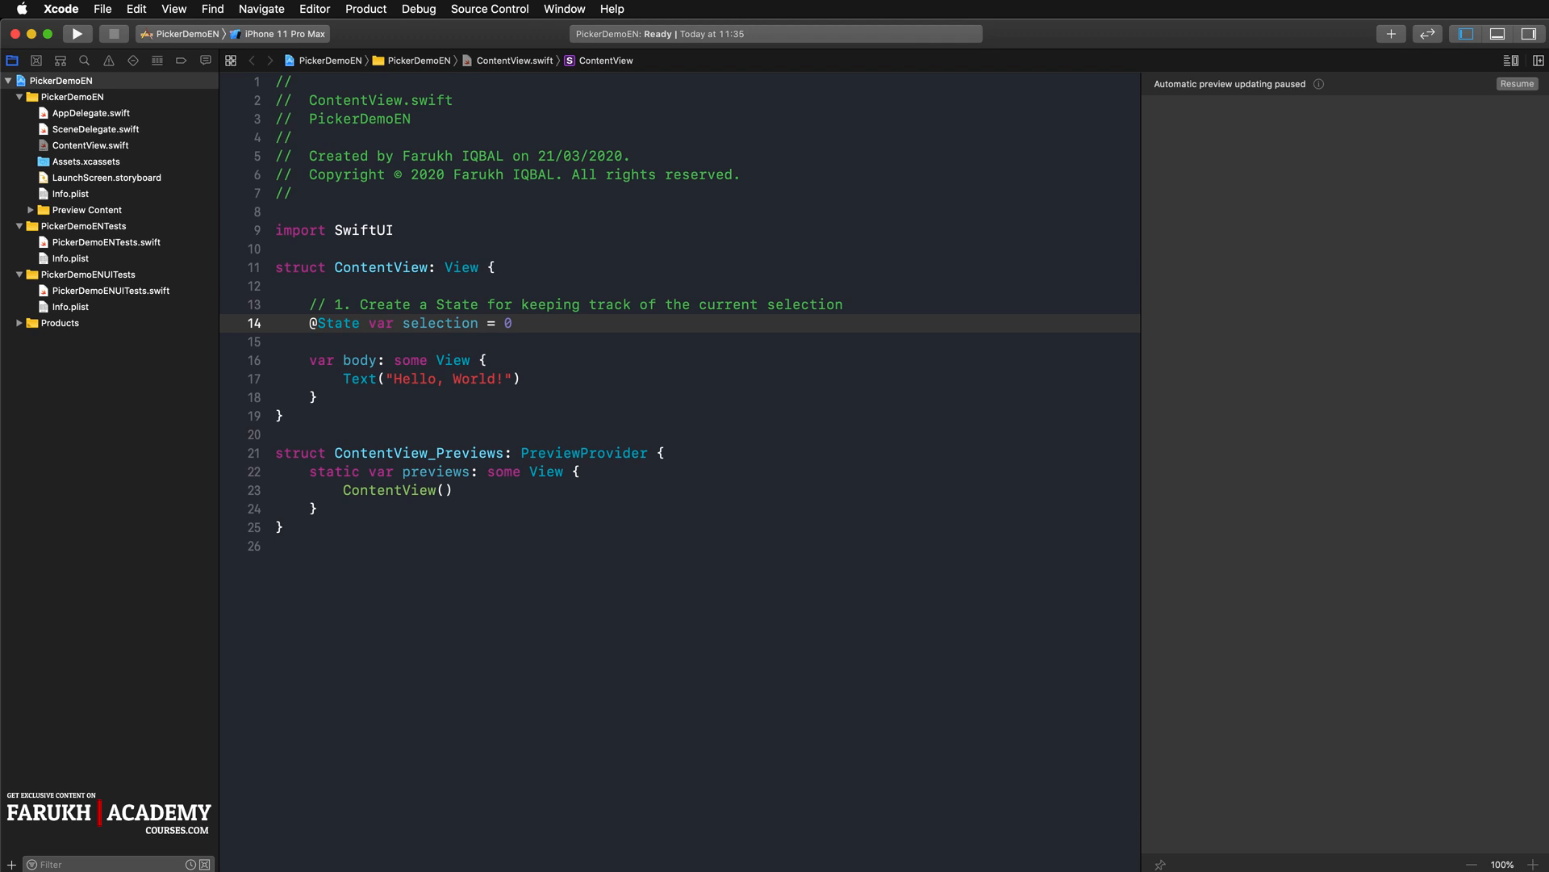
pyautogui.write('// 2.')
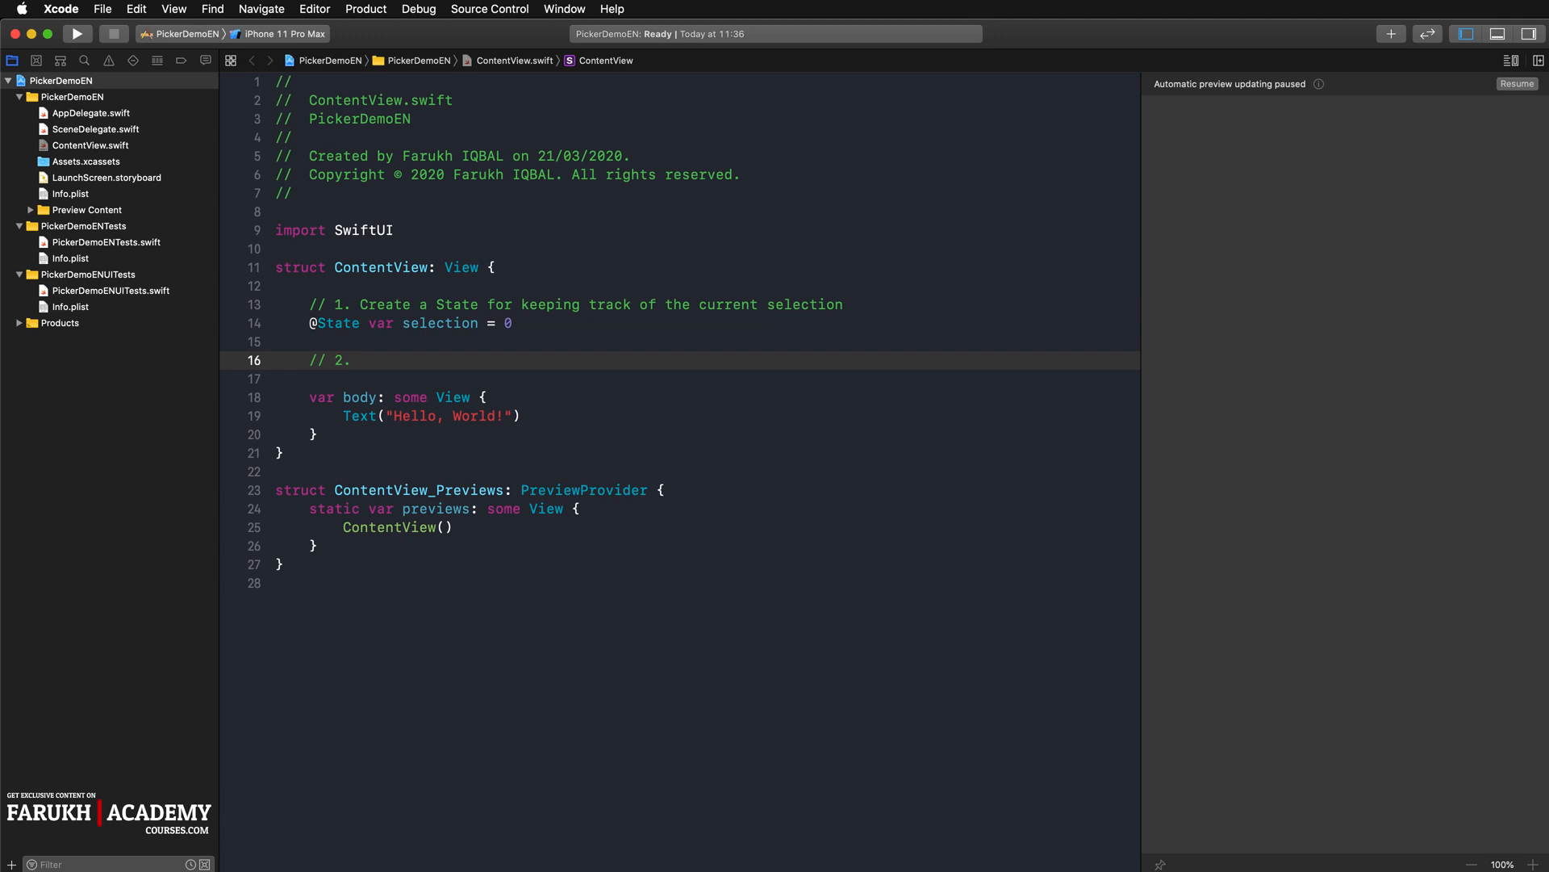
# Finish the step-2 comment about creating an array holding the picker's content.
pyautogui.write('Create a')
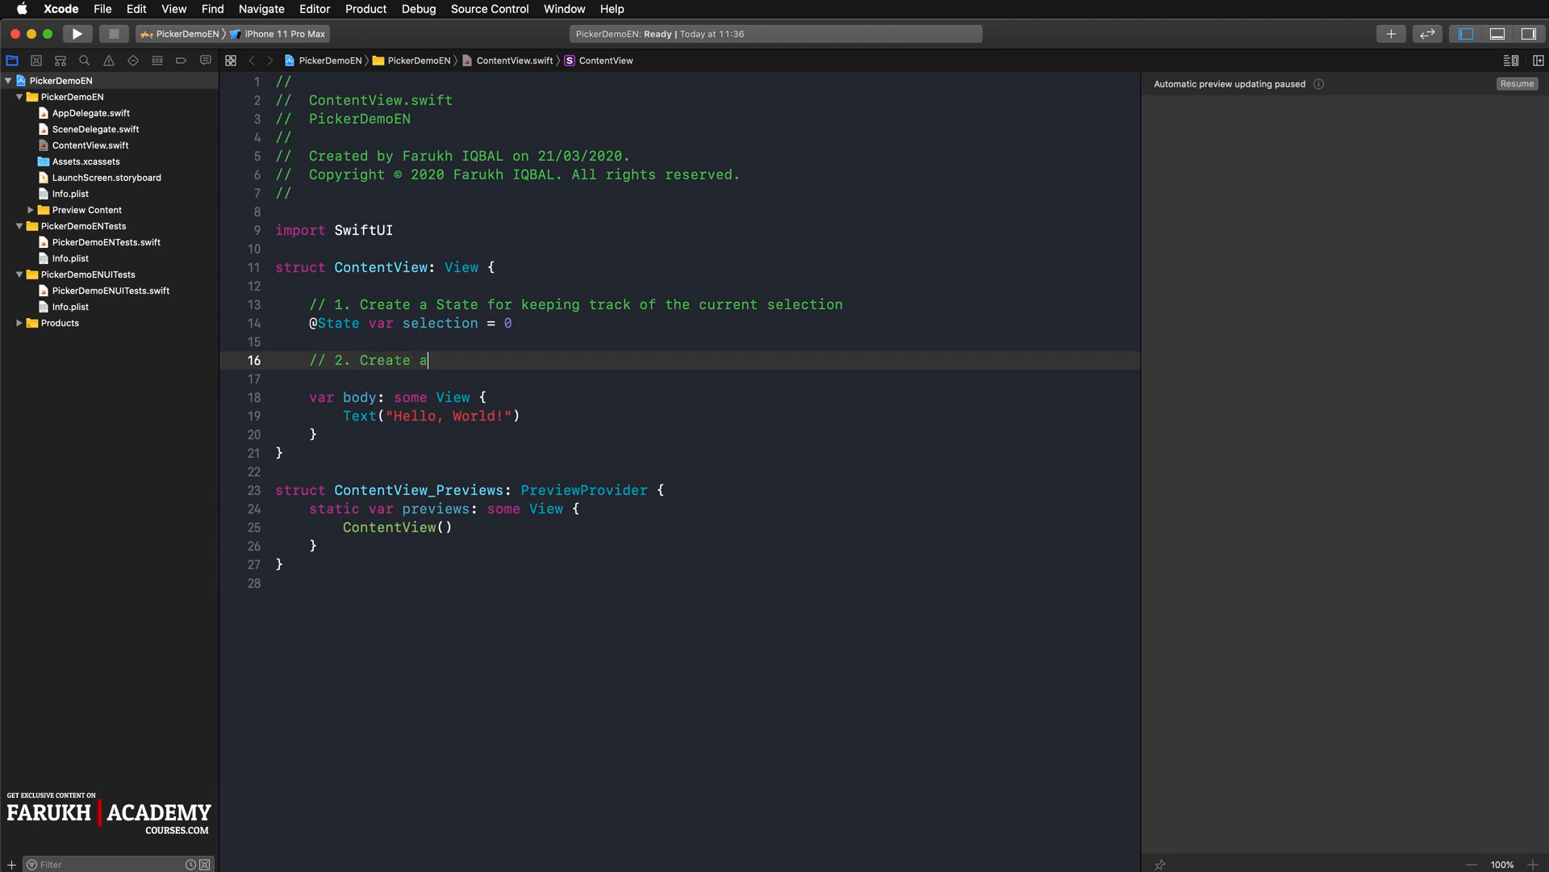
pyautogui.write('n array for holdin')
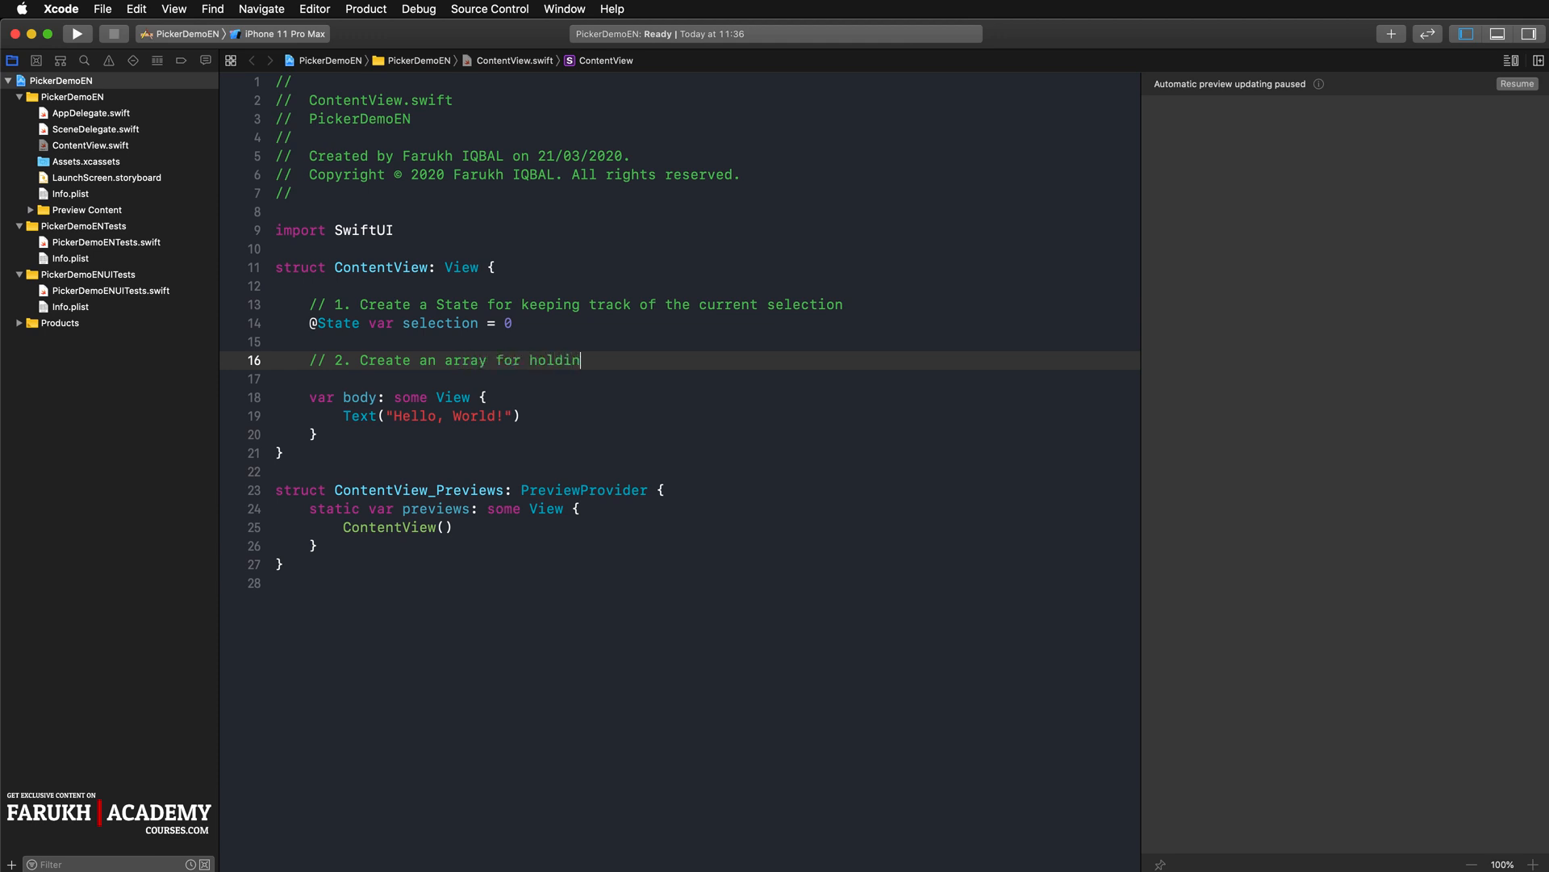
pyautogui.write('g the p')
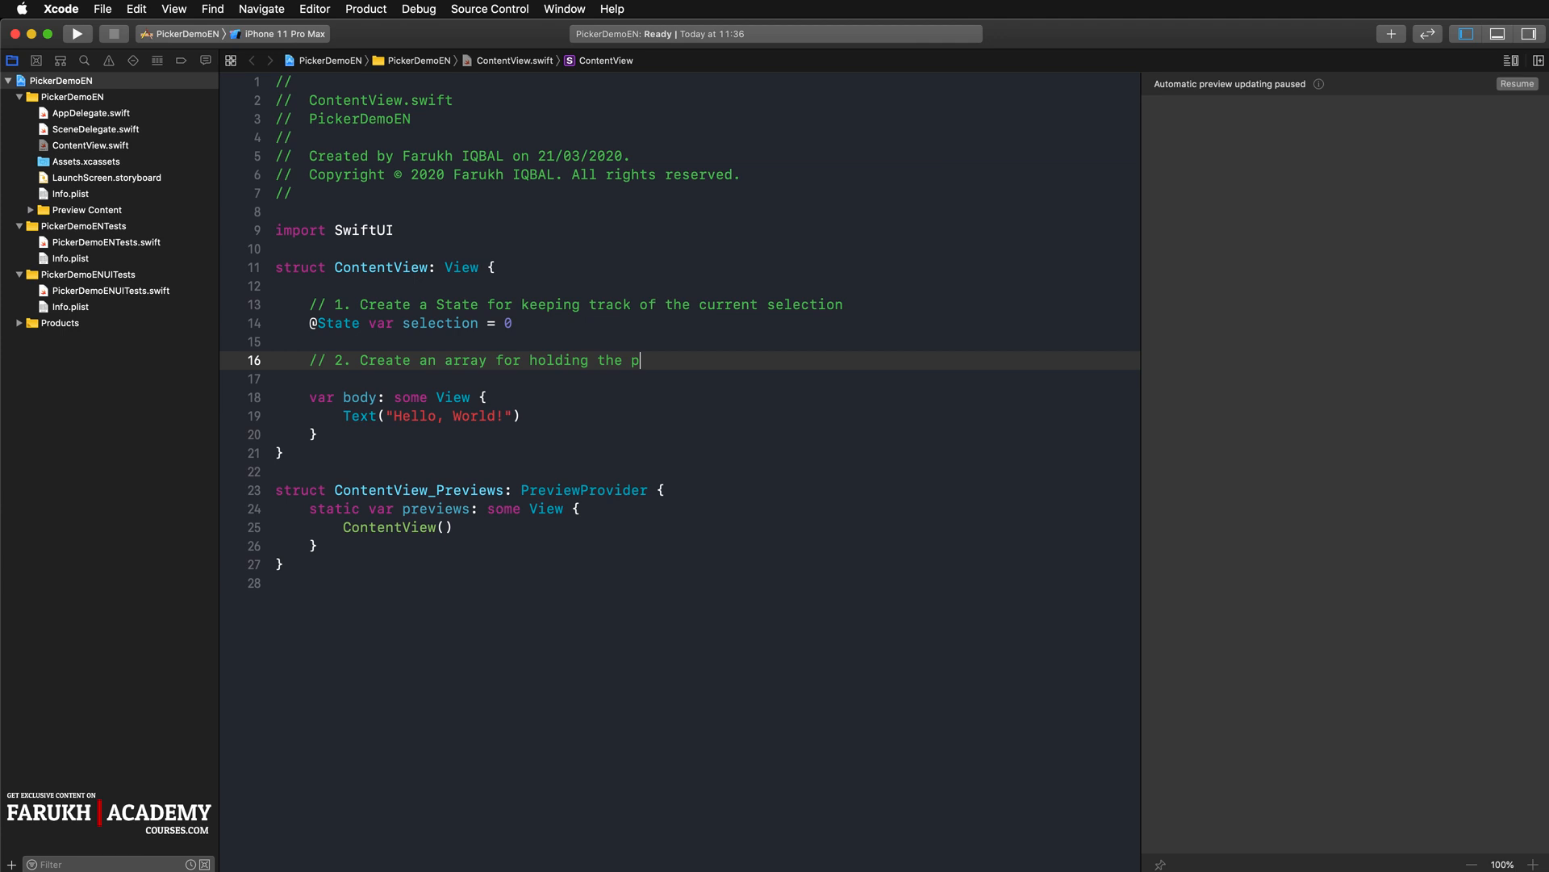
pyautogui.write("icker's")
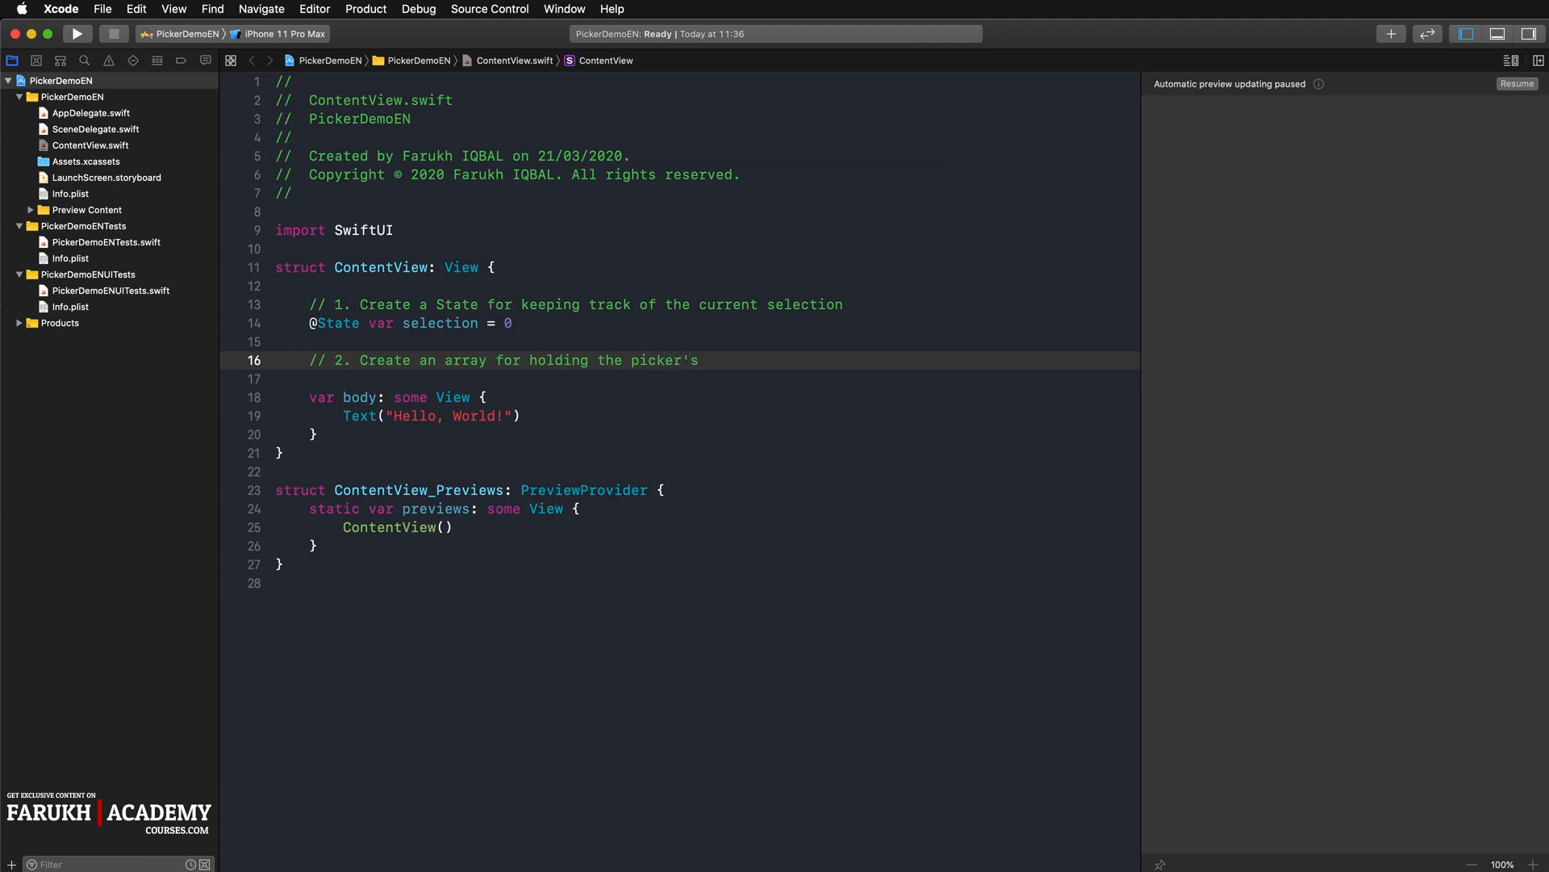
pyautogui.write('content')
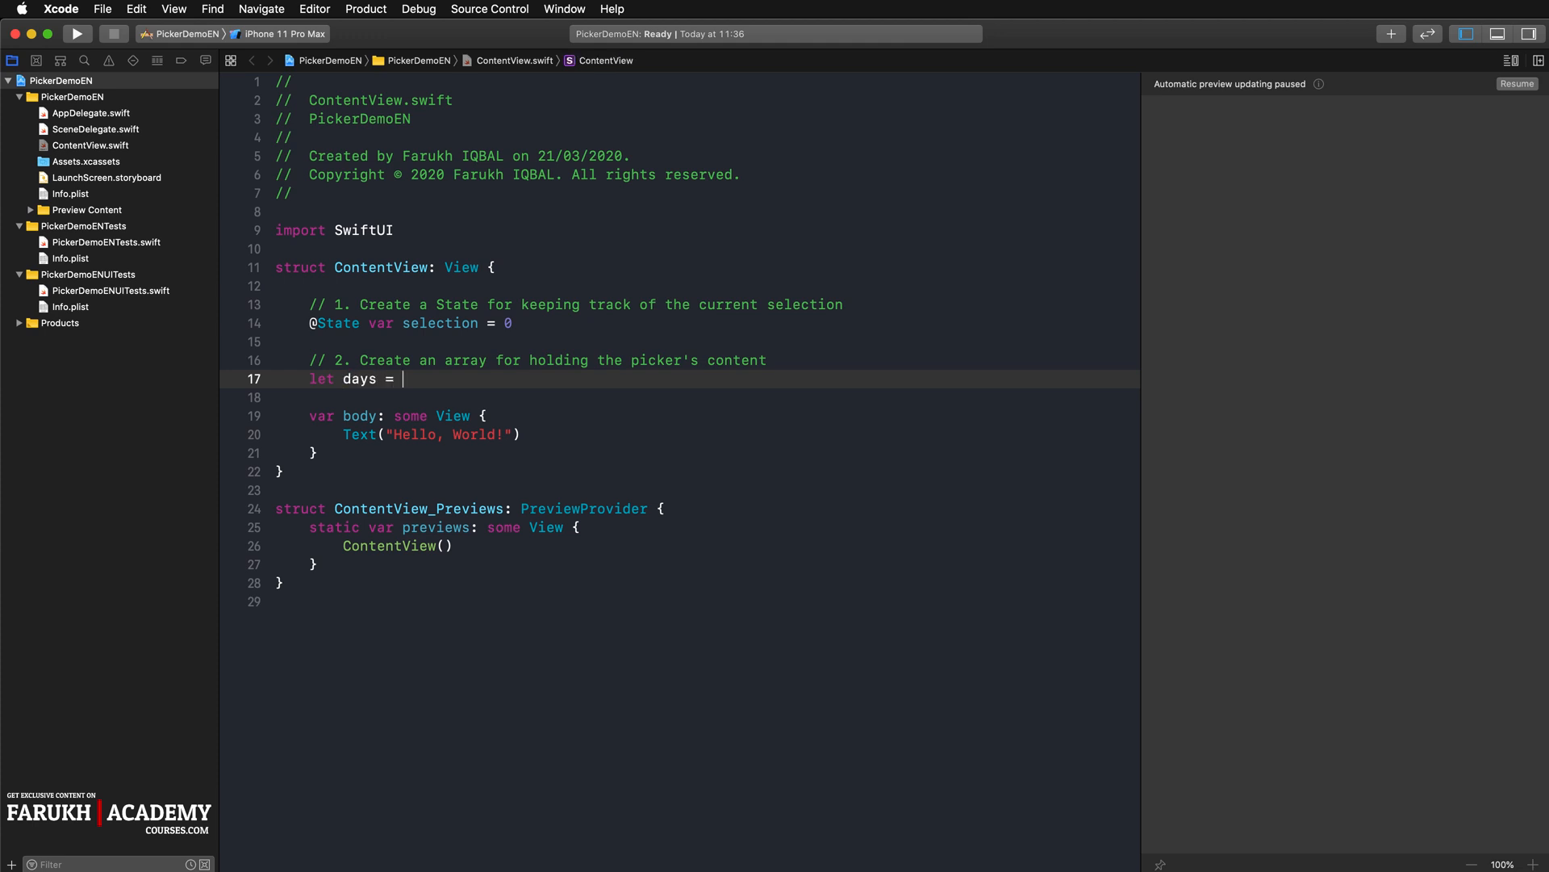
# Fill the days array with Monday through Sunday and select the Hello World text for removal.
pyautogui.write('[')
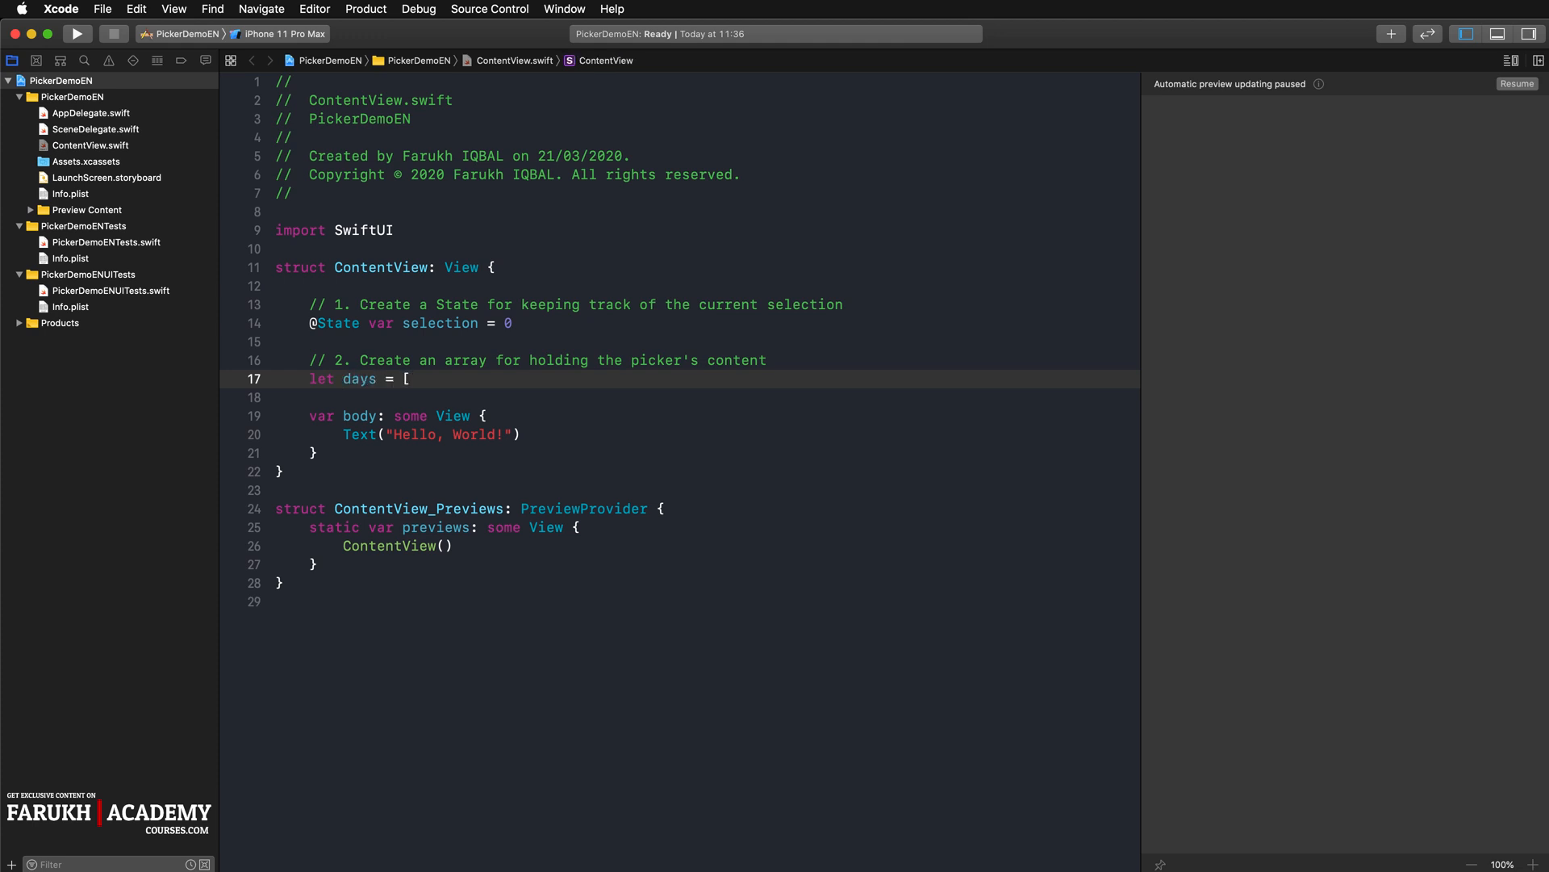
pyautogui.write('"Monday",')
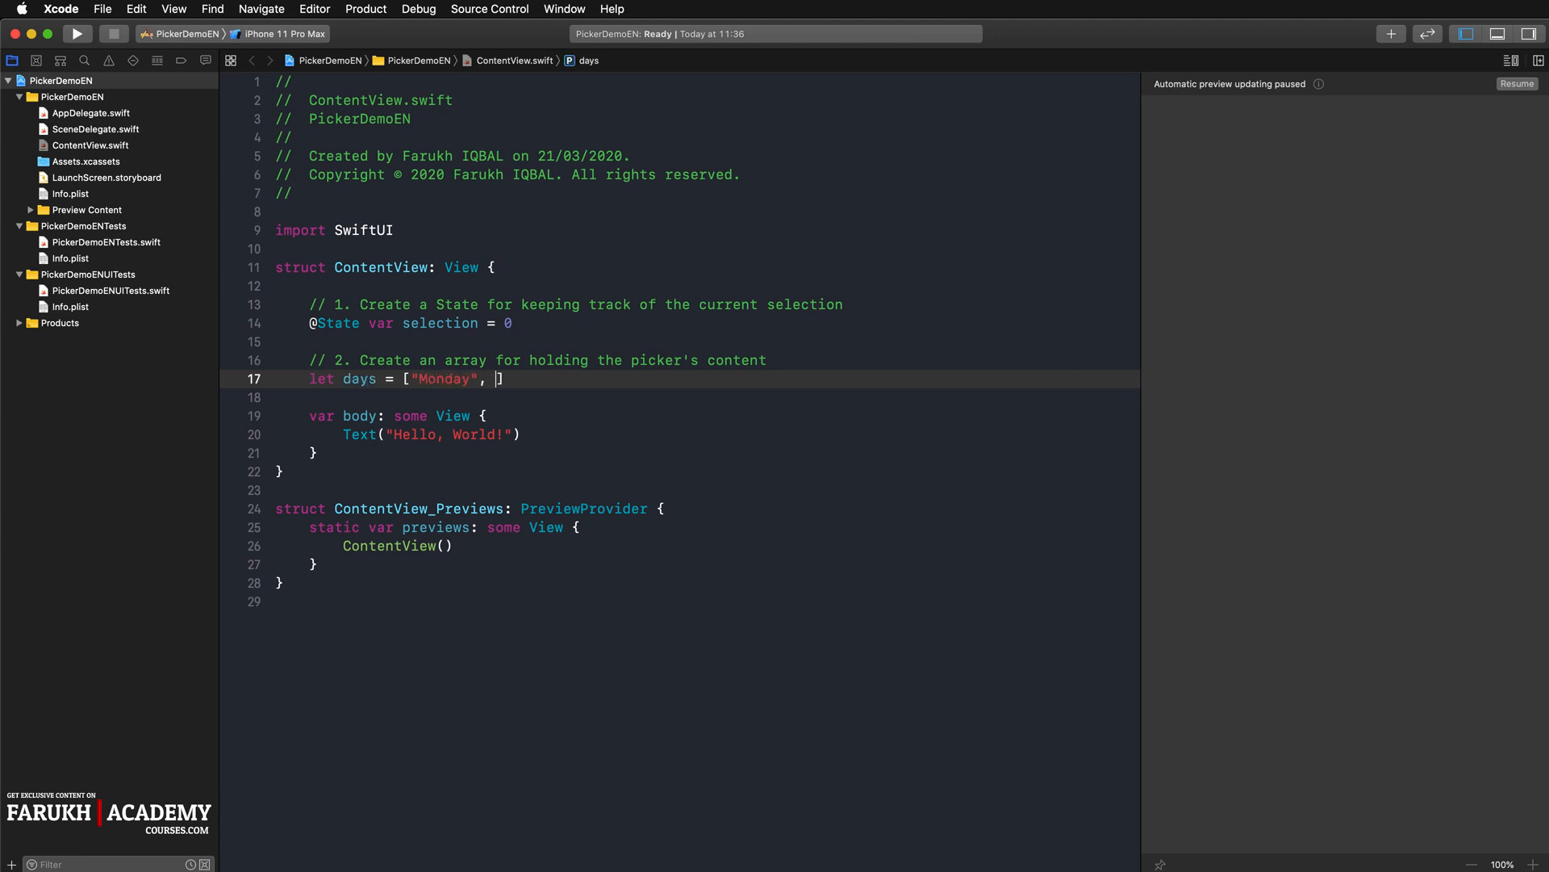
pyautogui.write('"Tuesday", "Wednesday", "Thursday", "Friday",')
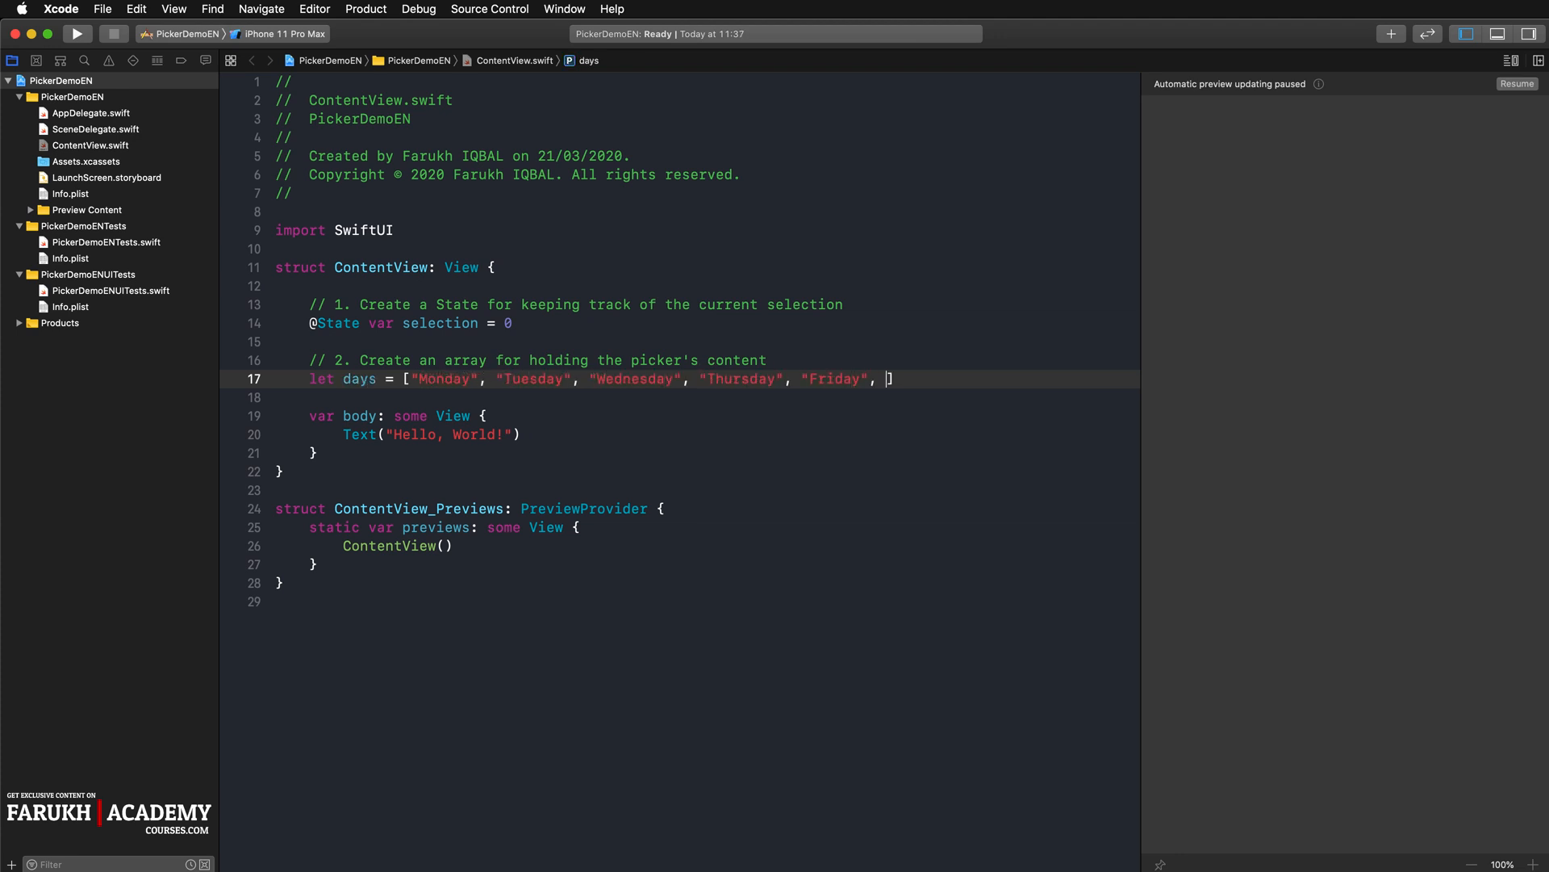
pyautogui.write('"Saturday", "Sunday"')
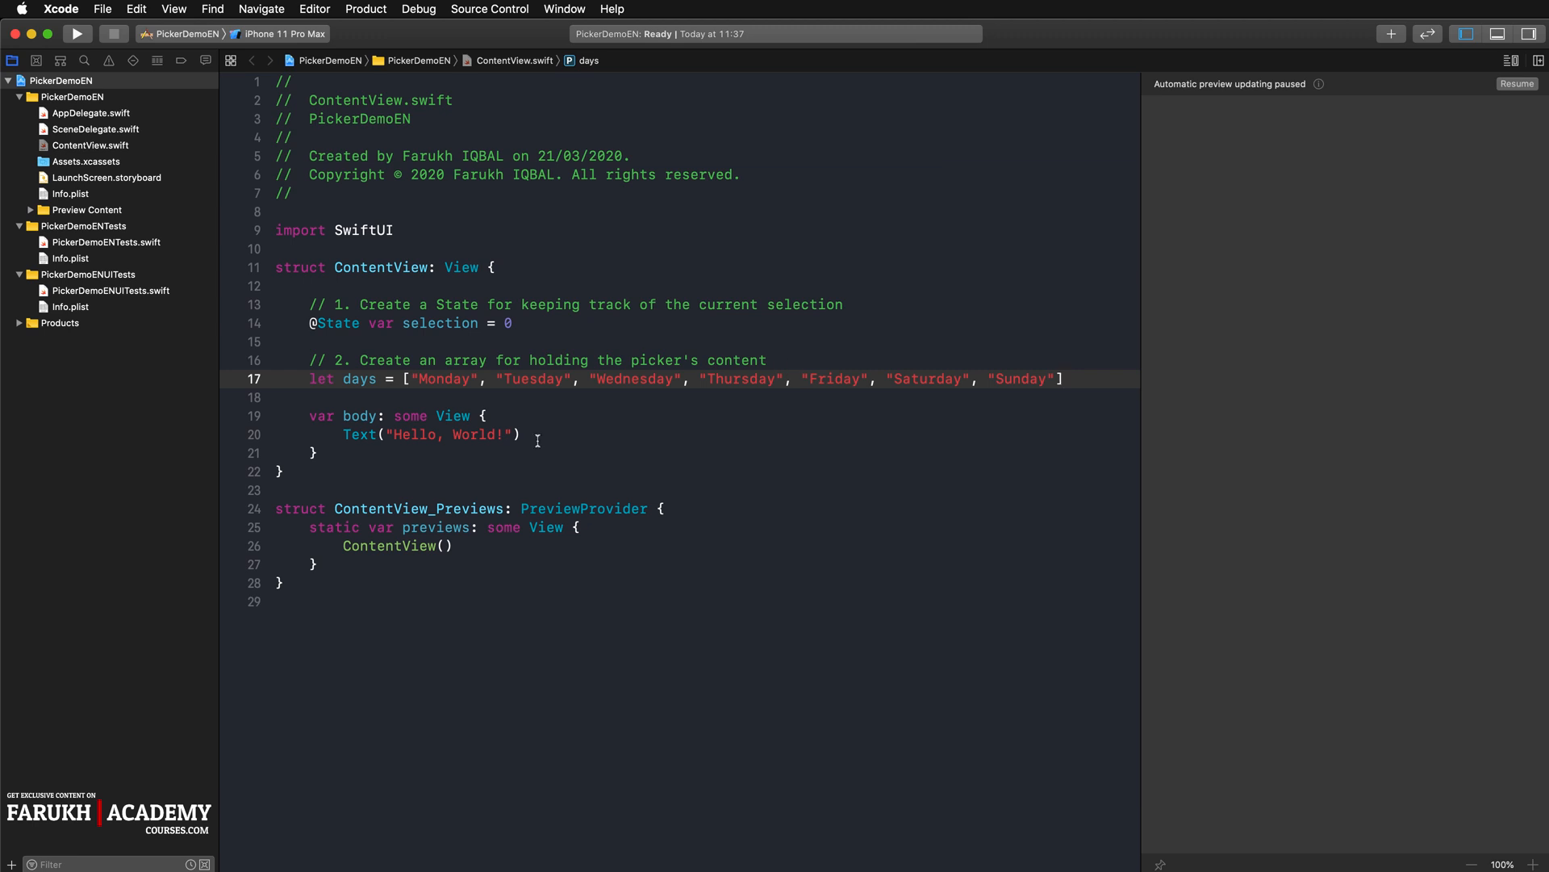
pyautogui.click(521, 434)
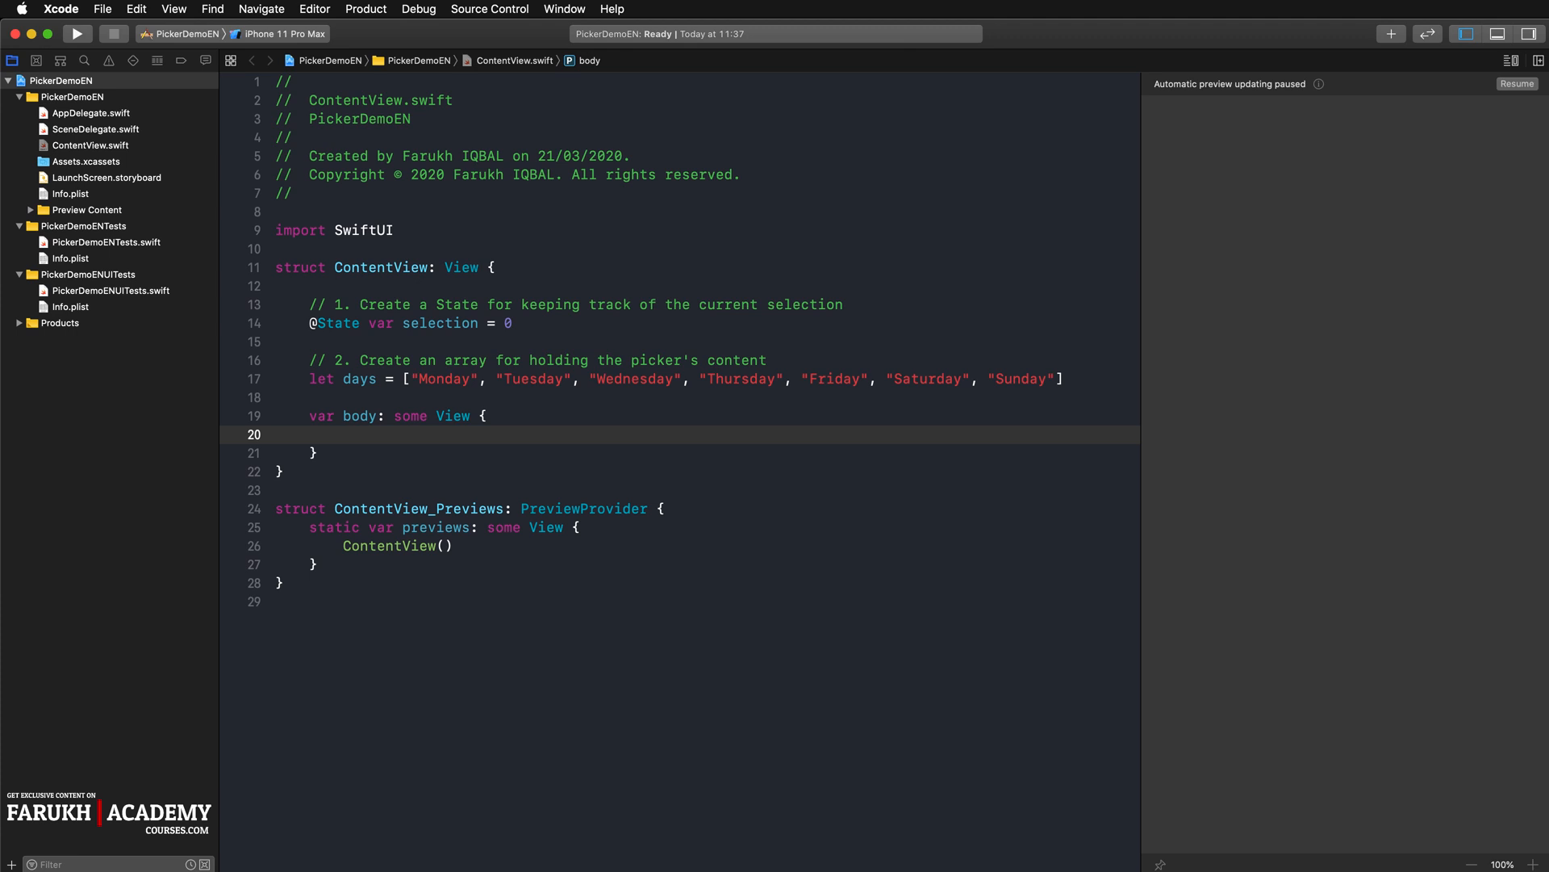
# Write '// 3. Create the Picker by binding it to the State and providing it with a label' and begin Picker.
pyautogui.write('// 3.')
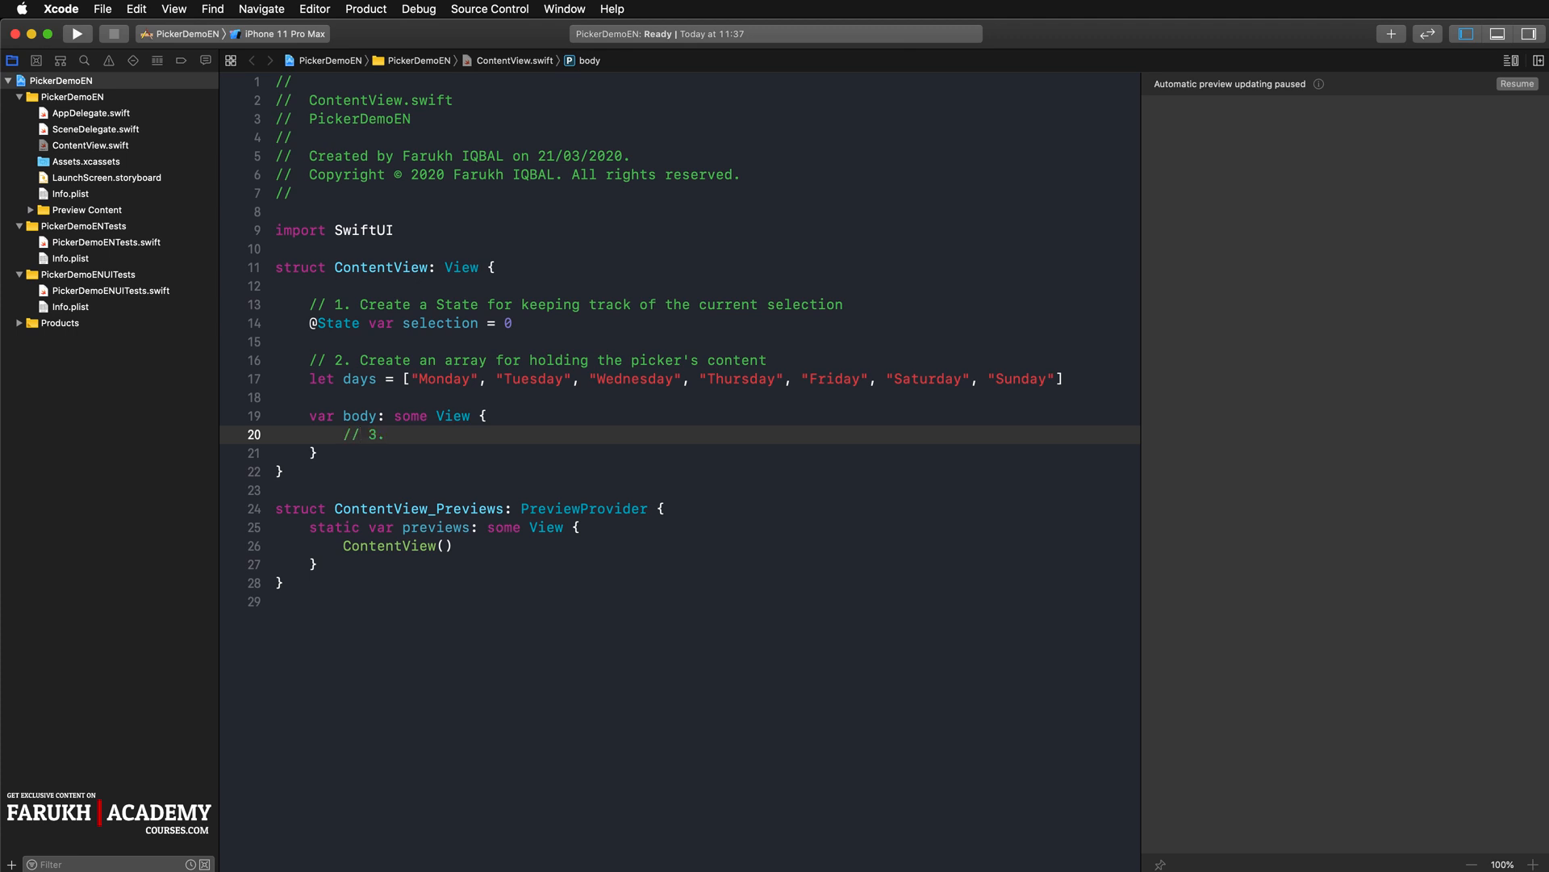
pyautogui.write('Create the Picker by')
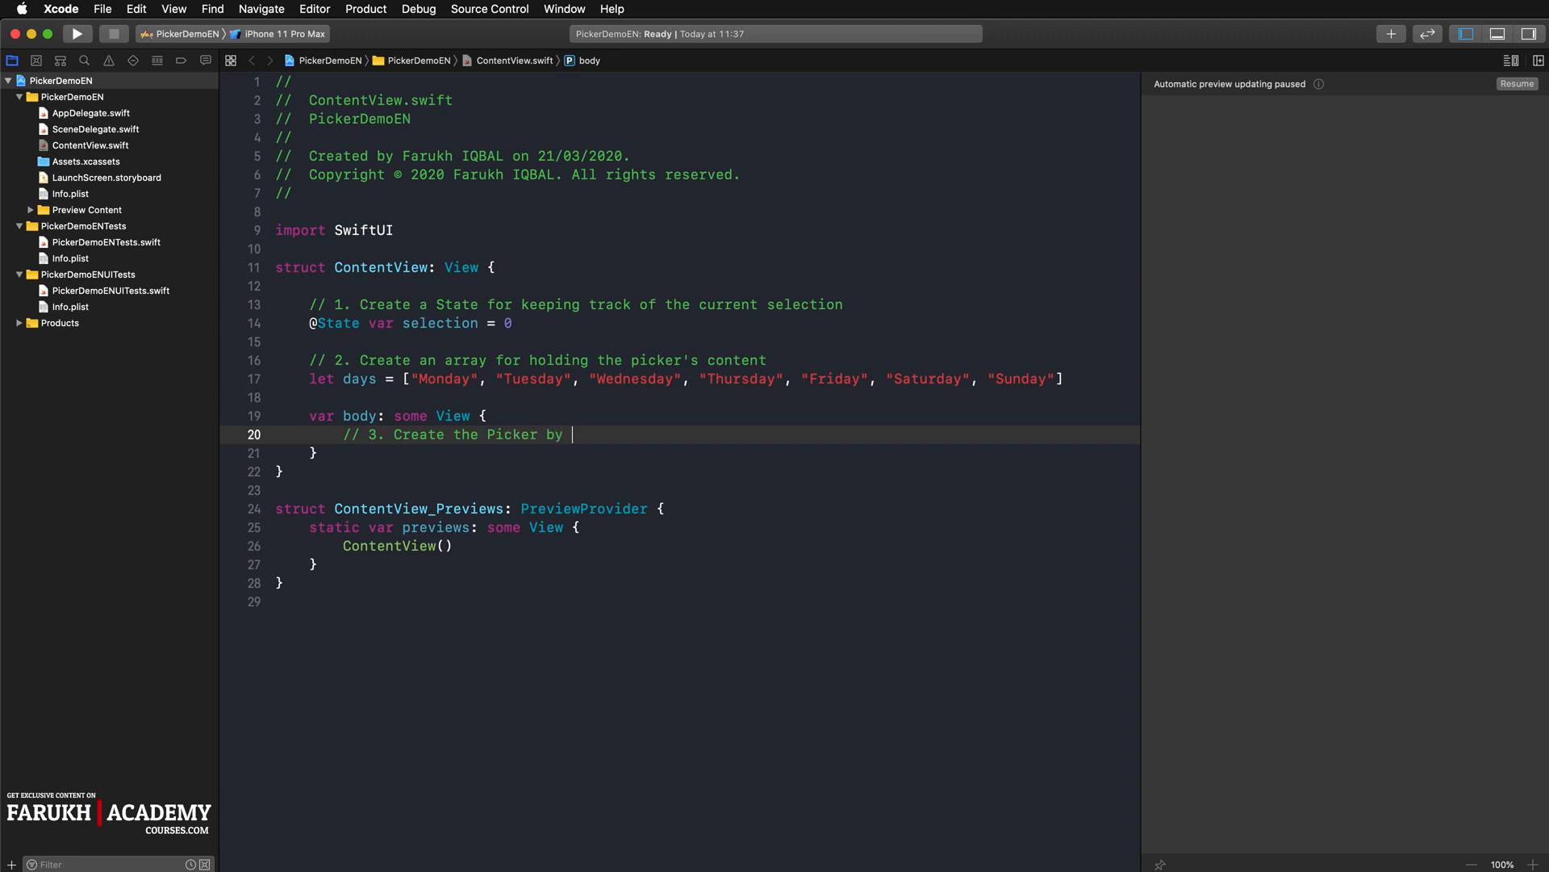
pyautogui.write('binding')
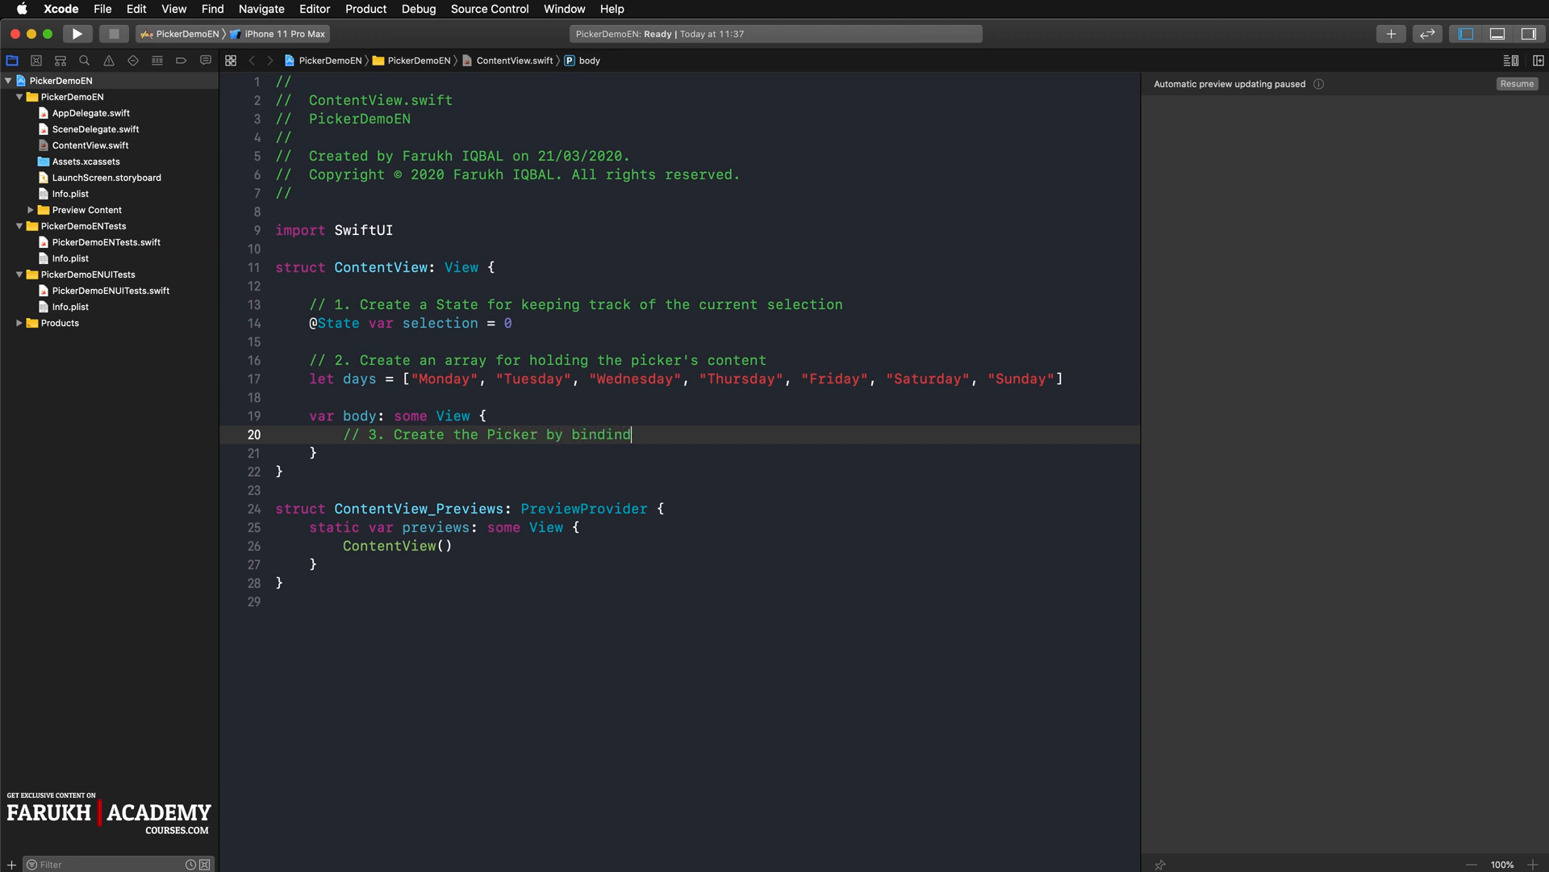
pyautogui.write('it')
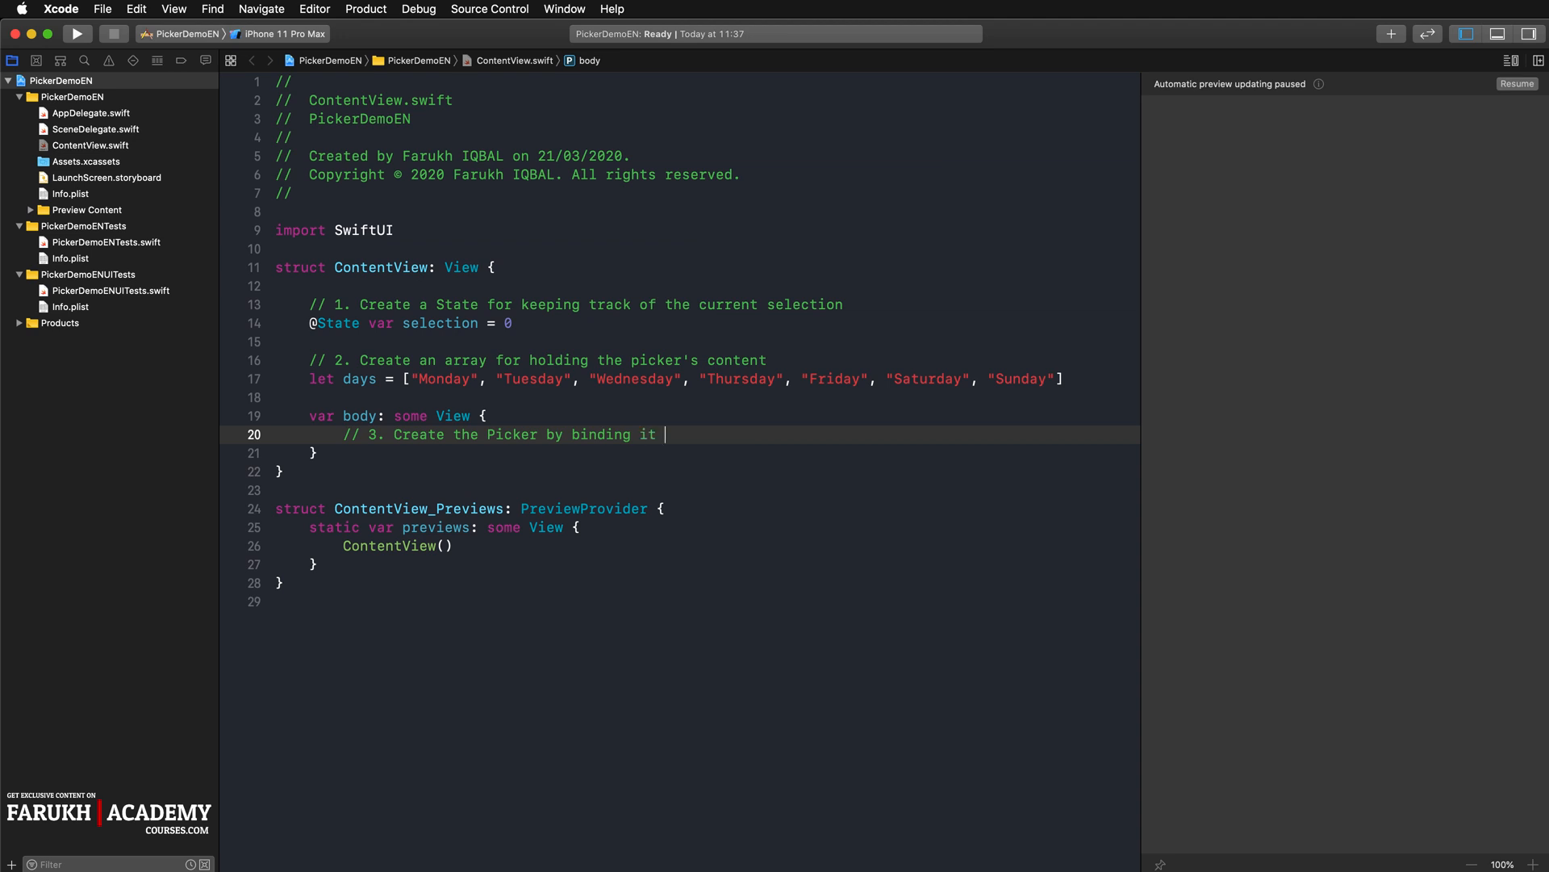
pyautogui.write('to the State and')
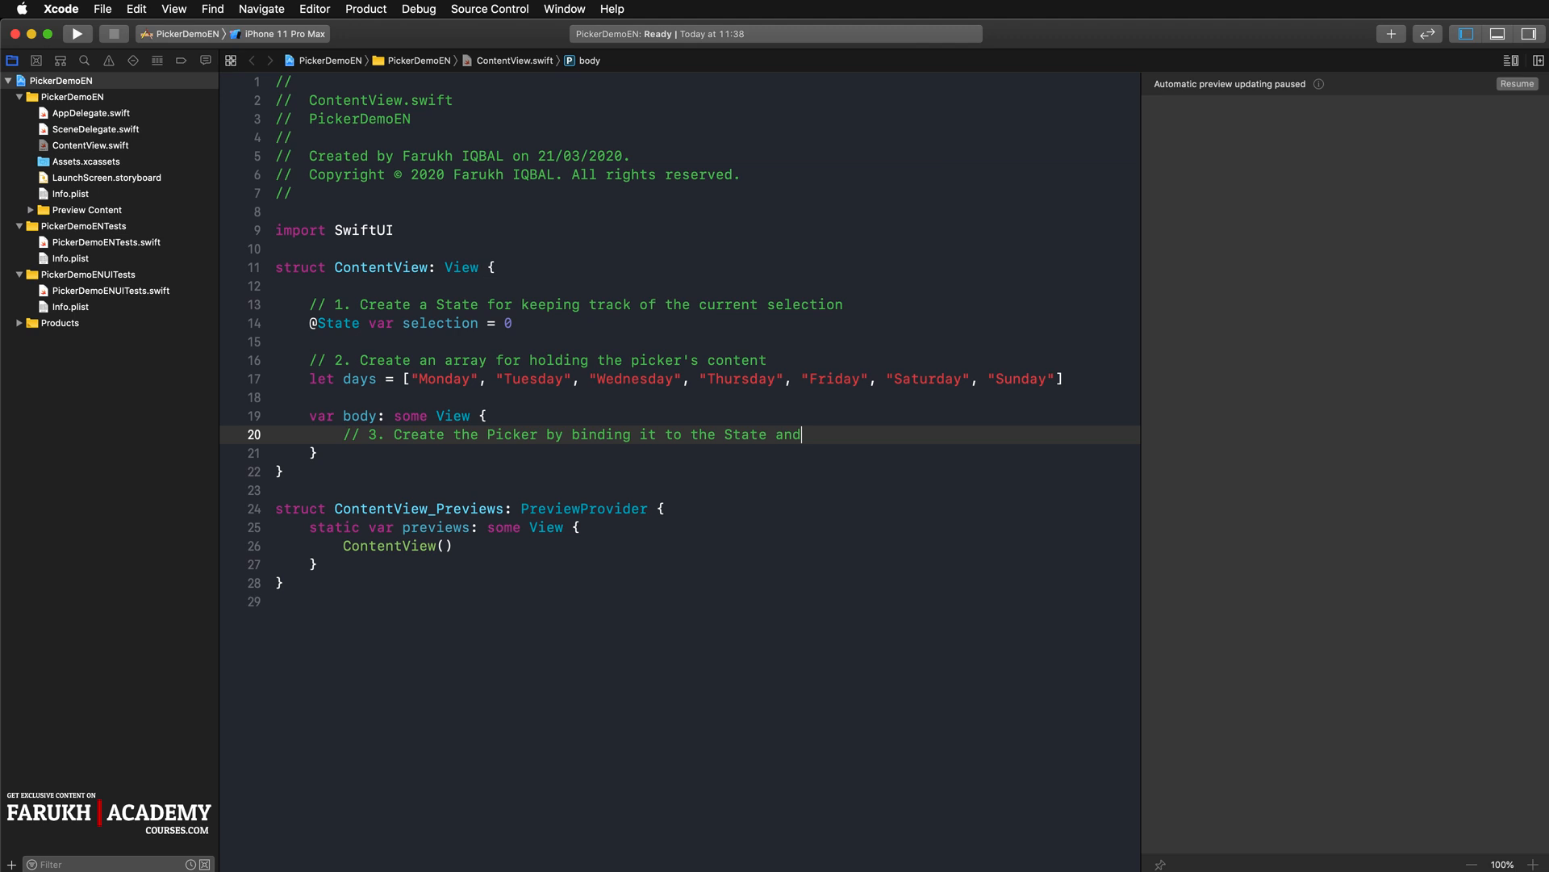
pyautogui.write('provi')
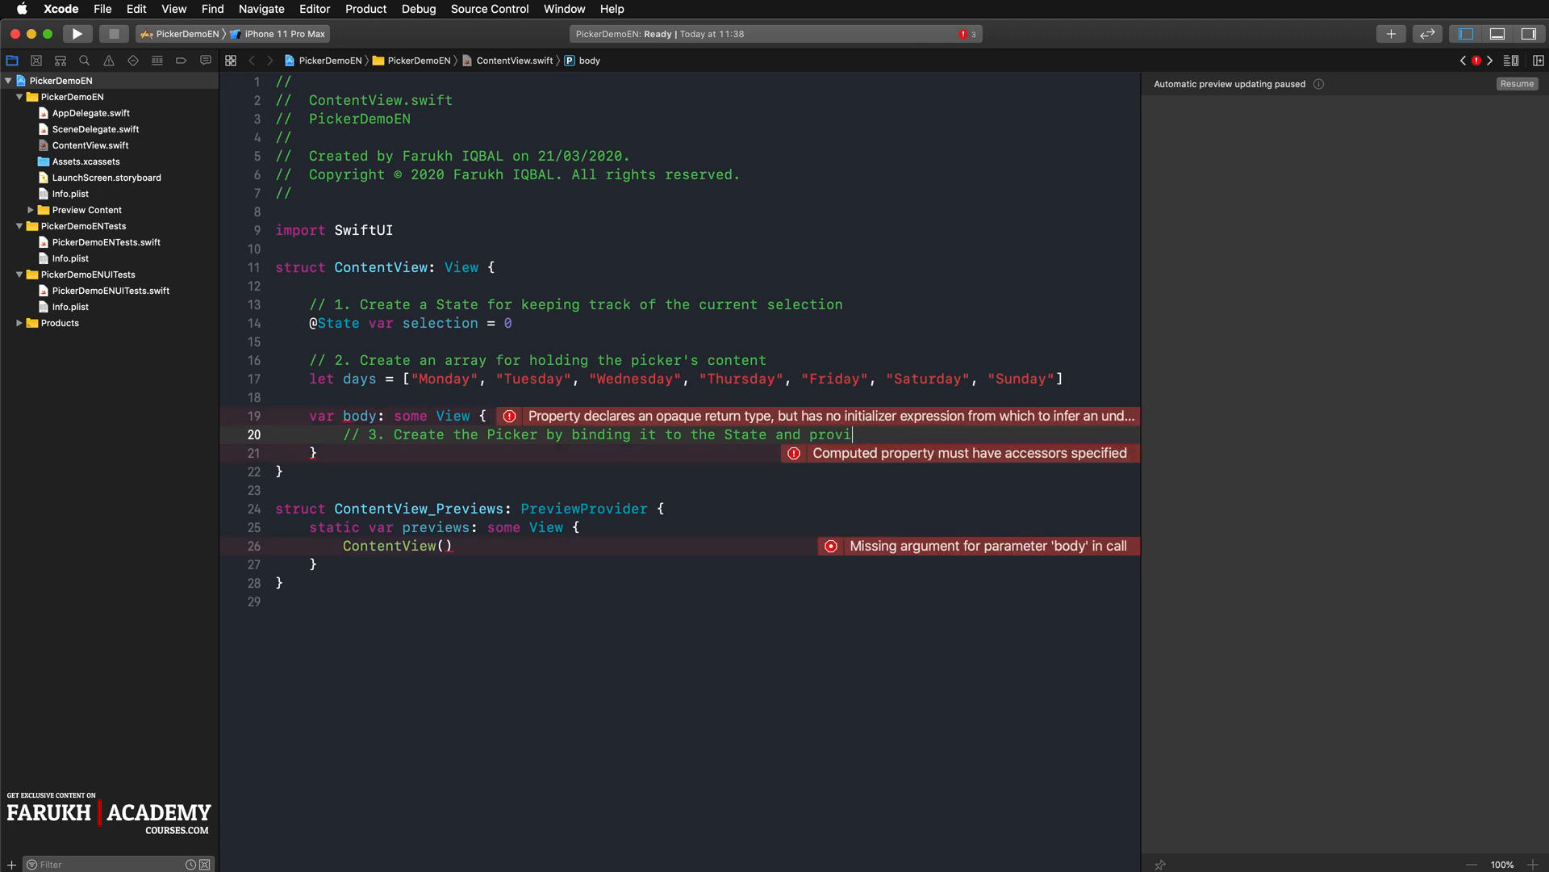
pyautogui.write('ding it with a label')
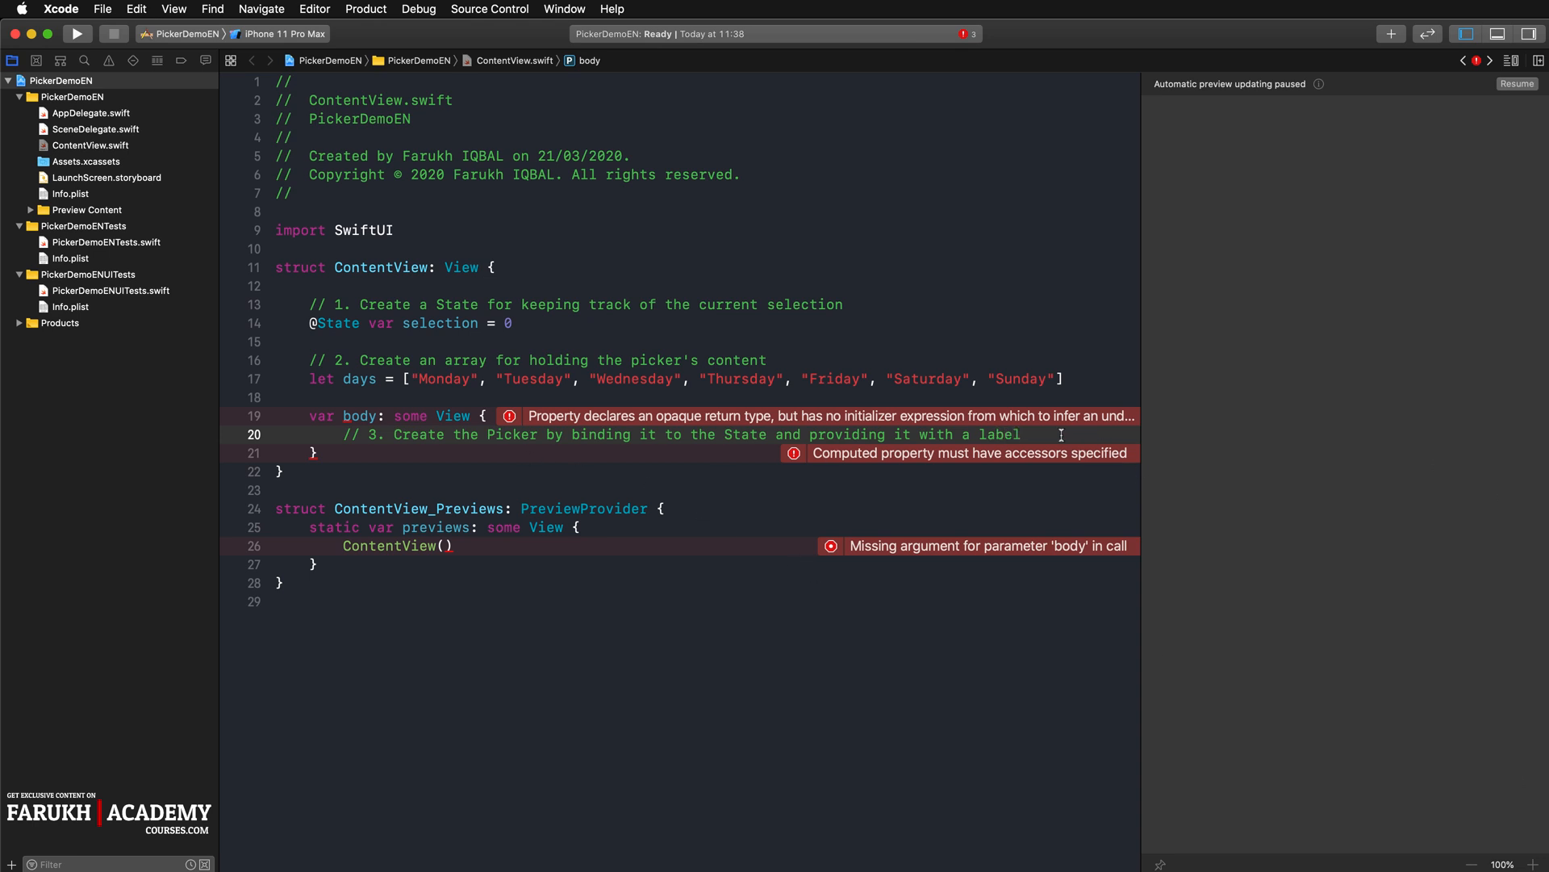
pyautogui.write('picker')
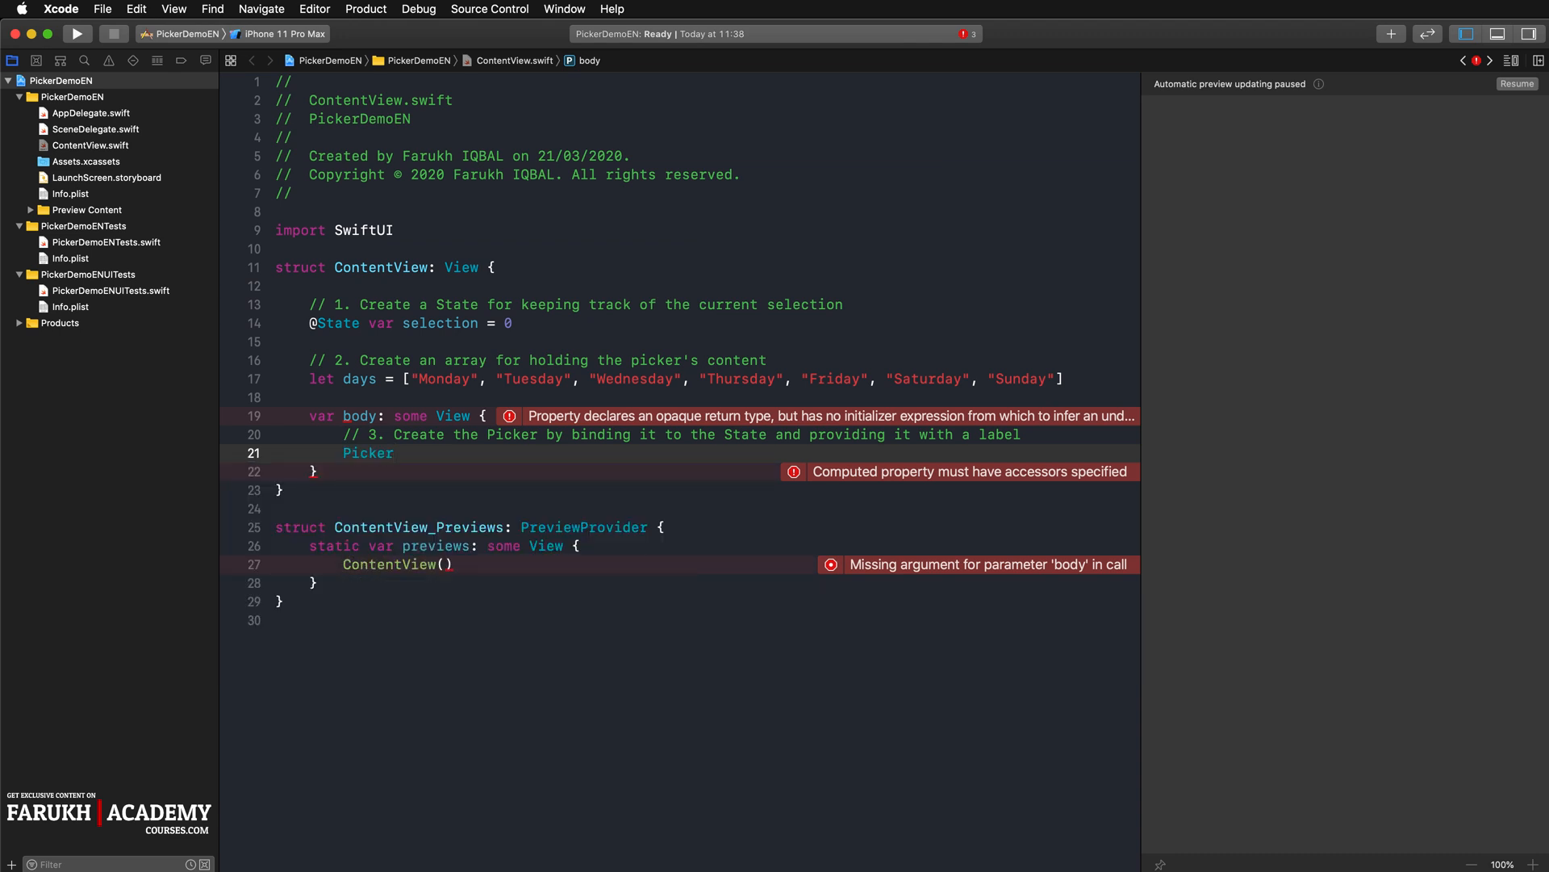
# Give the Picker the $selection binding and a Text("MyPicker") label.
pyautogui.write('(')
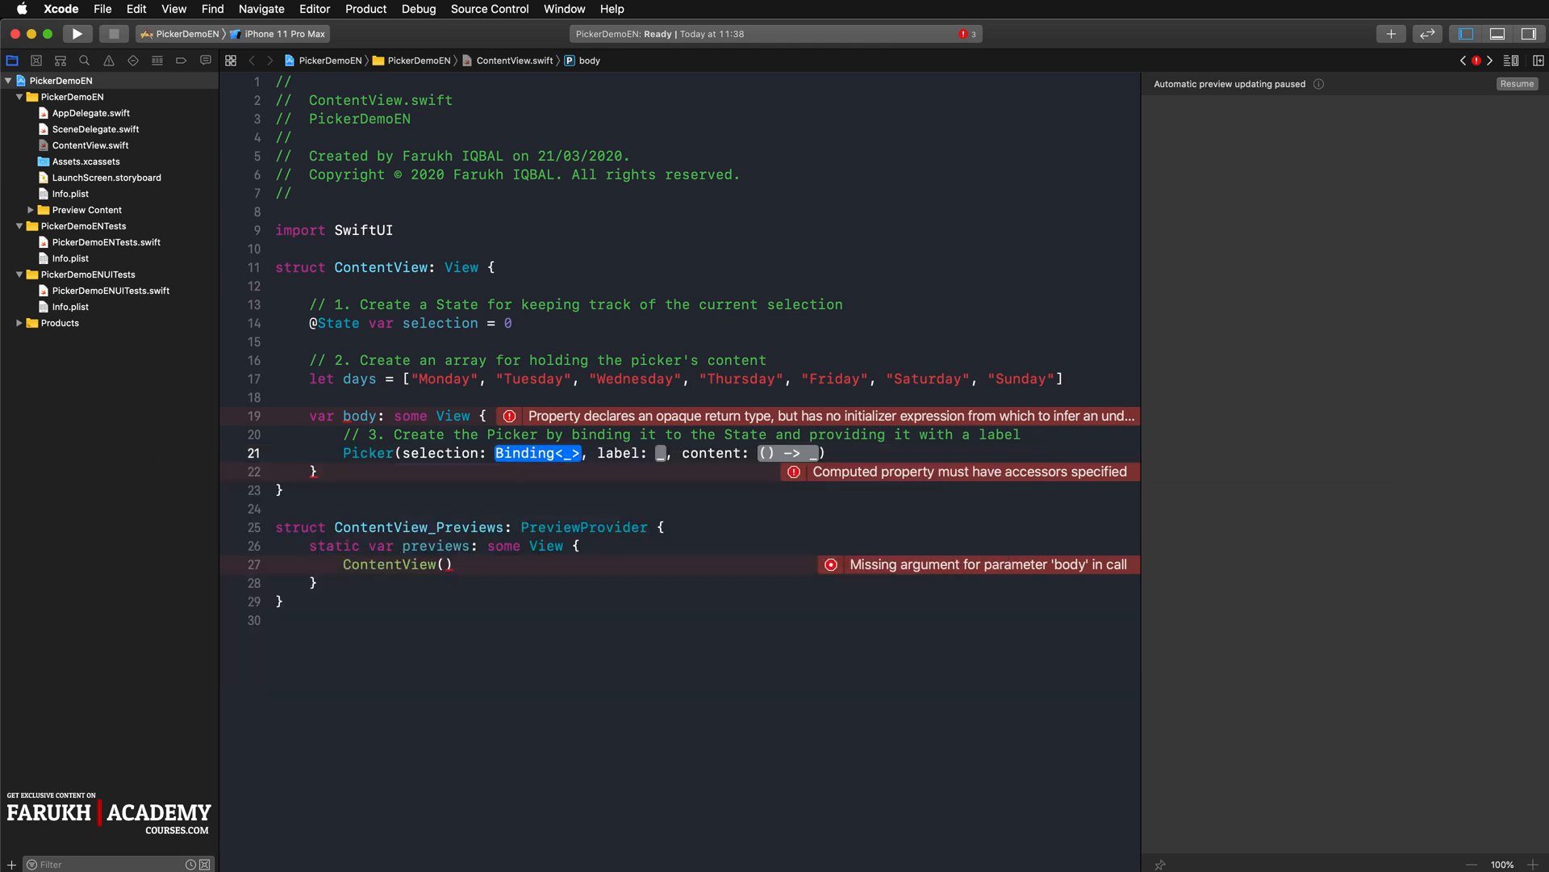
pyautogui.write('$selection')
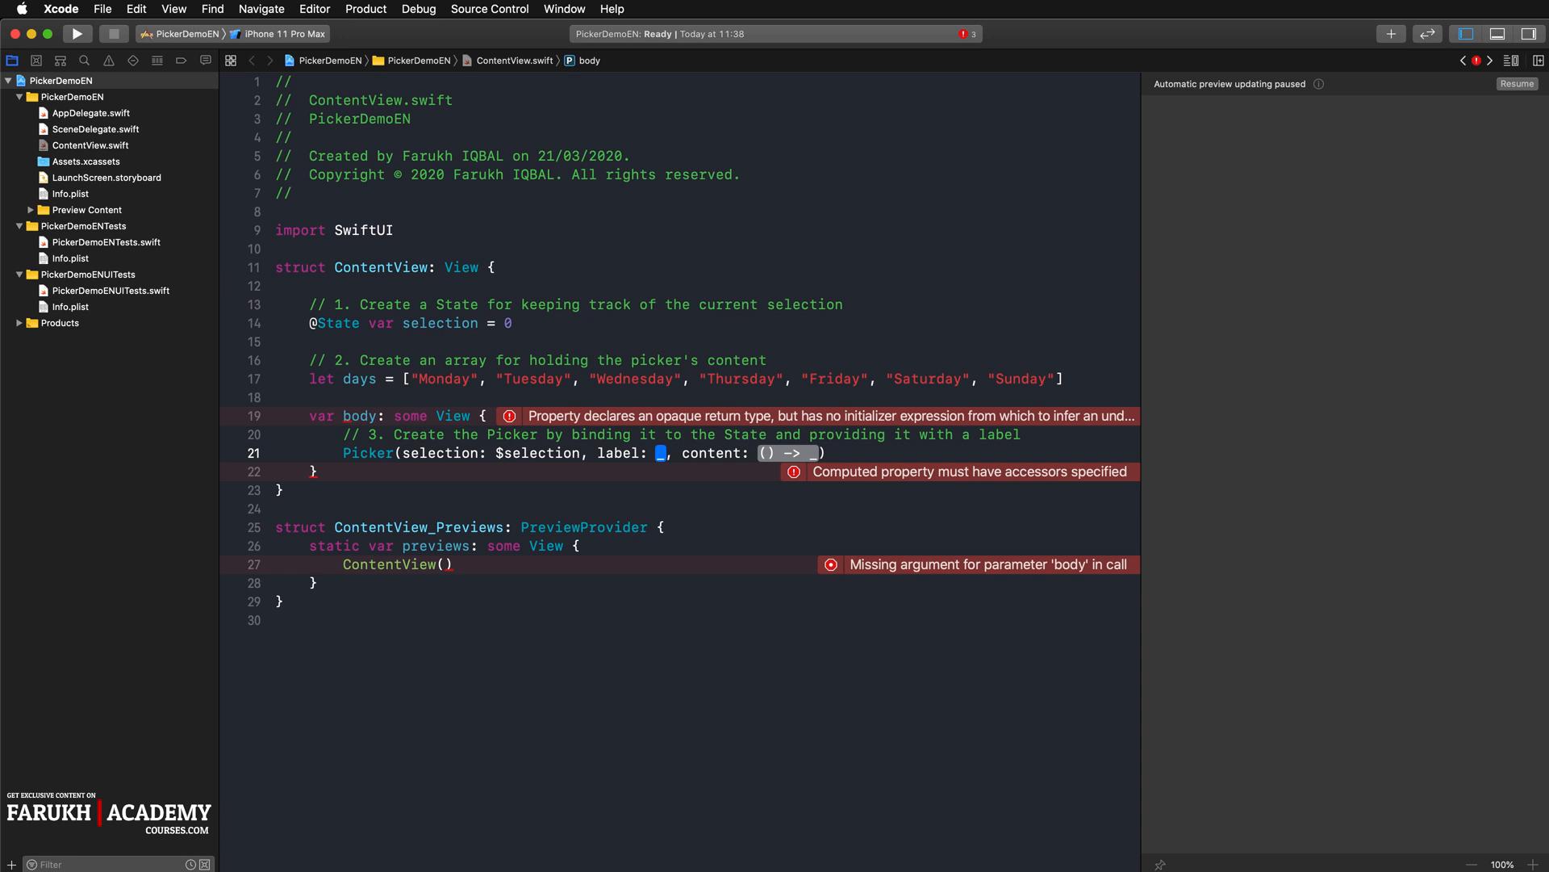
pyautogui.write('Text("')
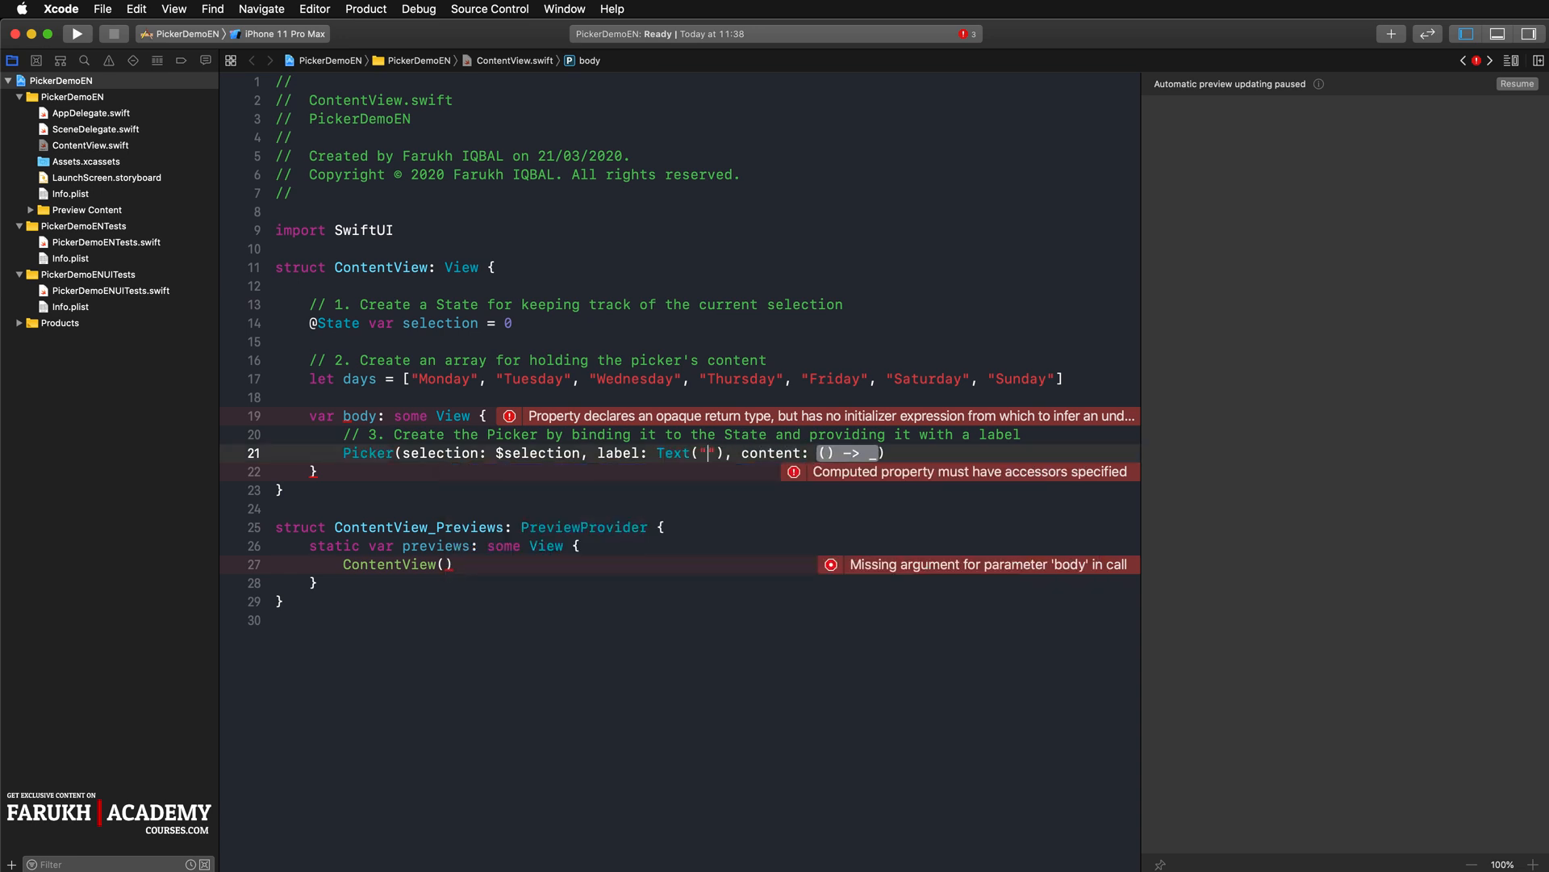
pyautogui.write('MyPicker')
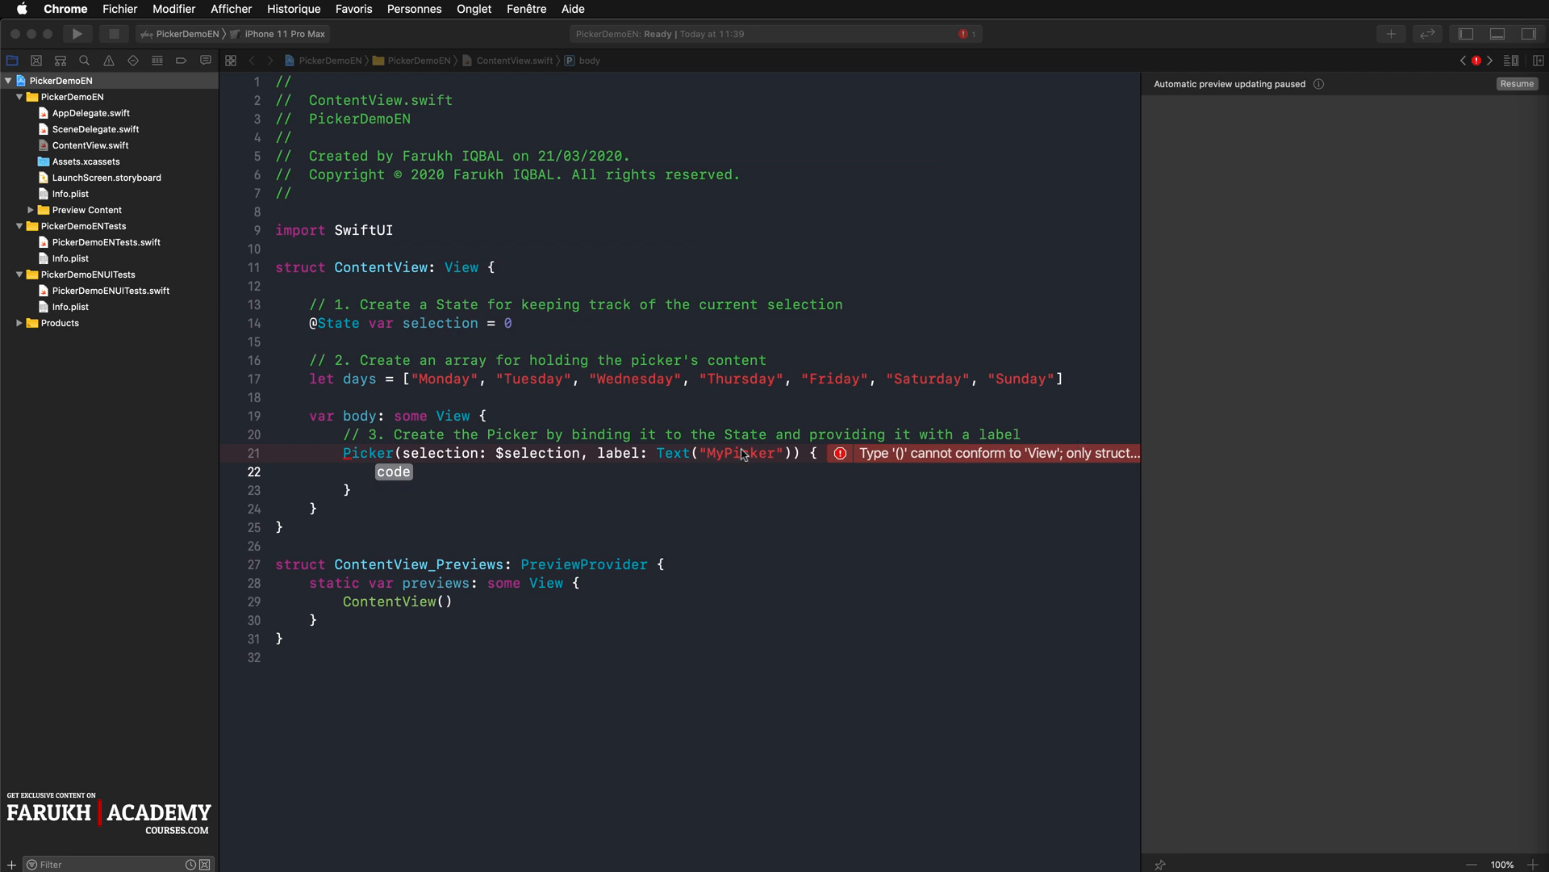
# Replace the content placeholder with '// 4. Create a row for every String', fixing the mistyped word.
pyautogui.doubleClick(394, 471)
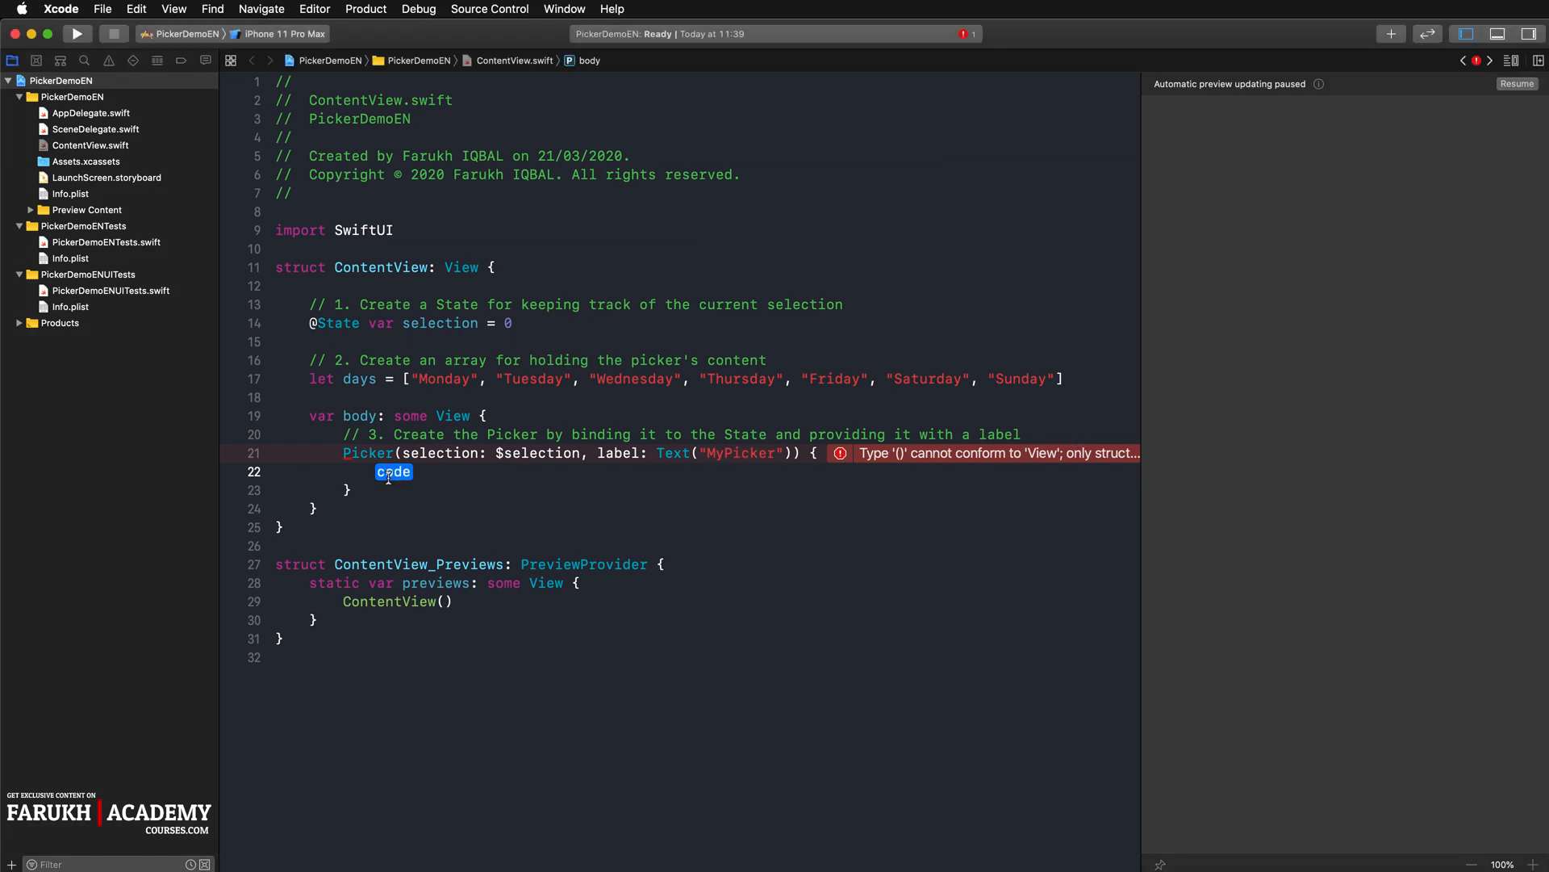
pyautogui.write('//')
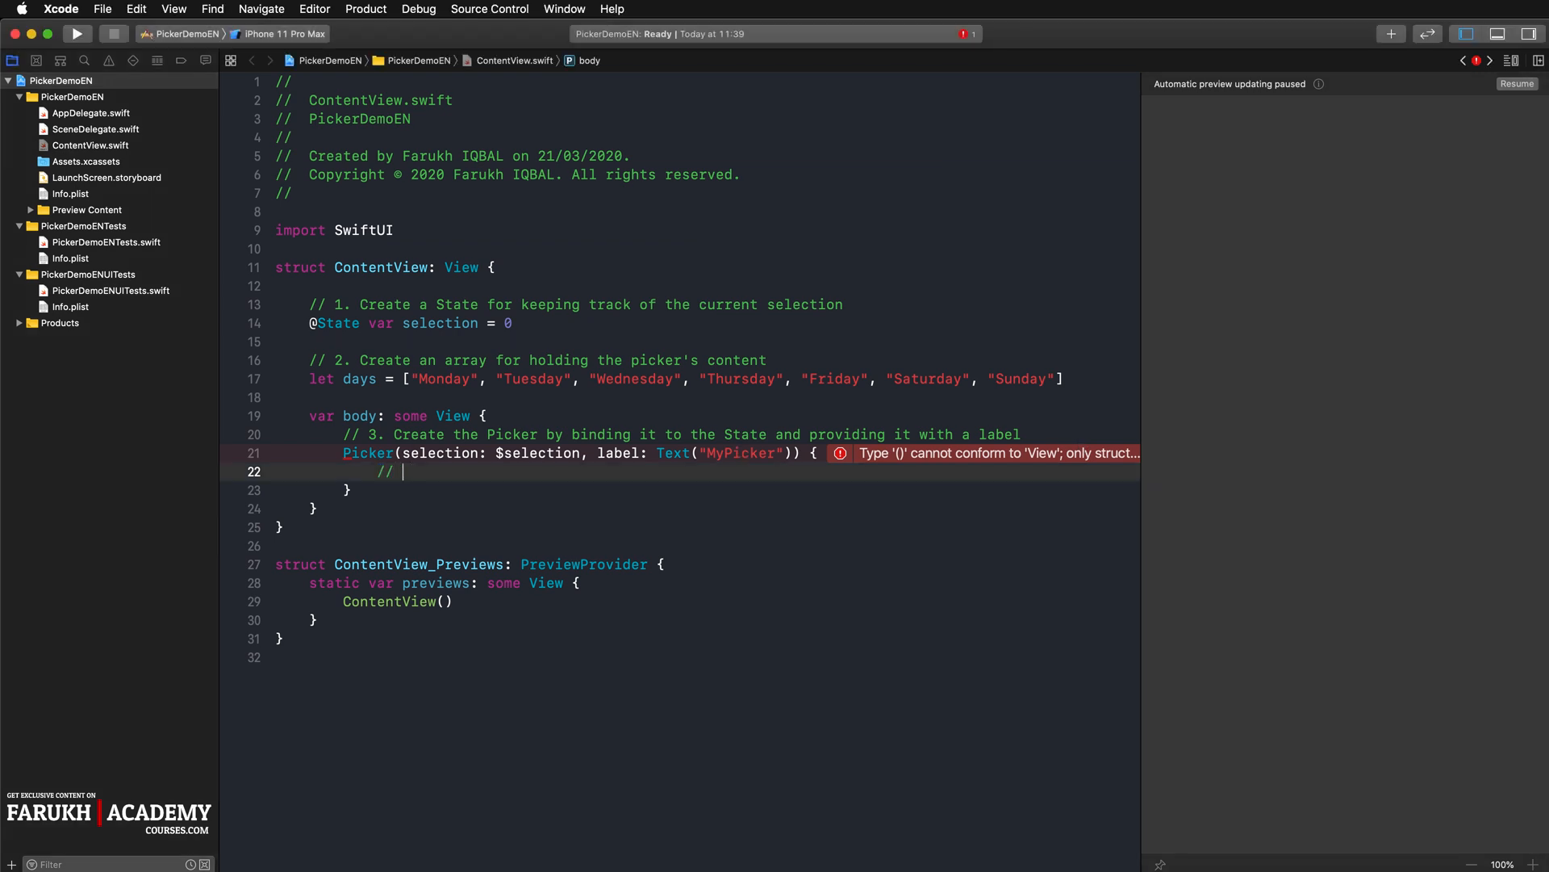
pyautogui.write('4. Create on')
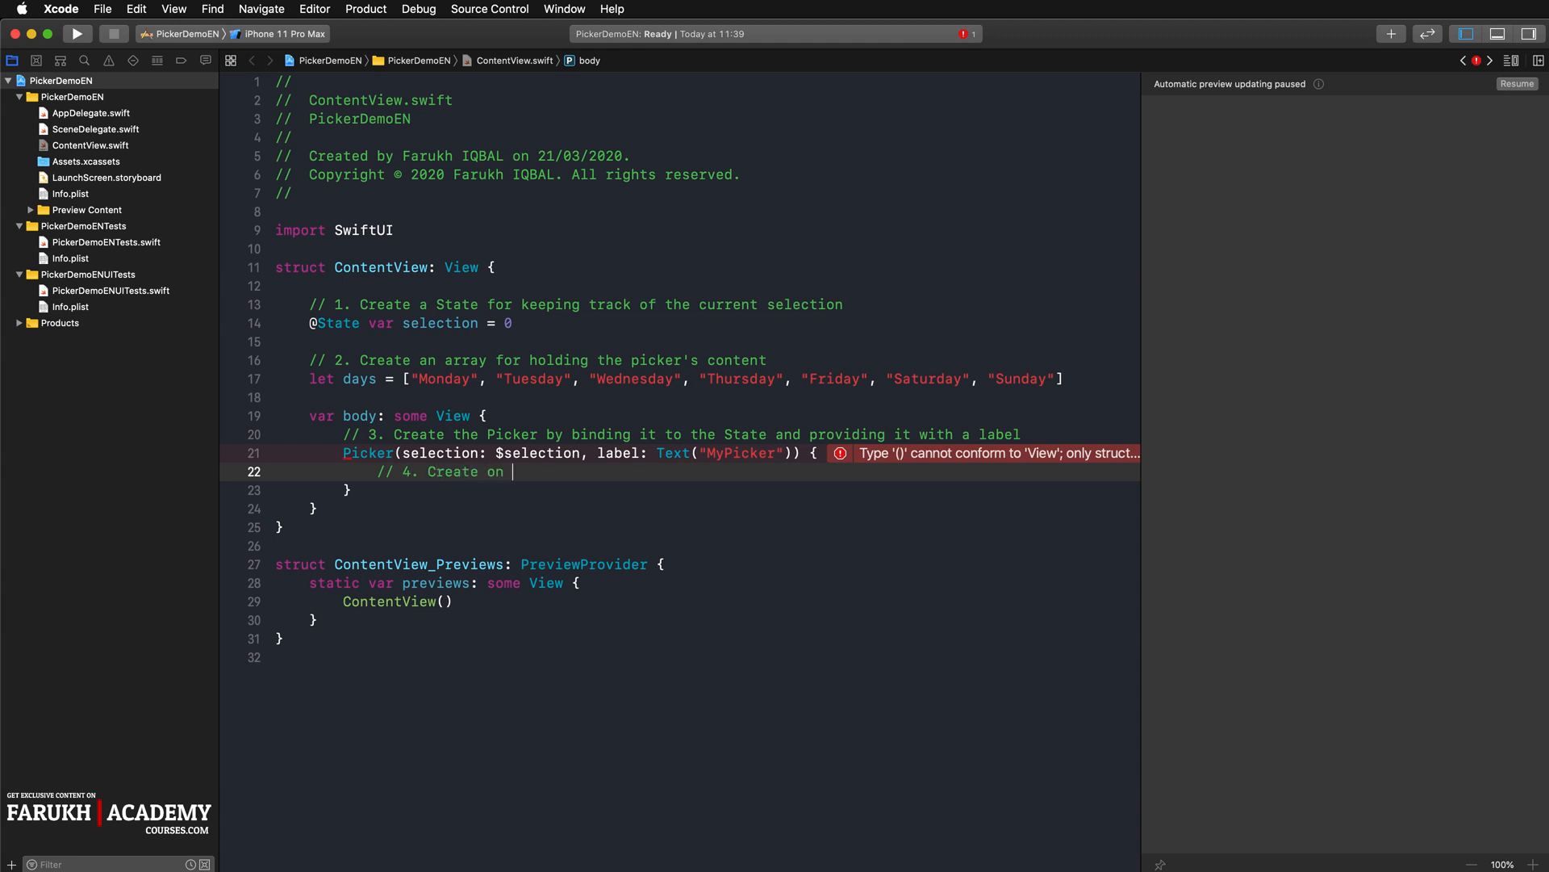
pyautogui.write('row')
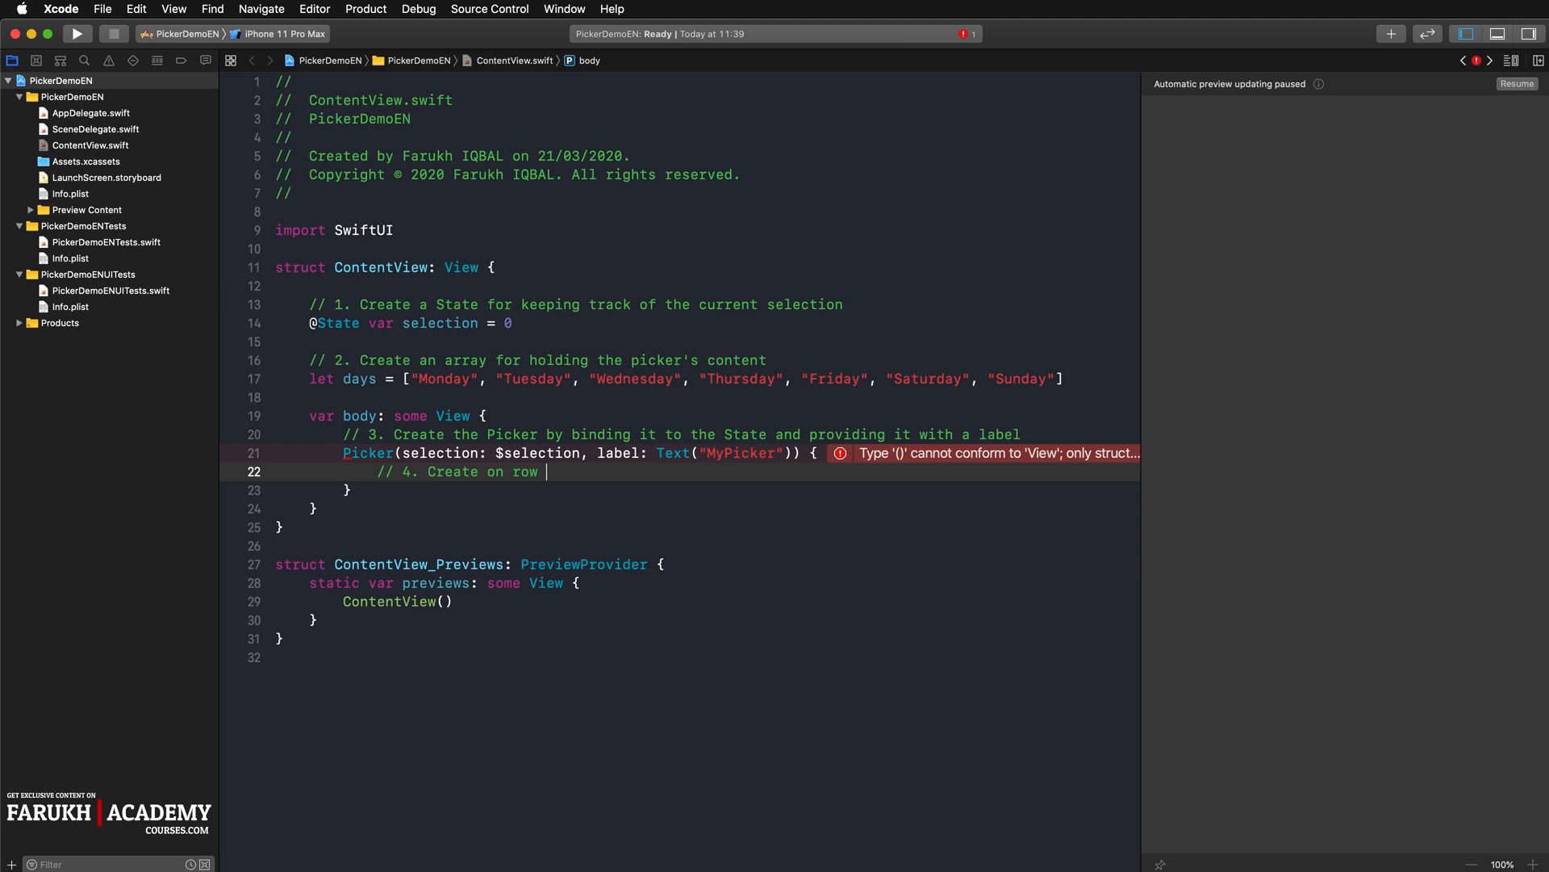
pyautogui.write('for every')
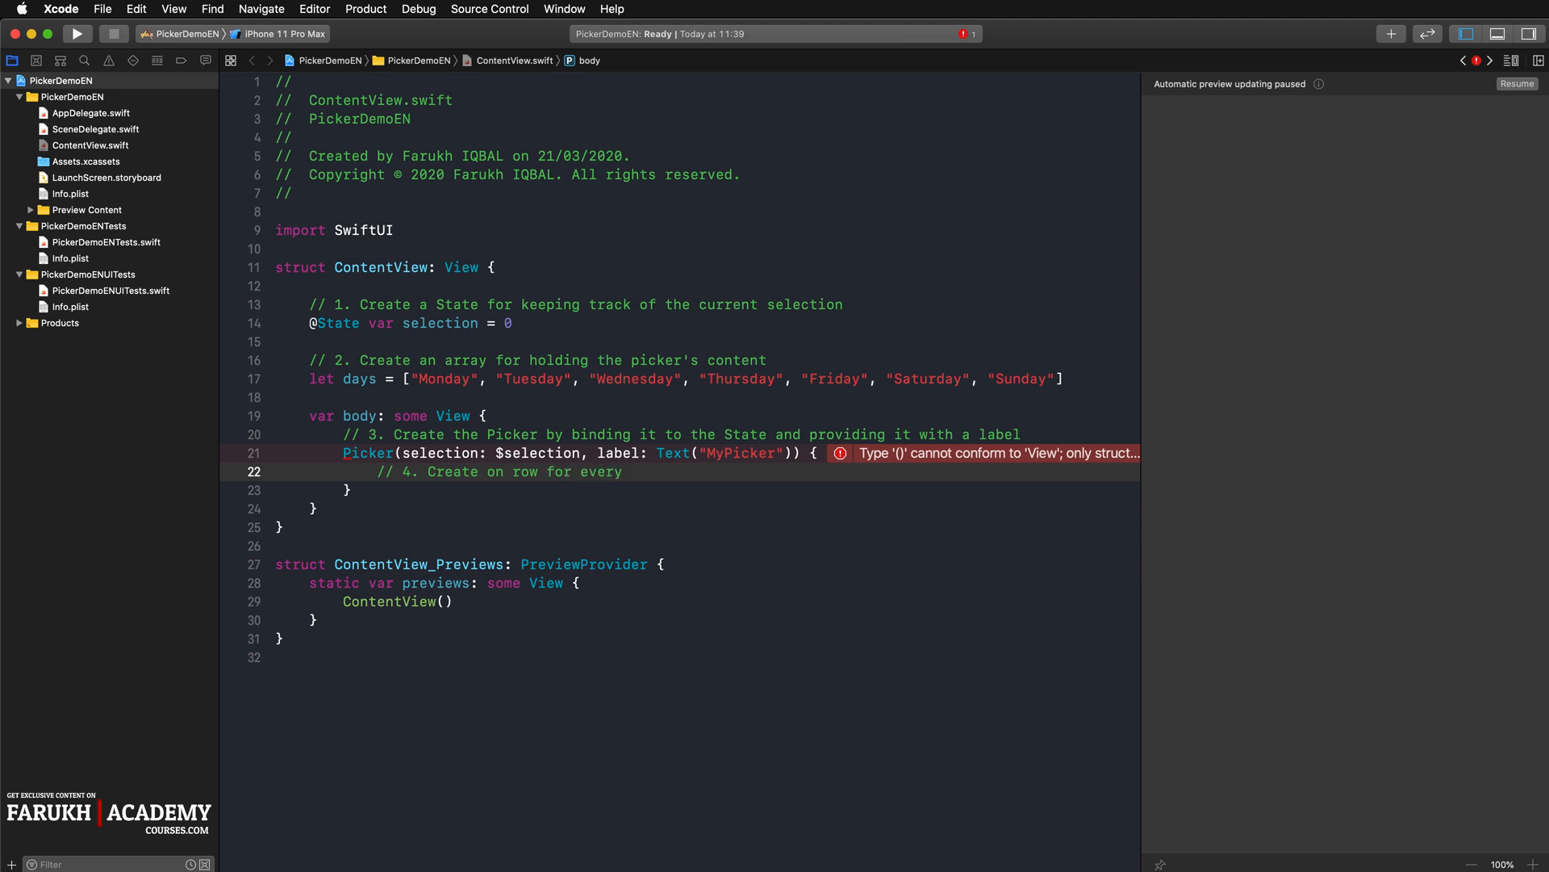
pyautogui.doubleClick(494, 471)
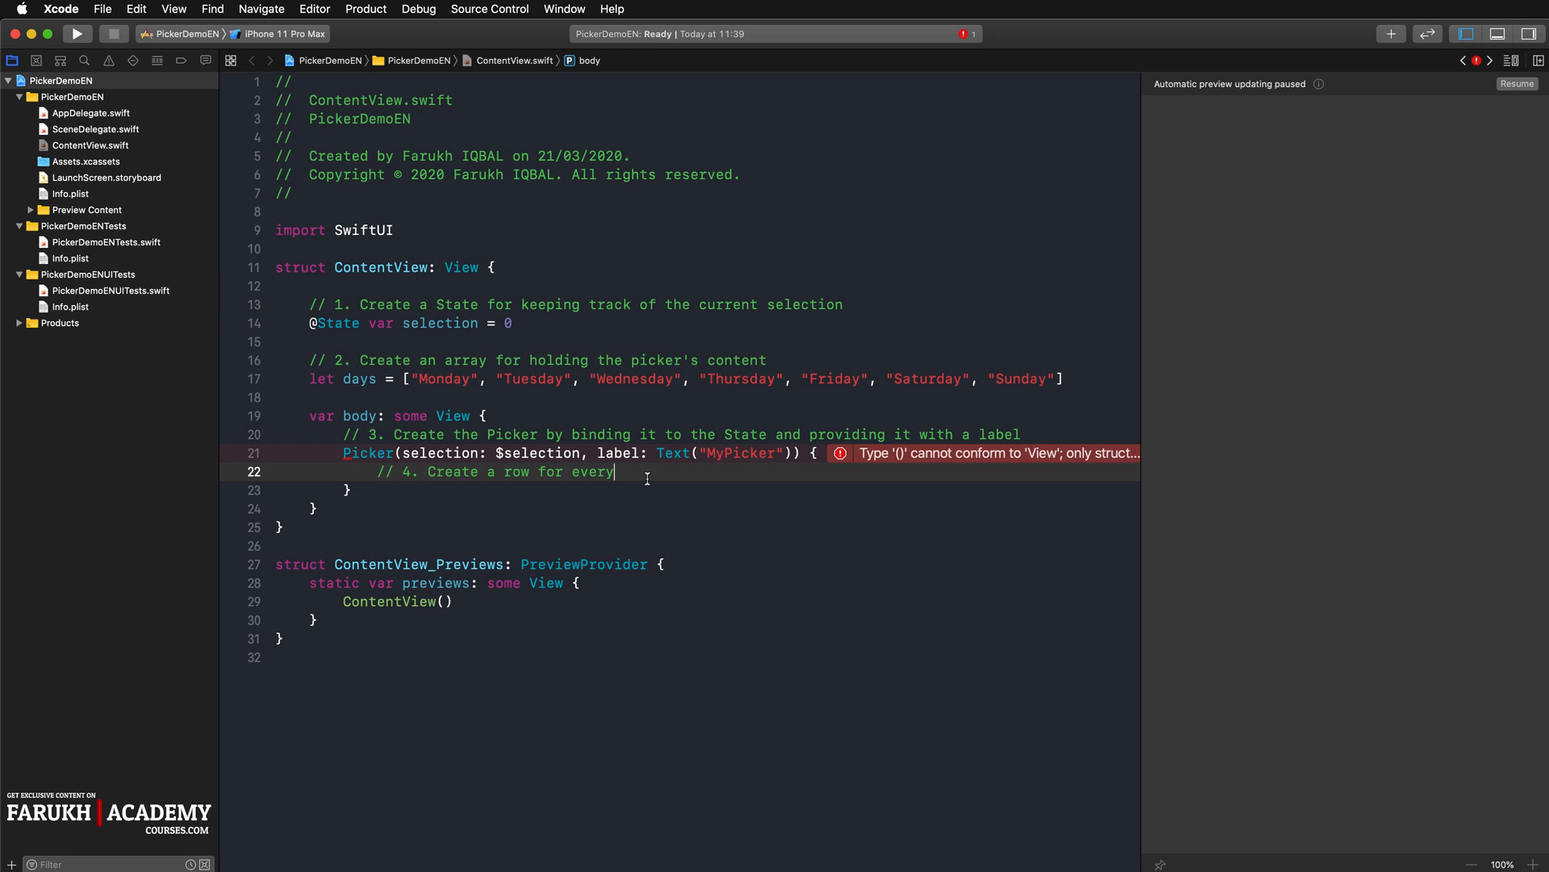
pyautogui.write('String')
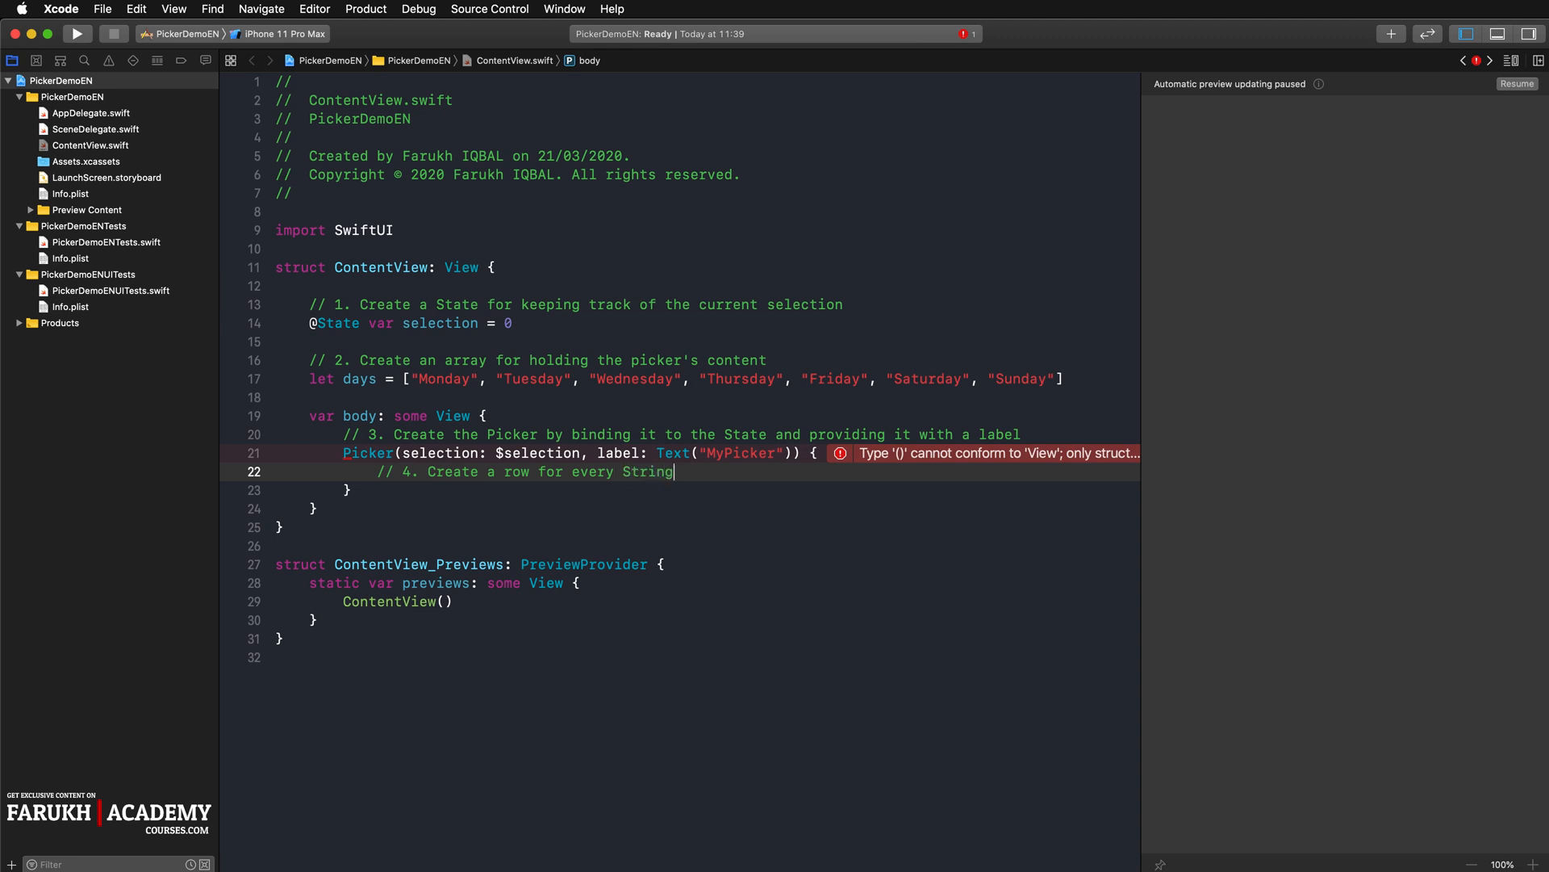
# Finish the comment with 'in our array and assign it to an index'.
pyautogui.write('in our a')
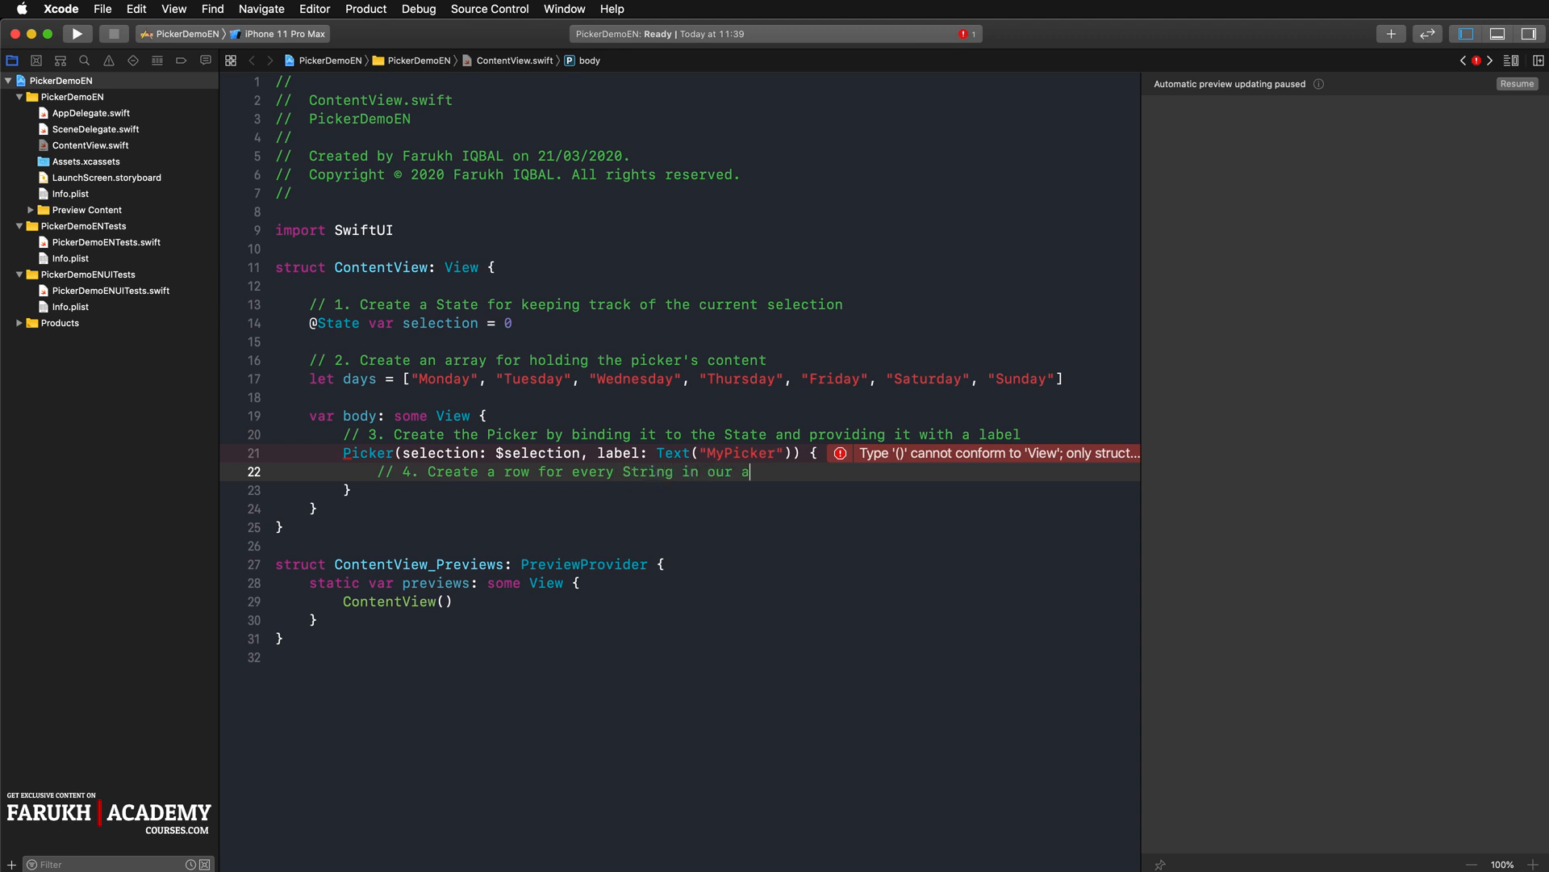
pyautogui.write('rray and assign i')
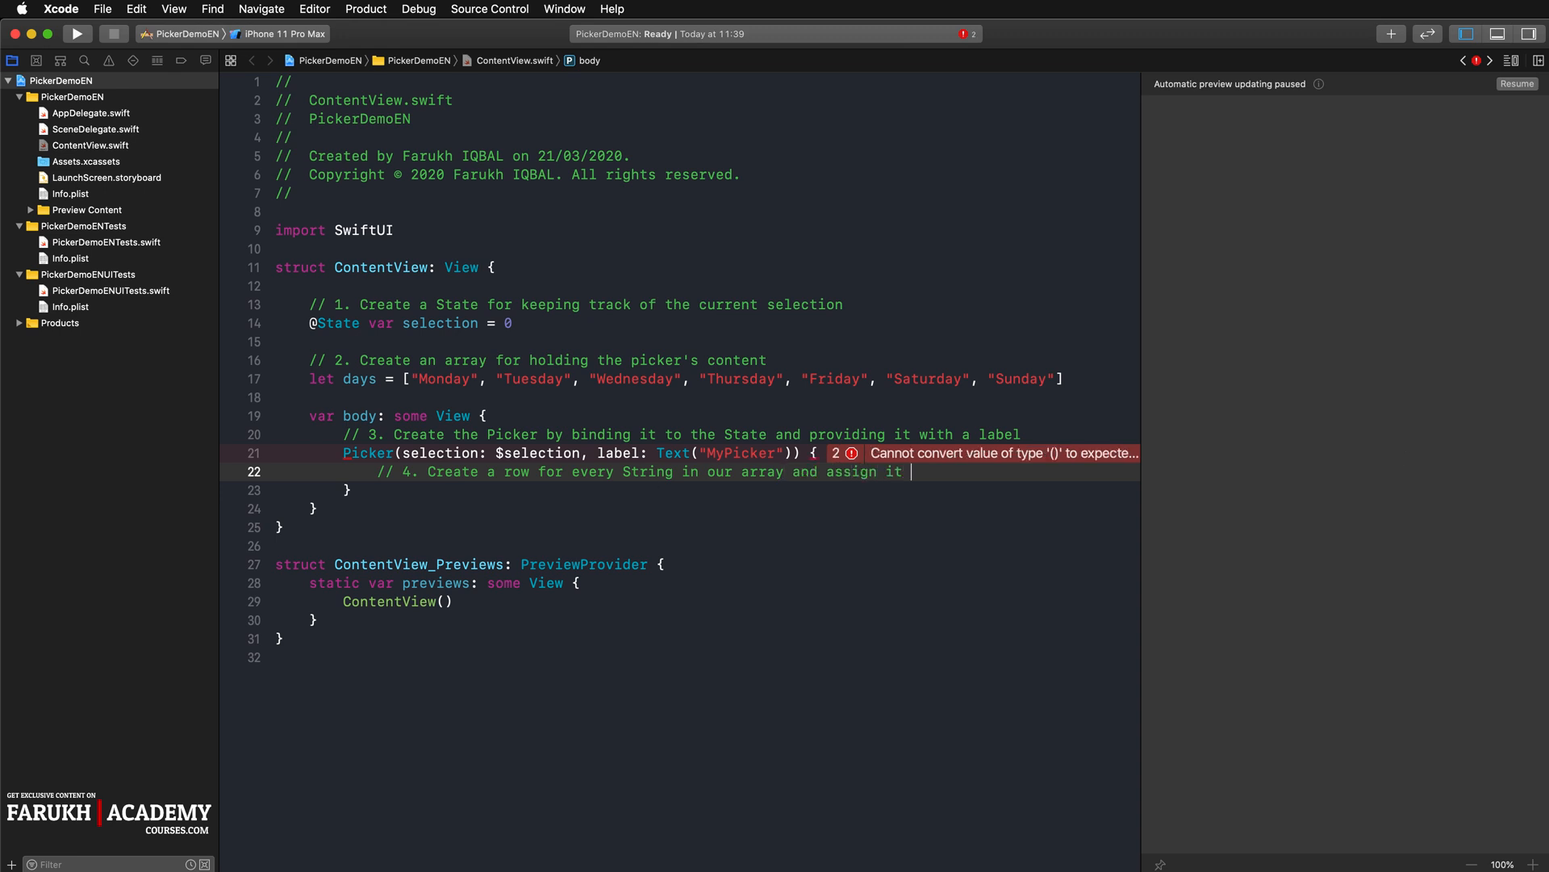
pyautogui.write('to')
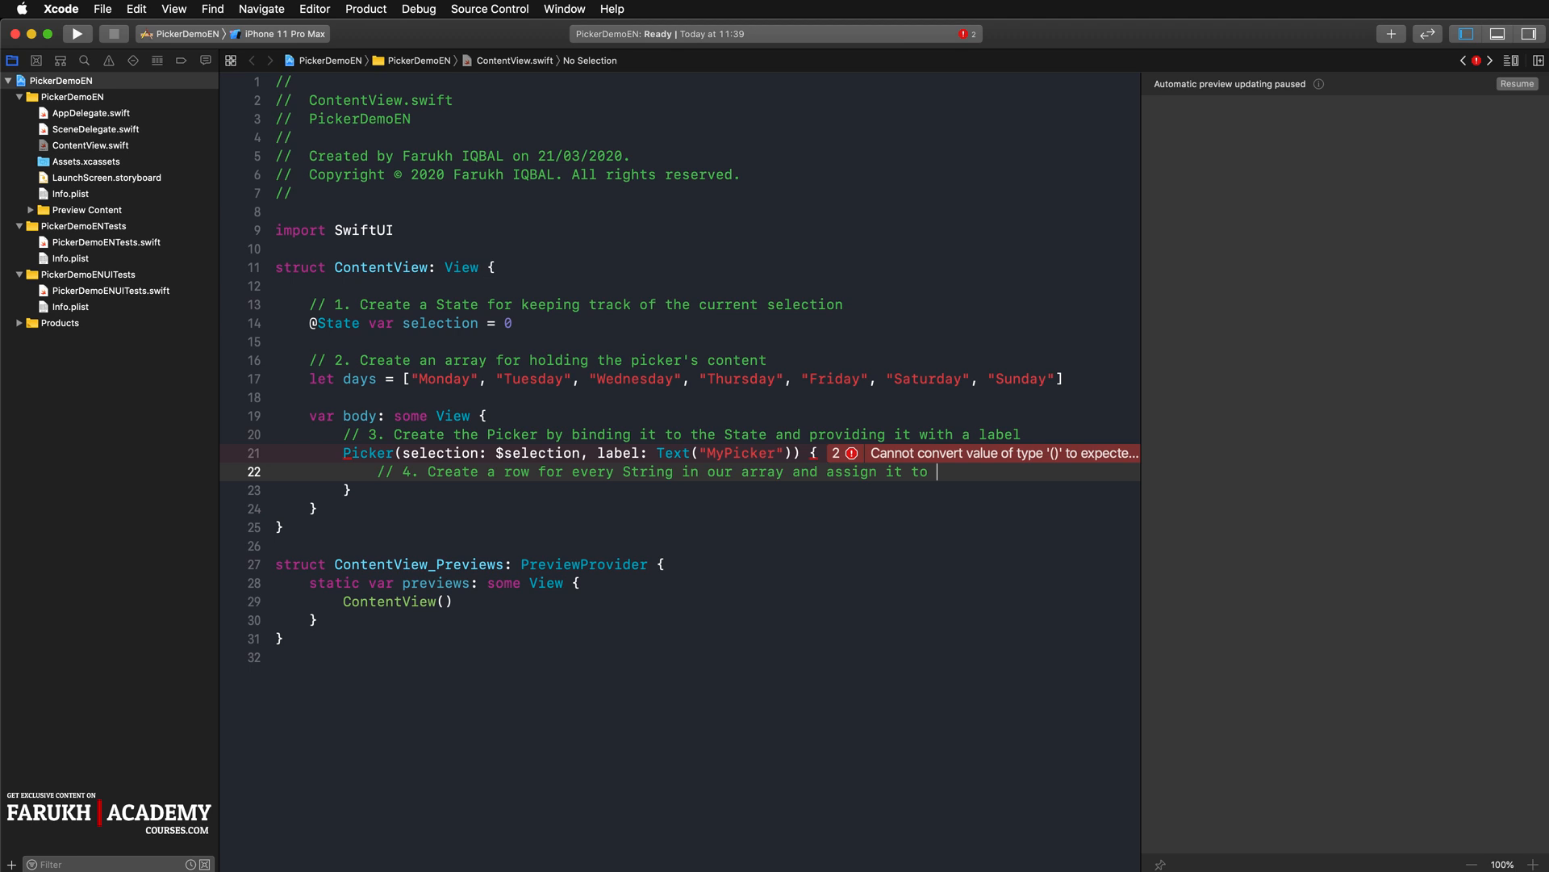
pyautogui.write('an index')
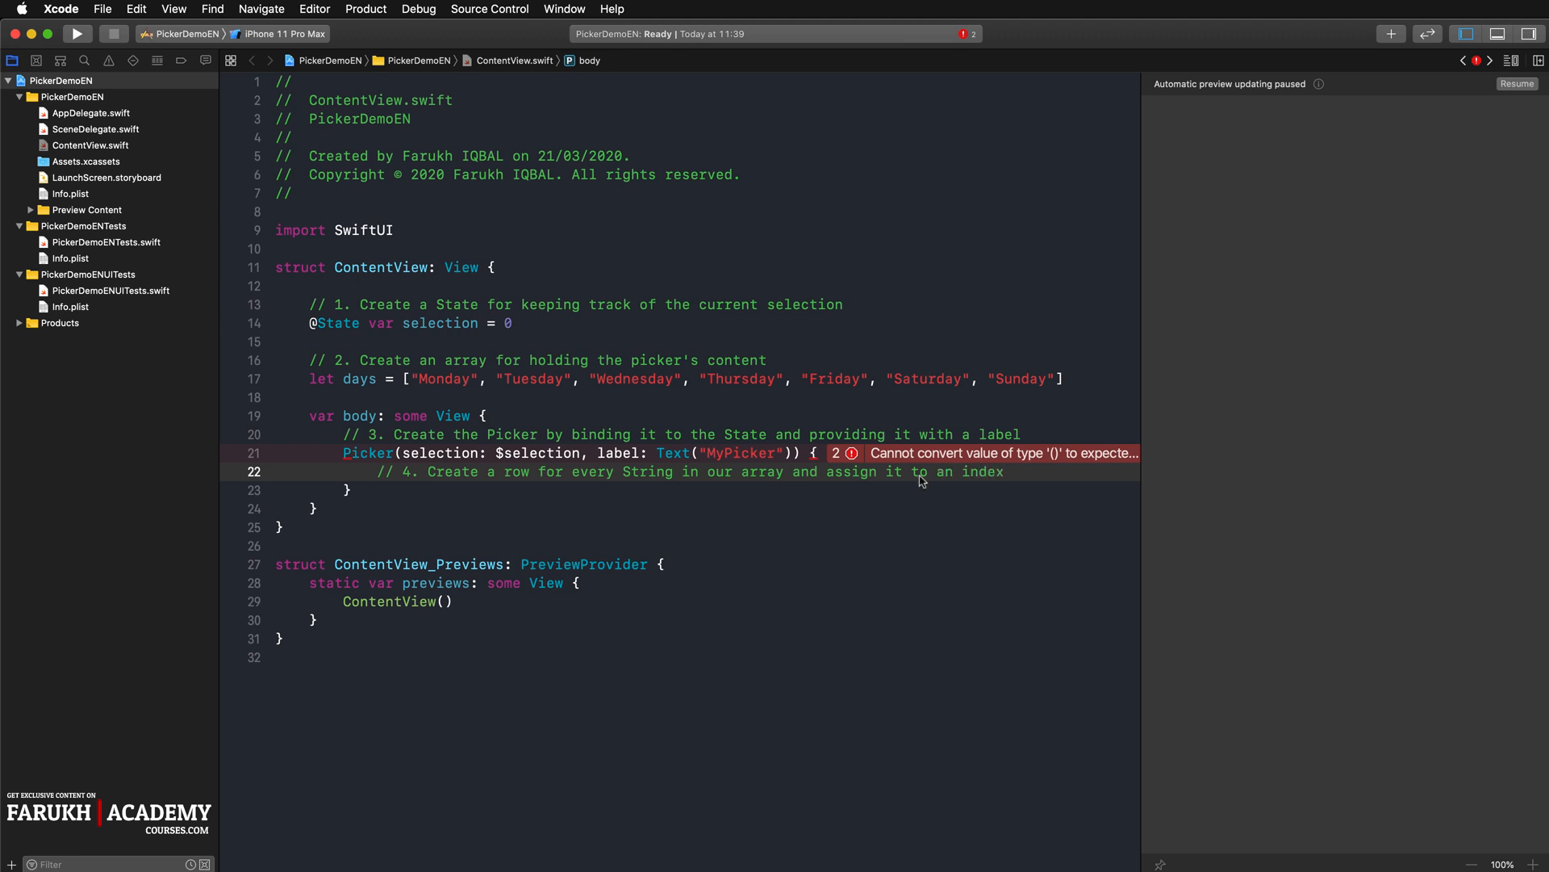
pyautogui.click(1006, 471)
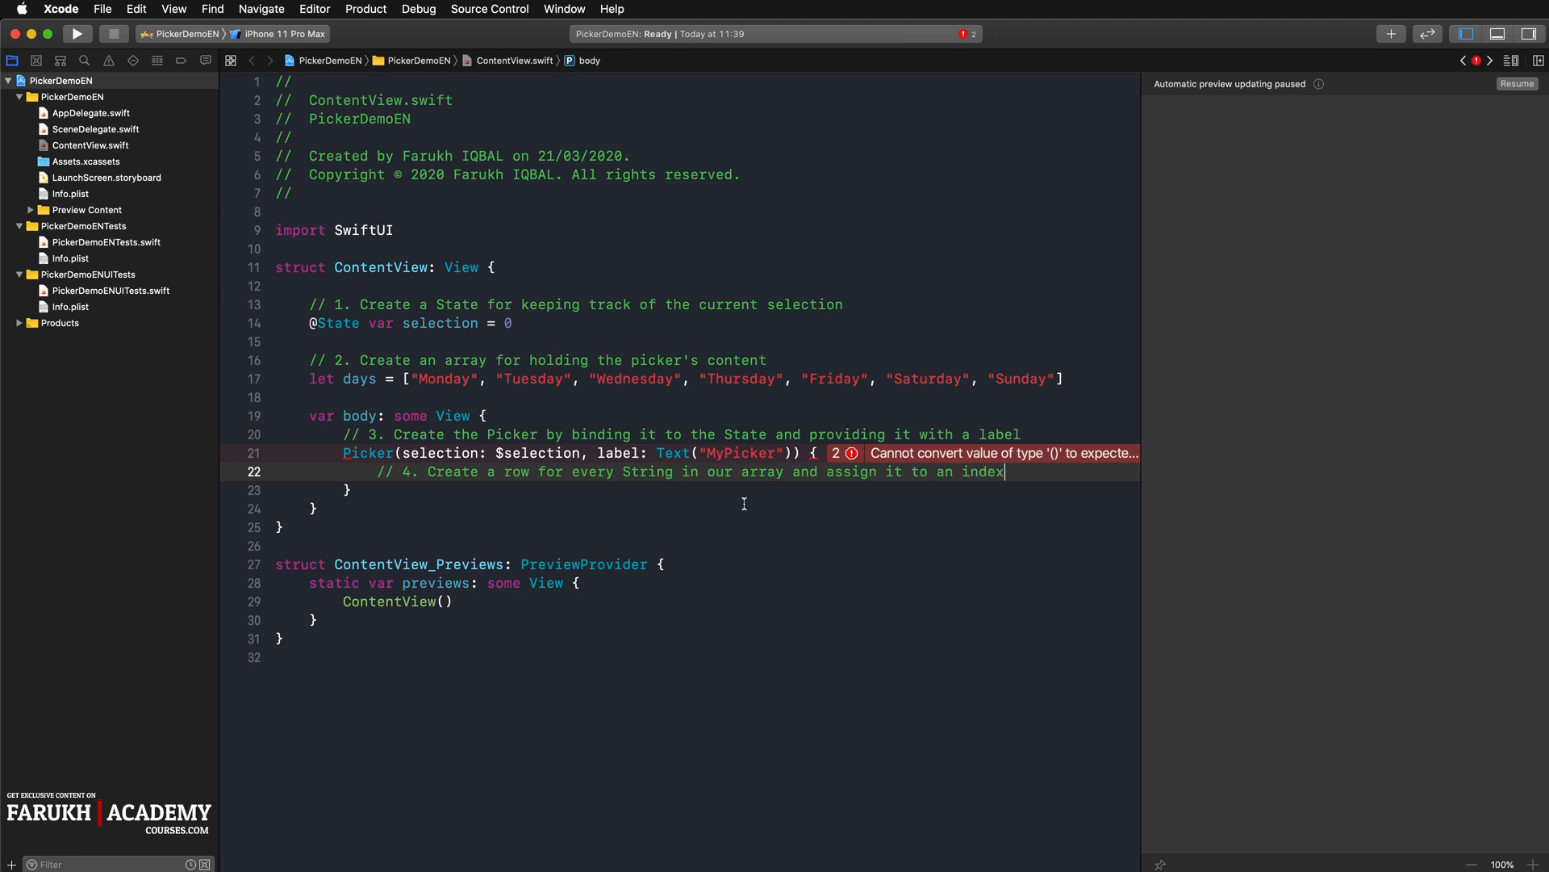
# Start ForEach(0 ..< days.count) { index in inside the Picker.
pyautogui.write('foreac')
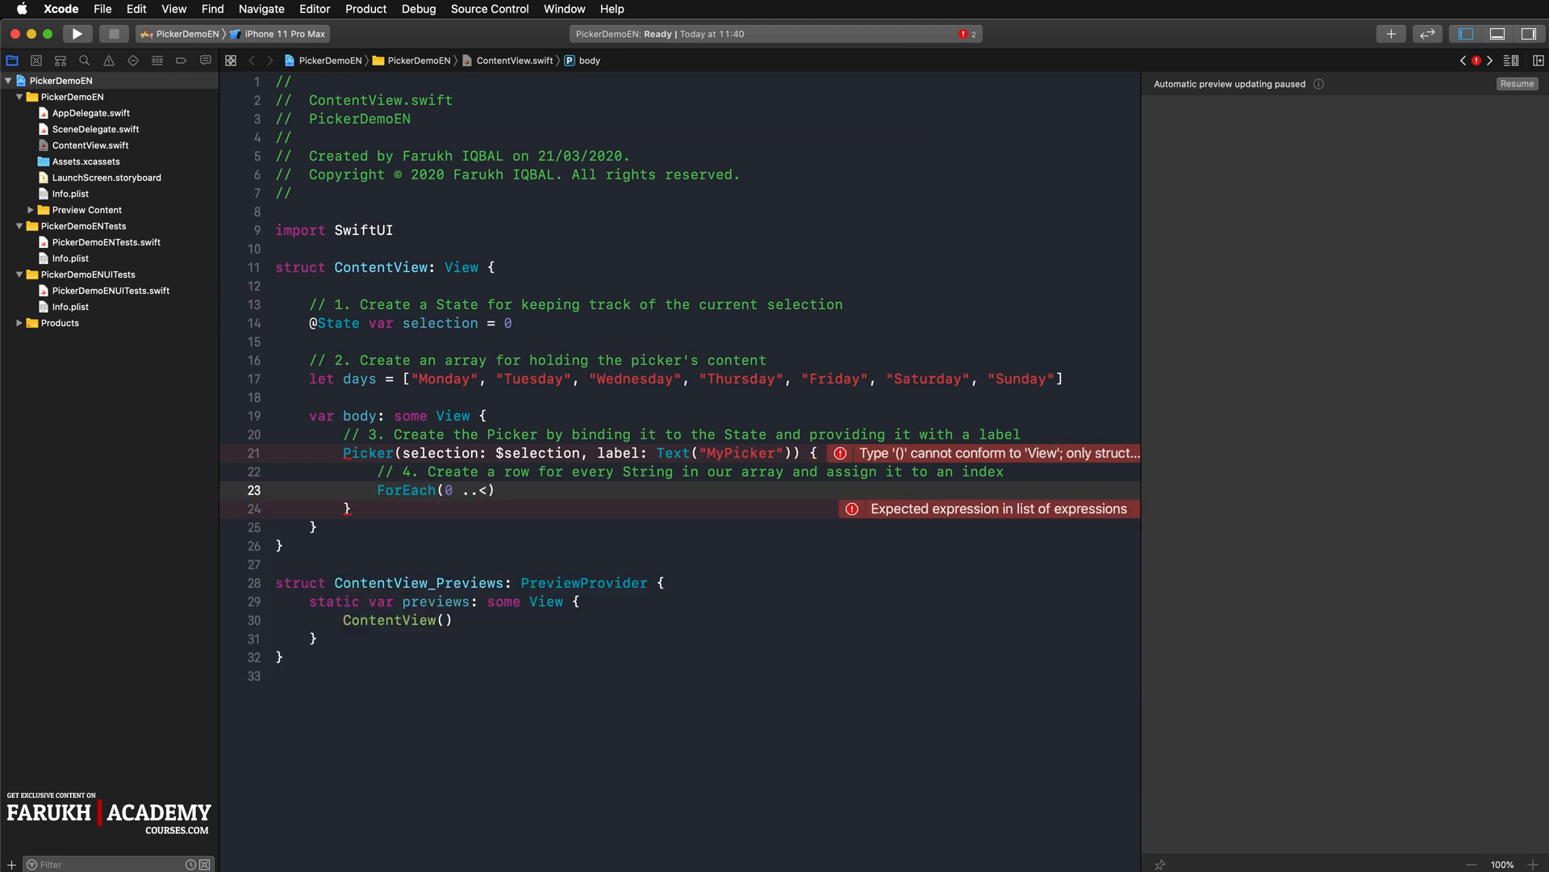
pyautogui.write('days.count')
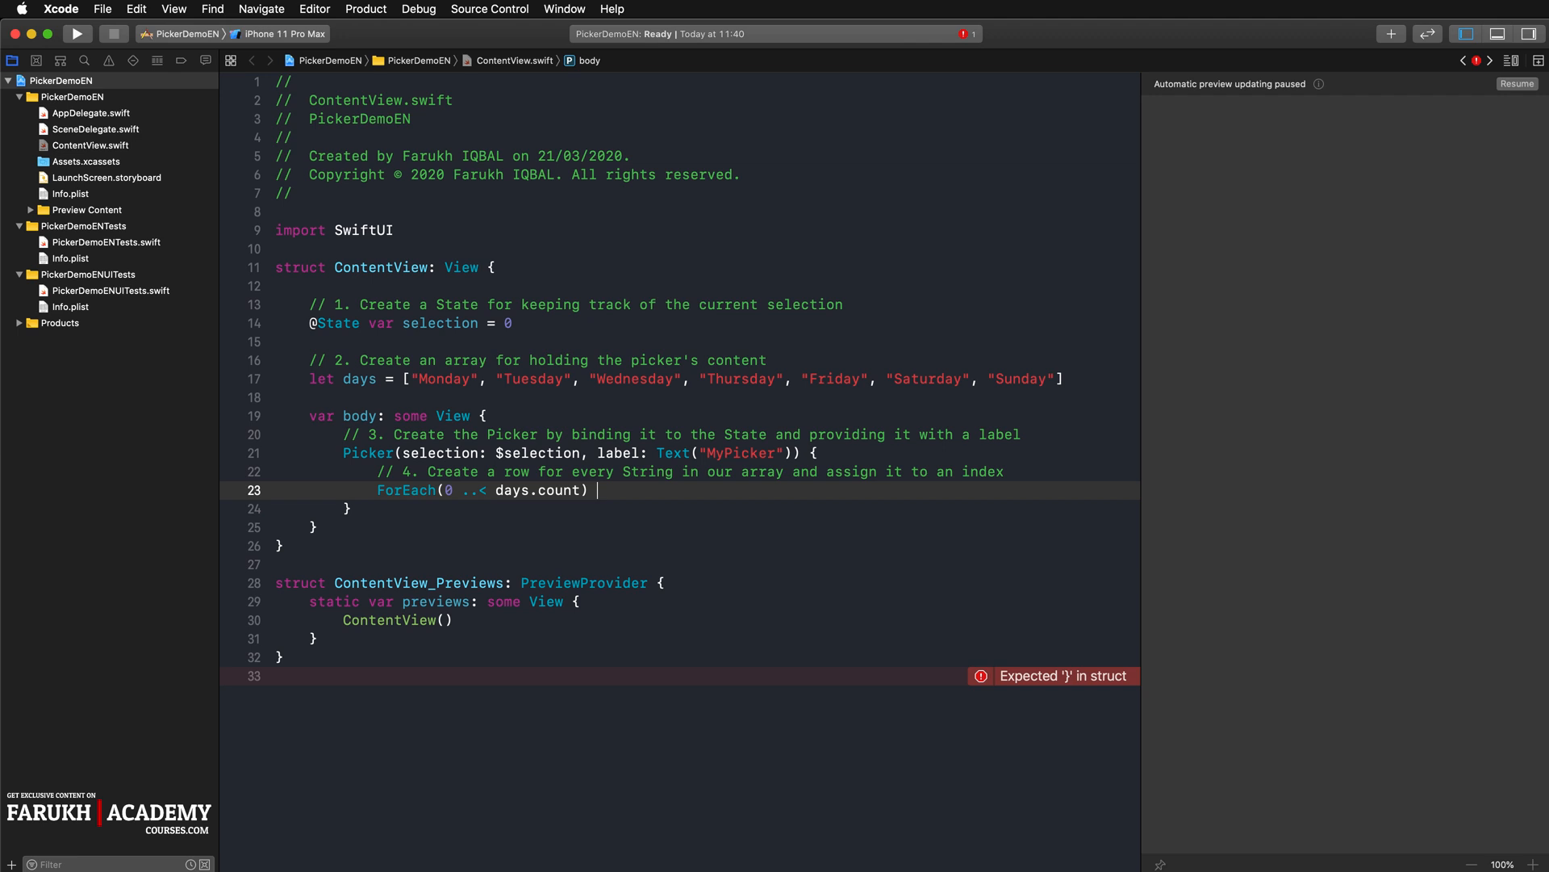
pyautogui.write('{')
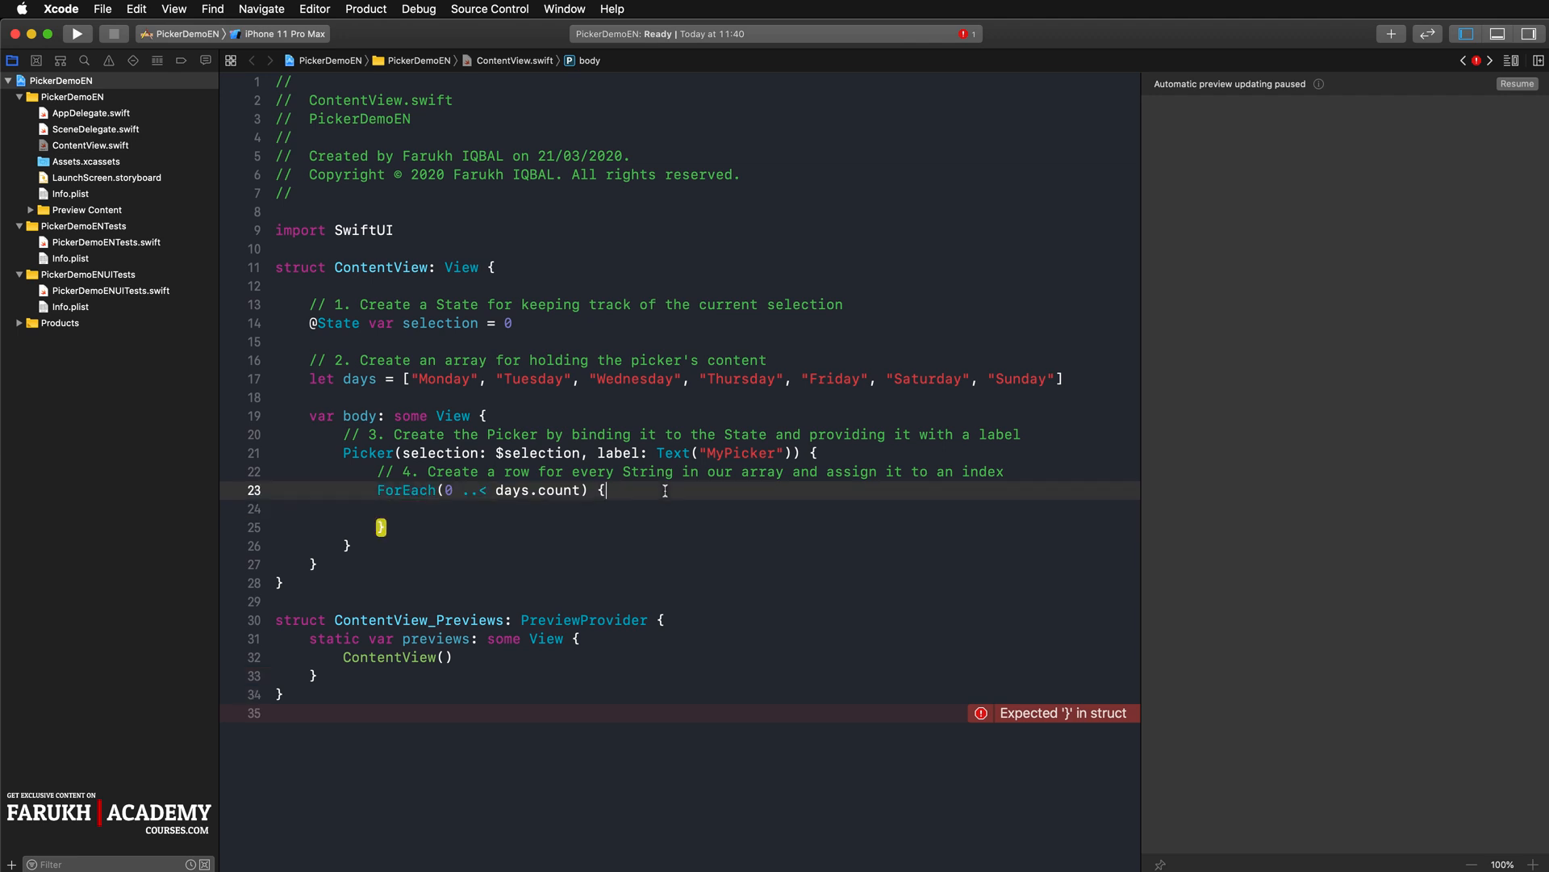
pyautogui.write('index in')
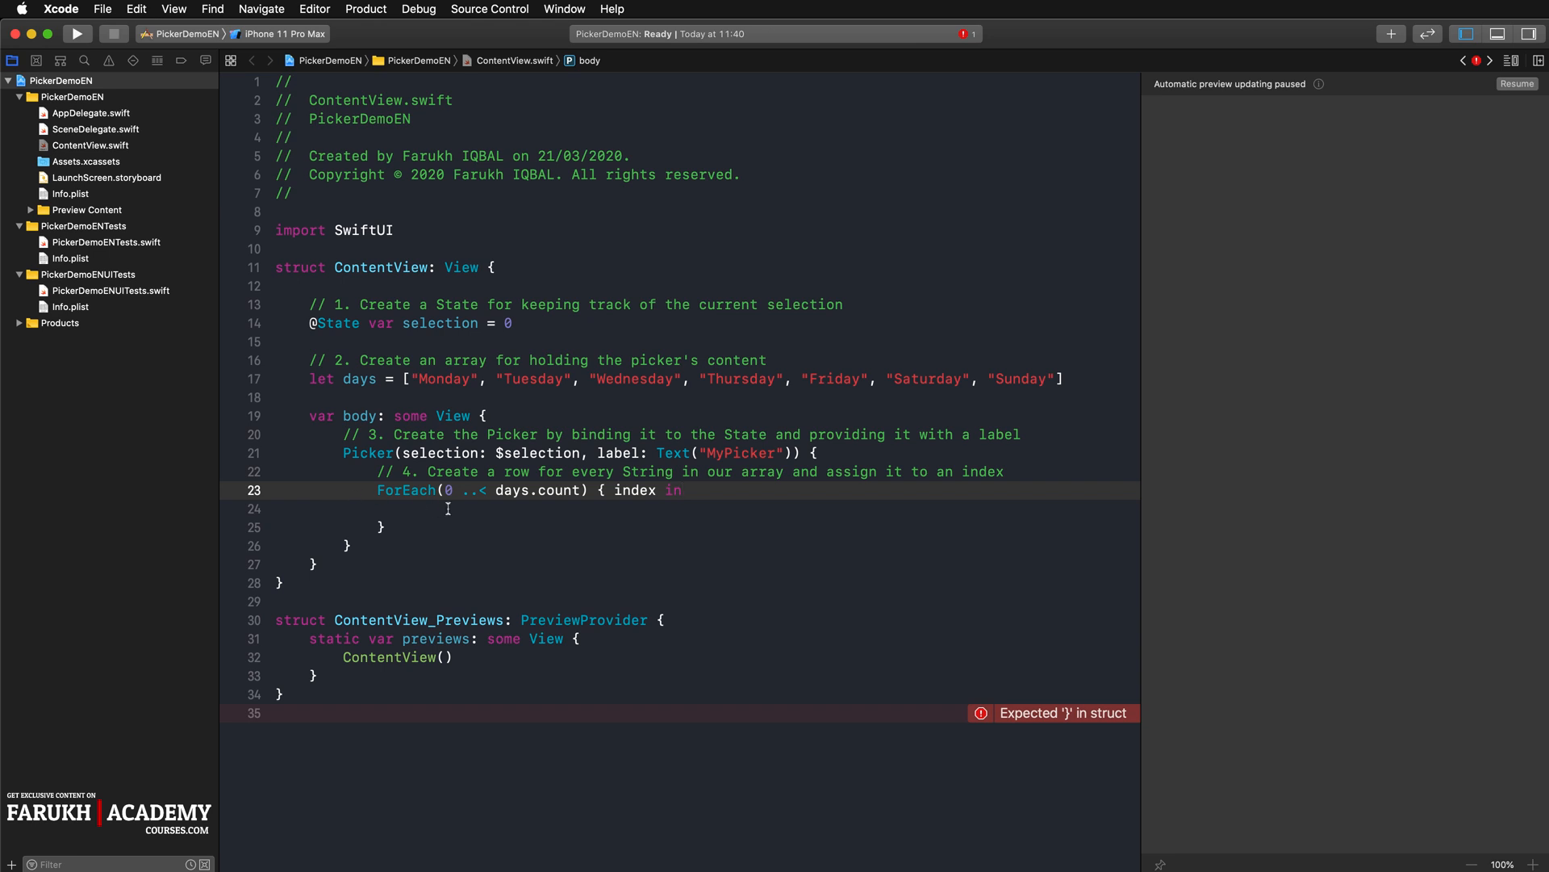
# Add the row Text(self.days[index]).tag(index) inside the ForEach.
pyautogui.write('text')
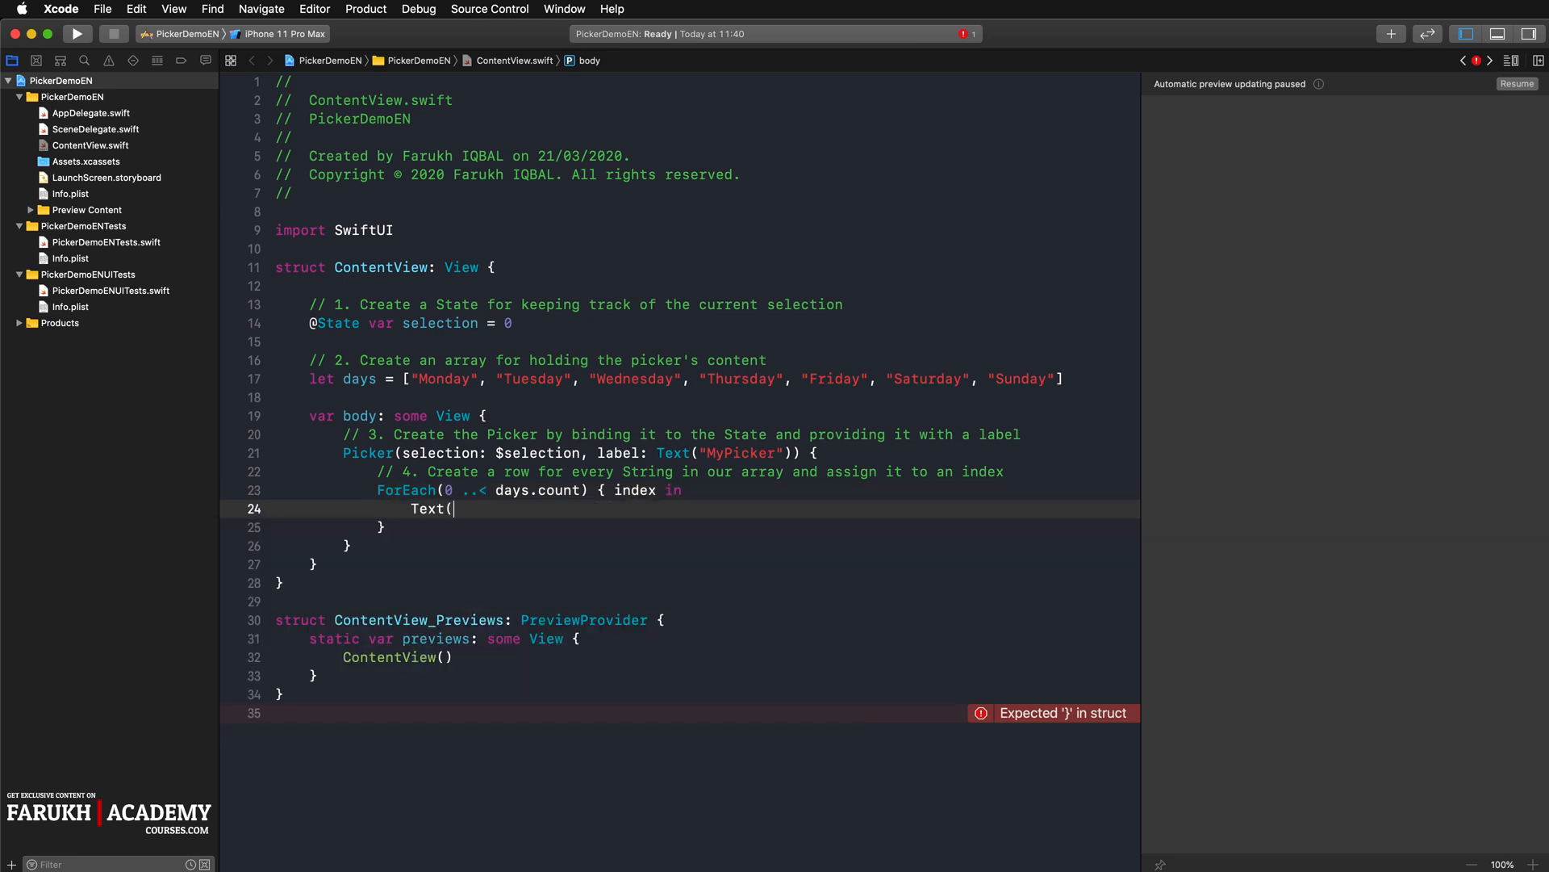
pyautogui.write('self.days)')
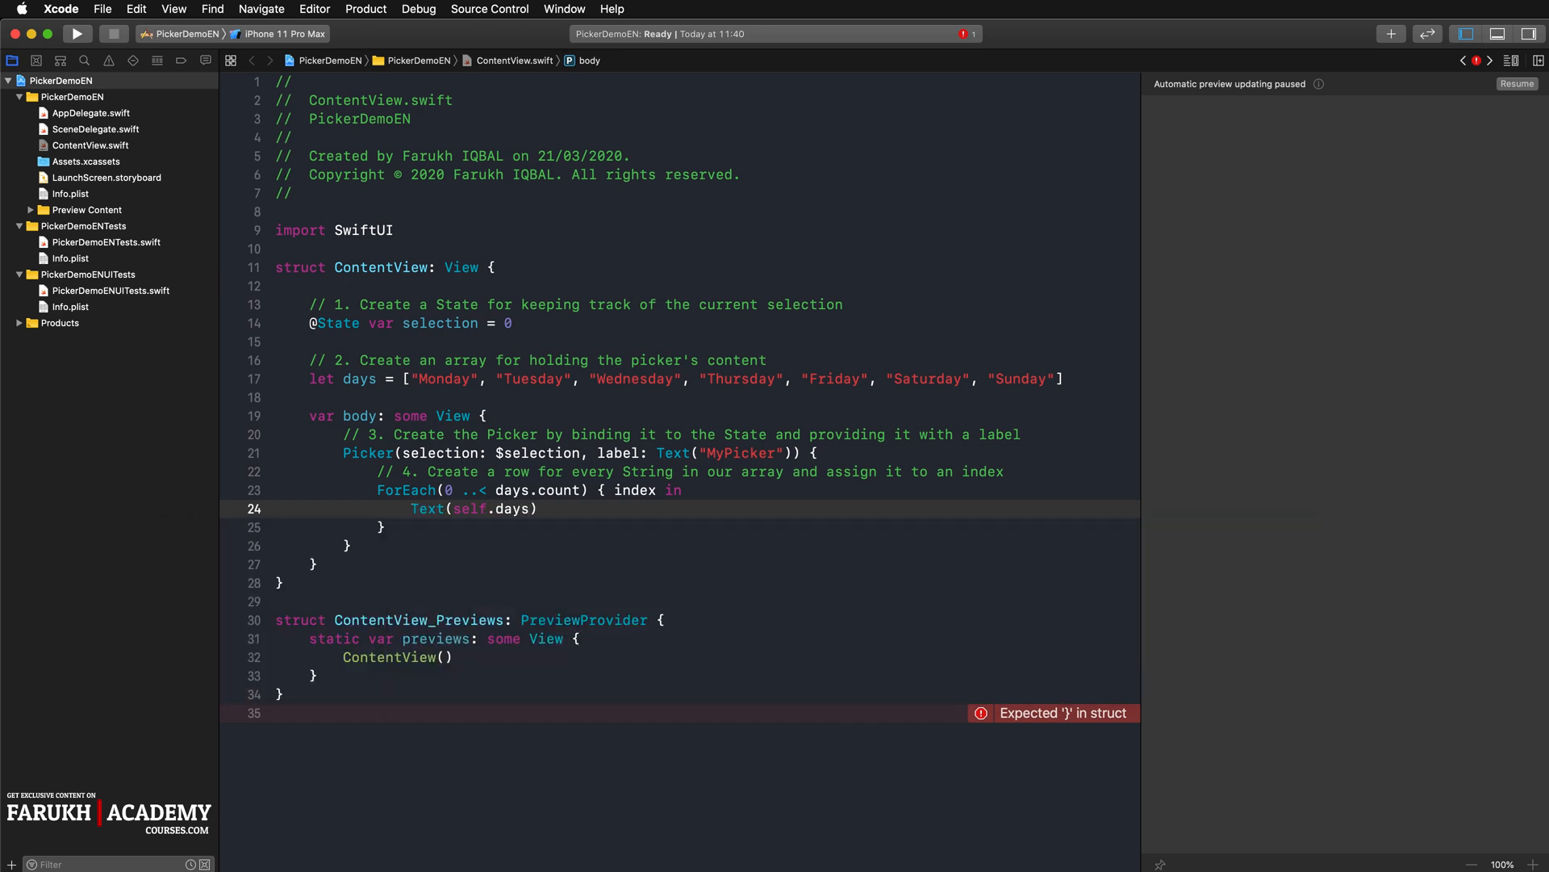
pyautogui.write('[index]')
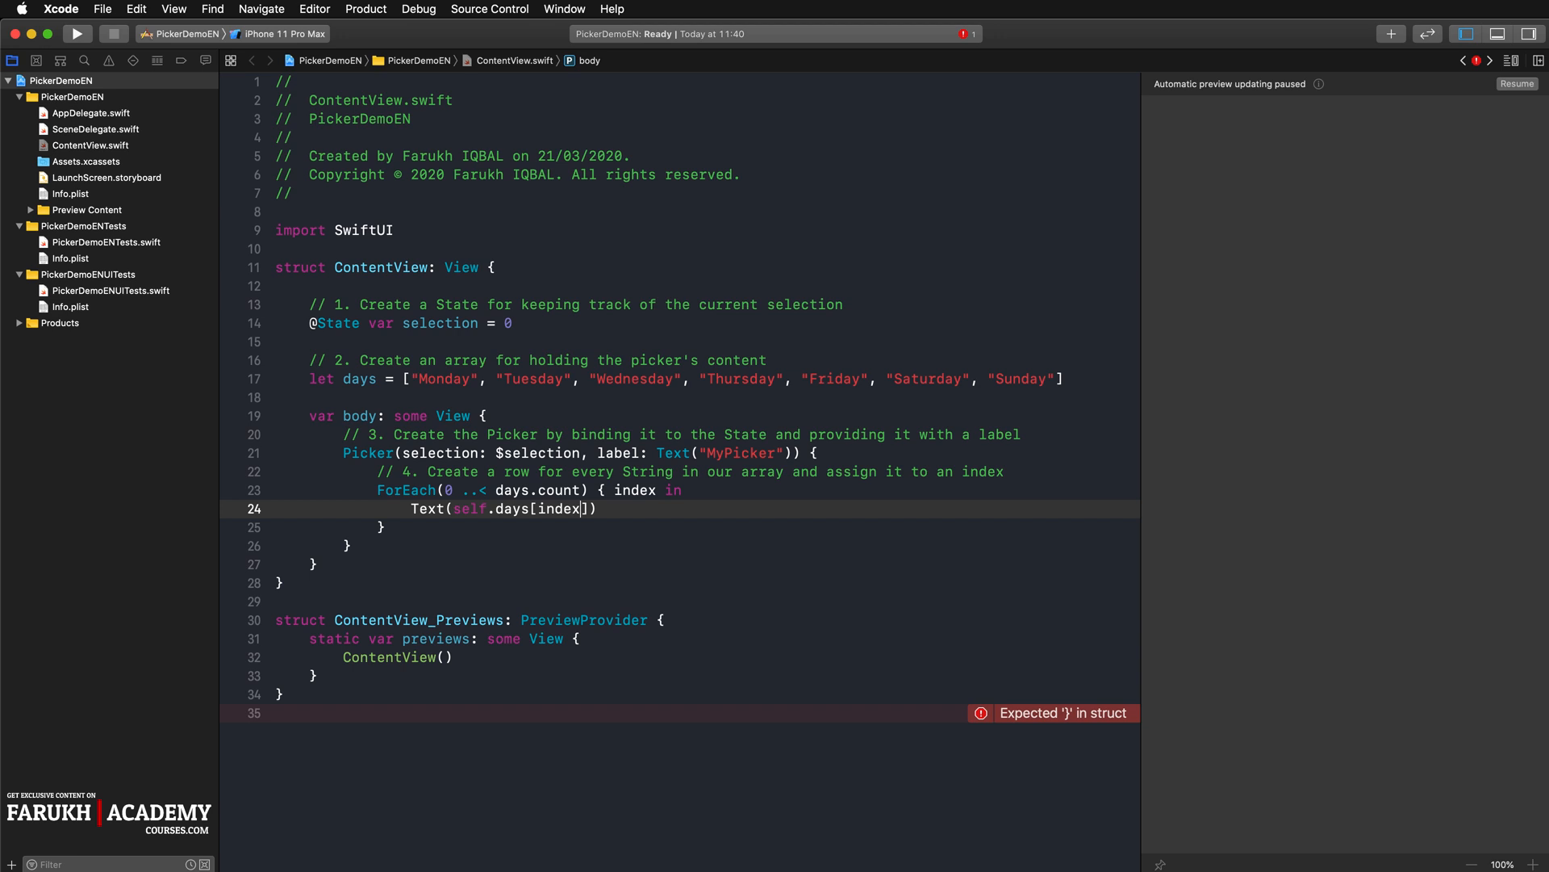
pyautogui.write('.tag(tag: Hashable')
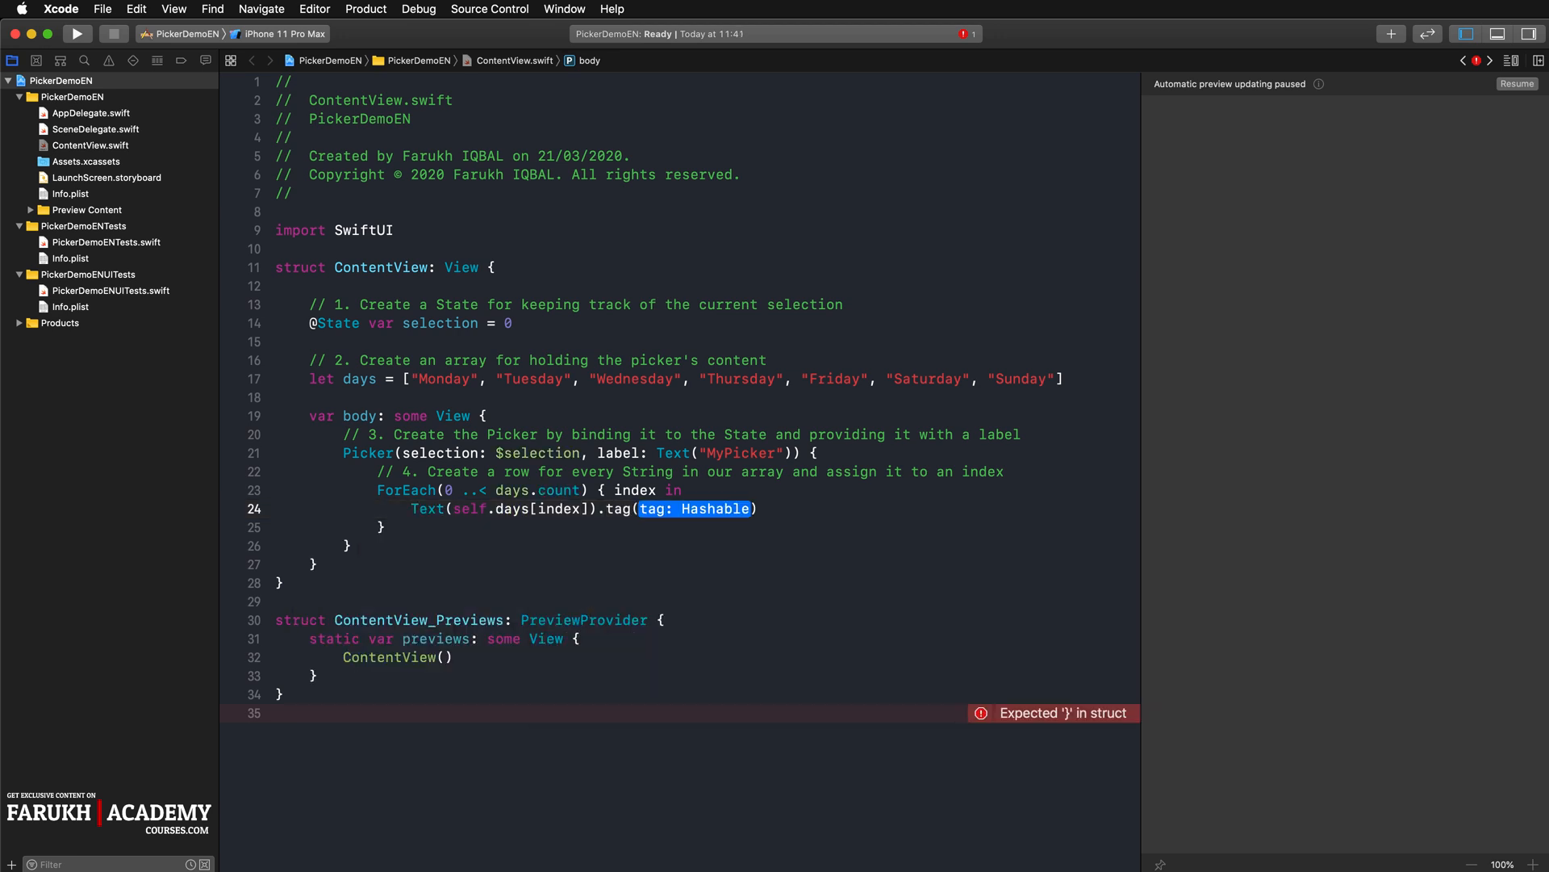
pyautogui.write('index')
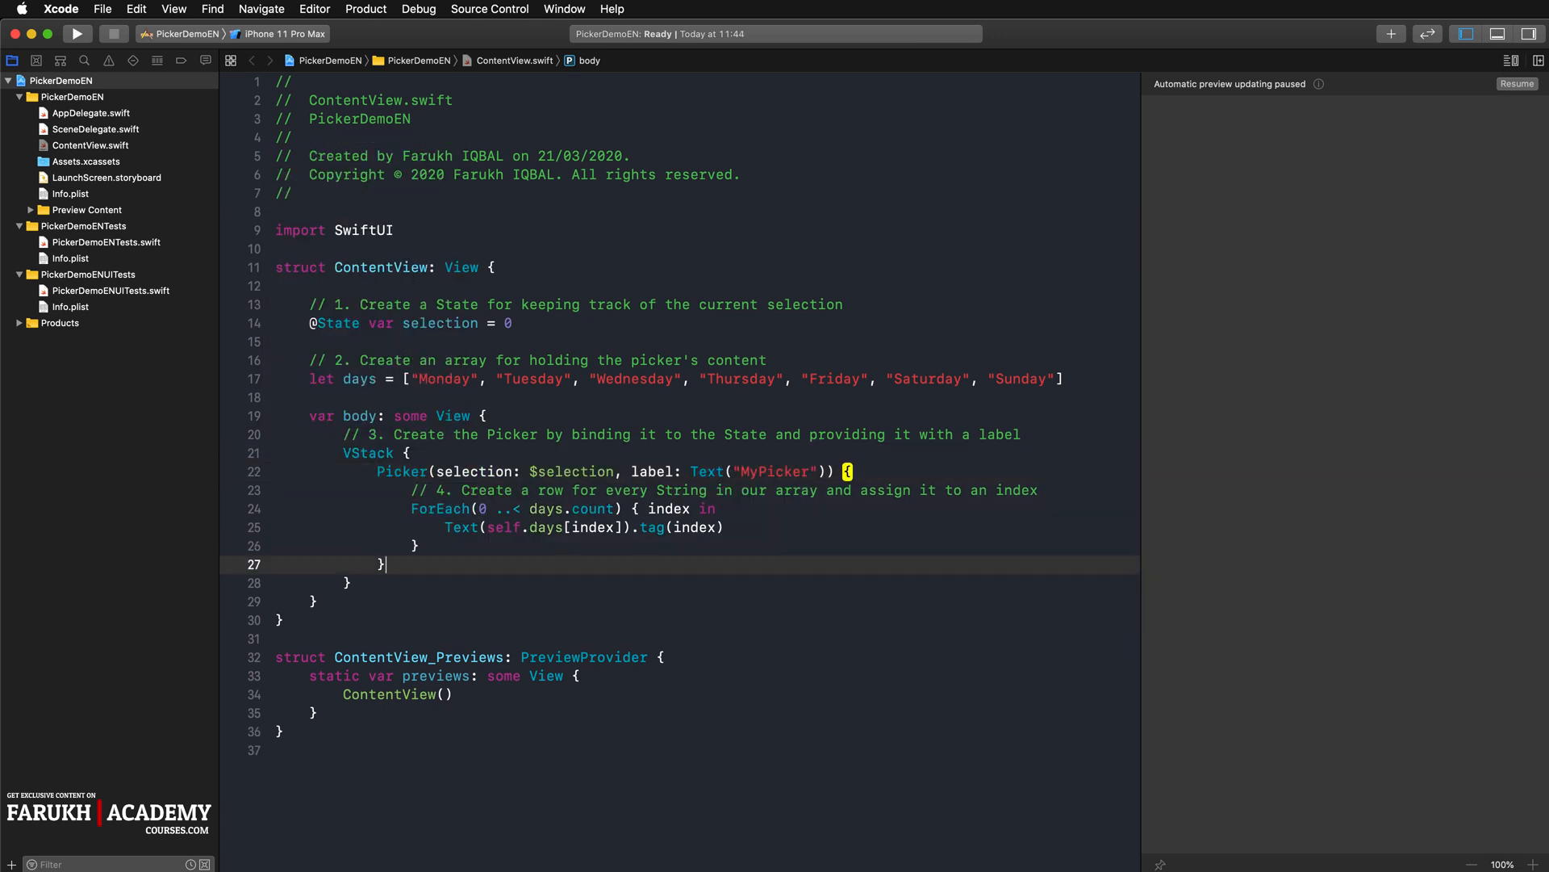
# Start a Text view beneath the Picker inside the VStack.
pyautogui.write('Text("')
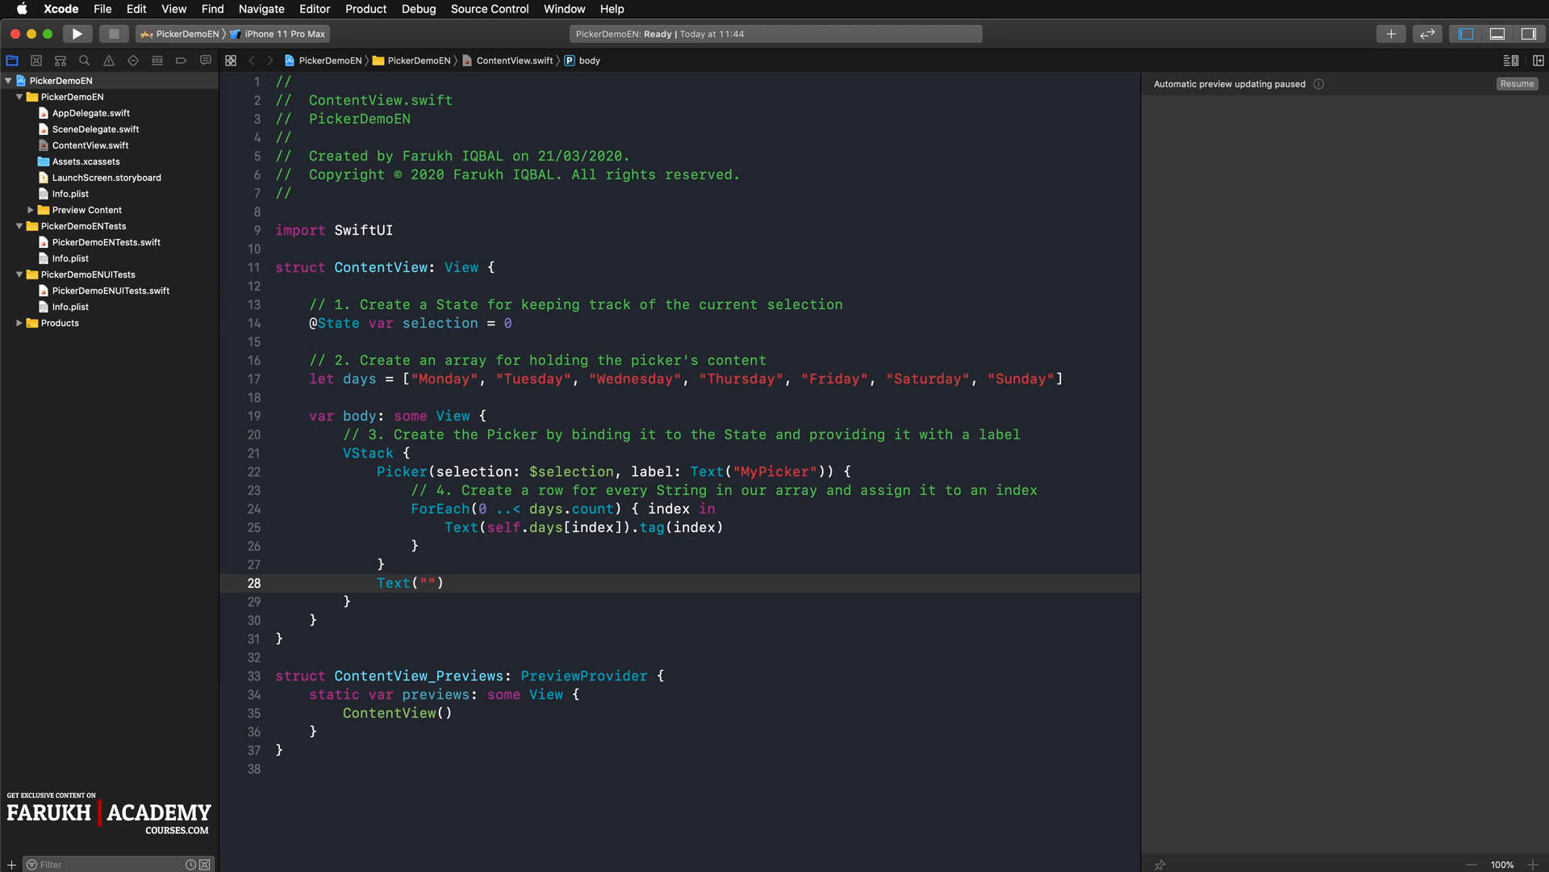
# Add a Text reading "Selected day: \(days[selection])" below the picker.
pyautogui.write('Select')
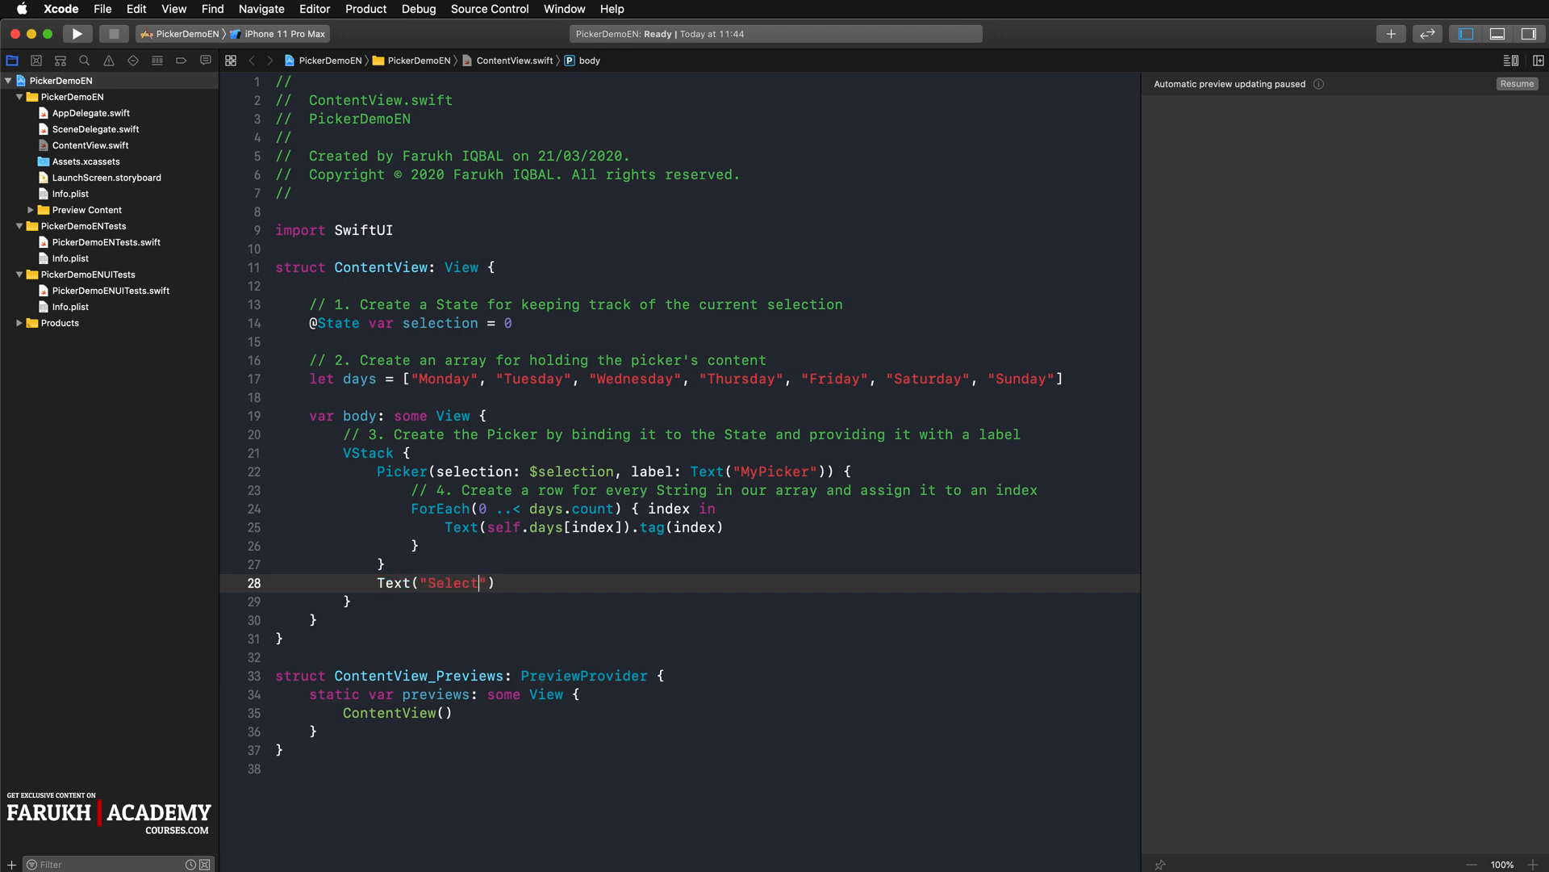
pyautogui.write('ed day:')
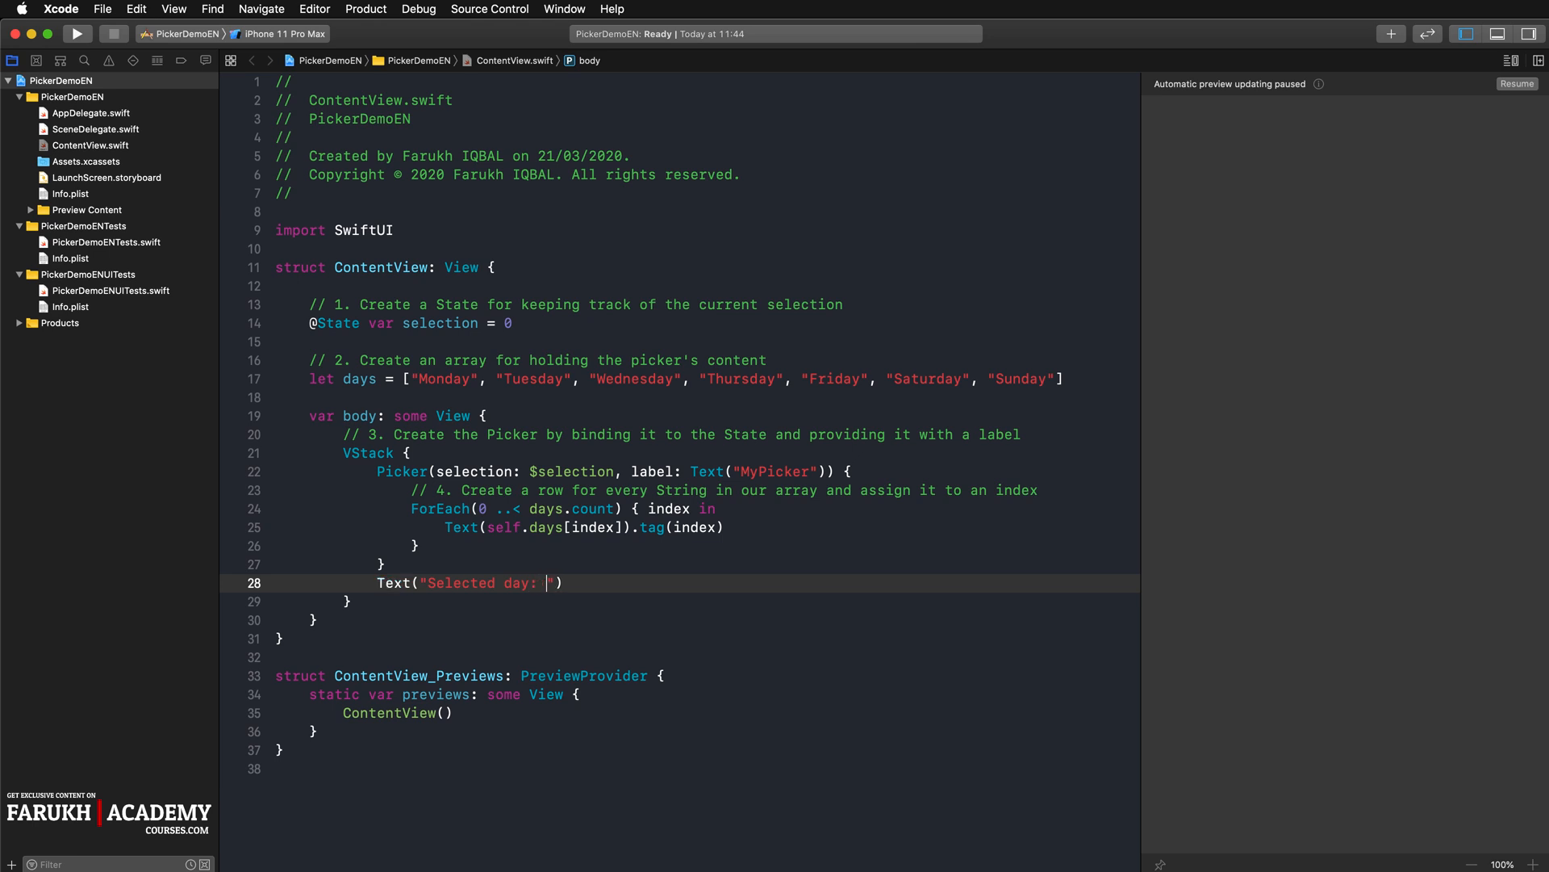
pyautogui.write('\\')
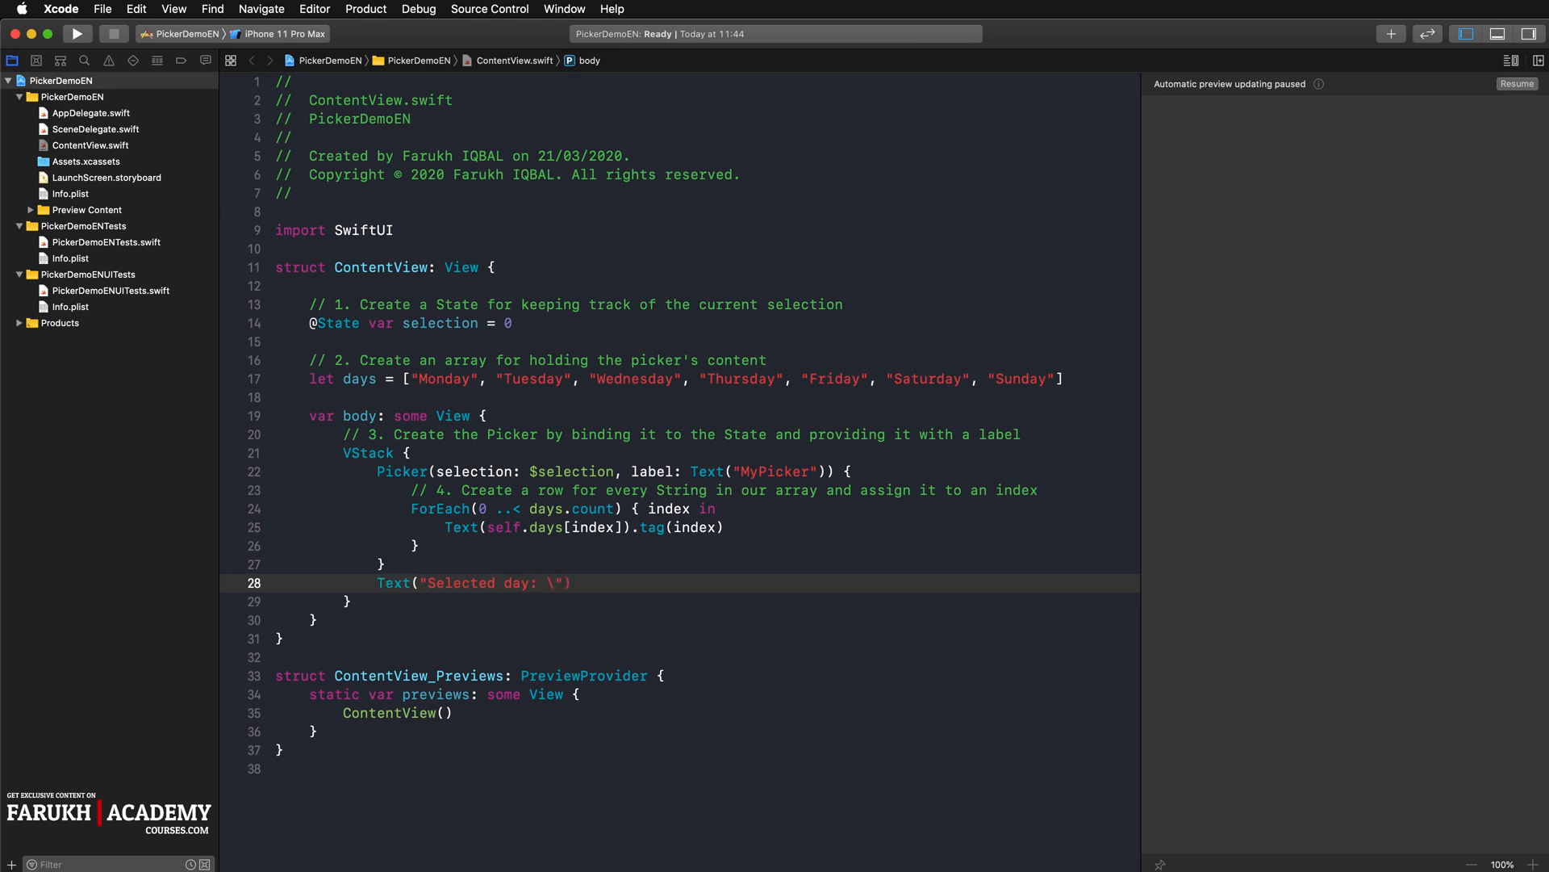
pyautogui.write('()')
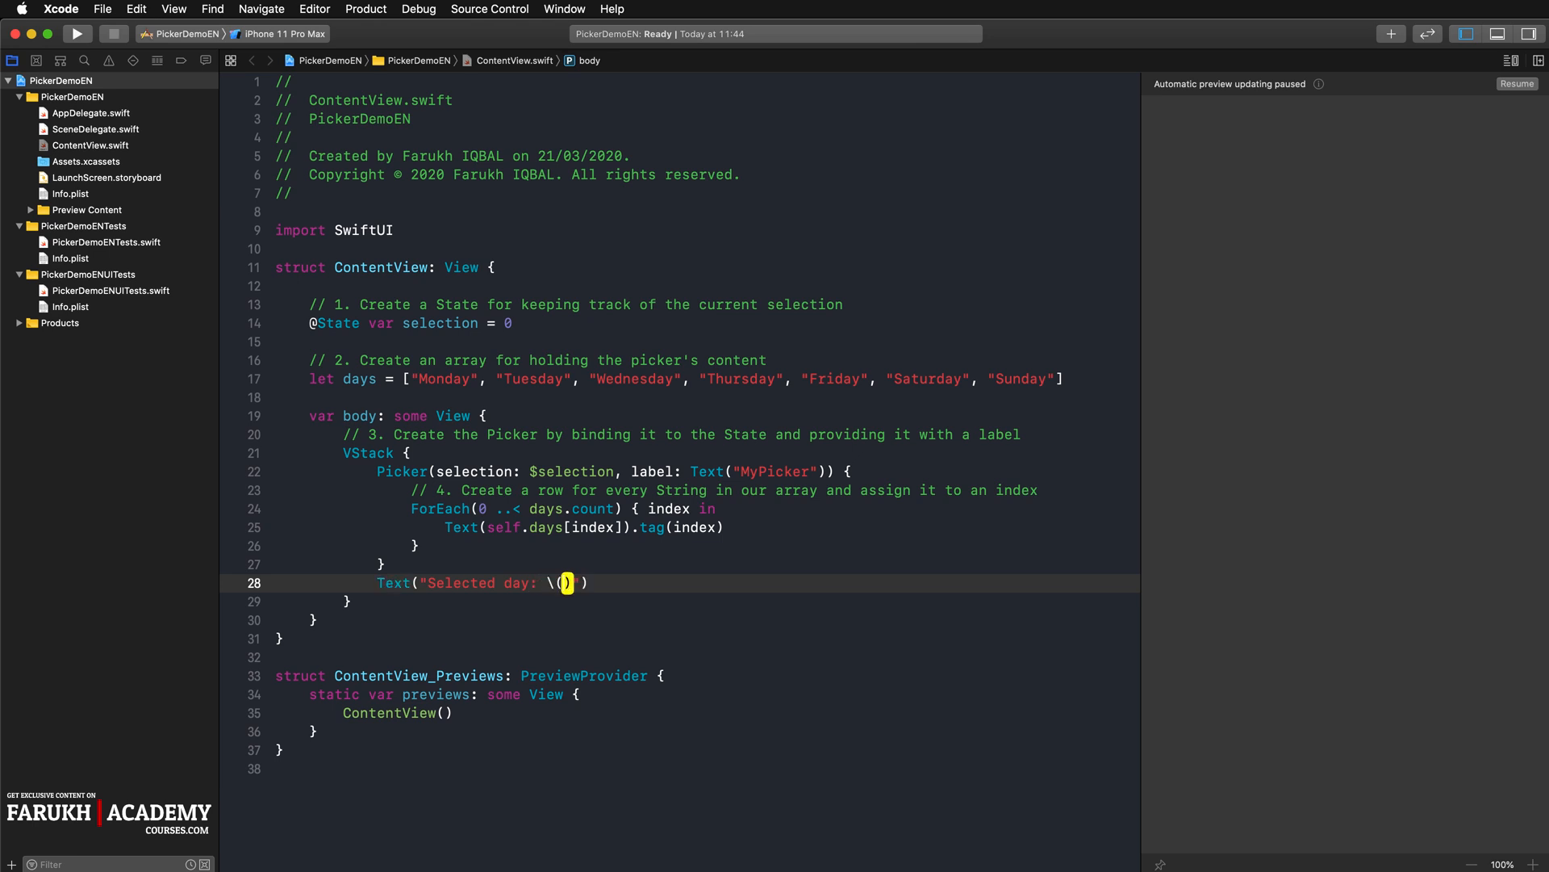
pyautogui.write('days[se')
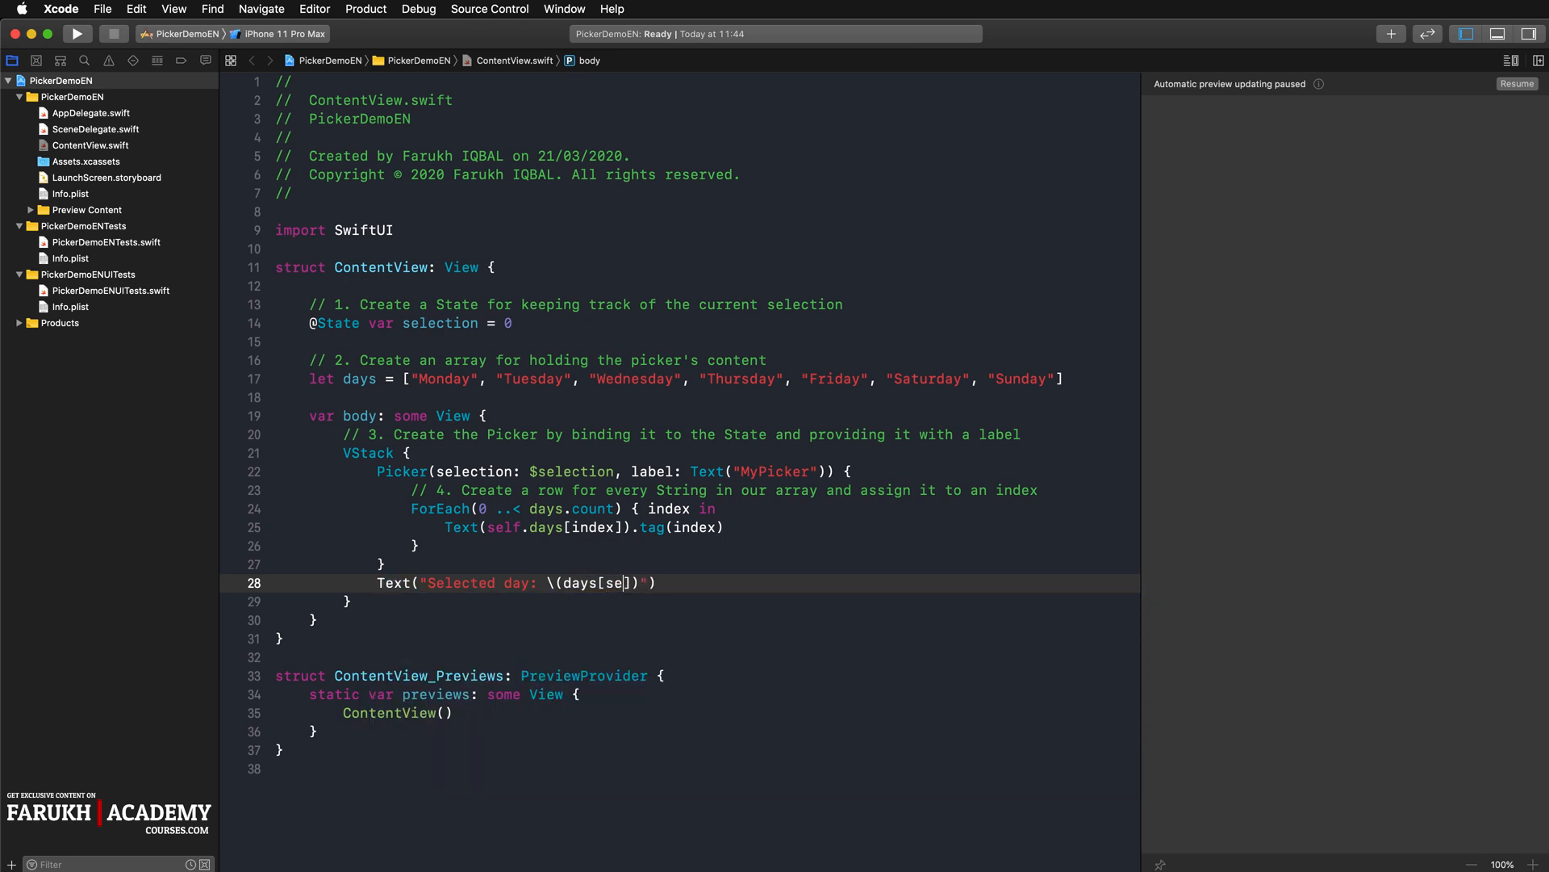
pyautogui.write('lection')
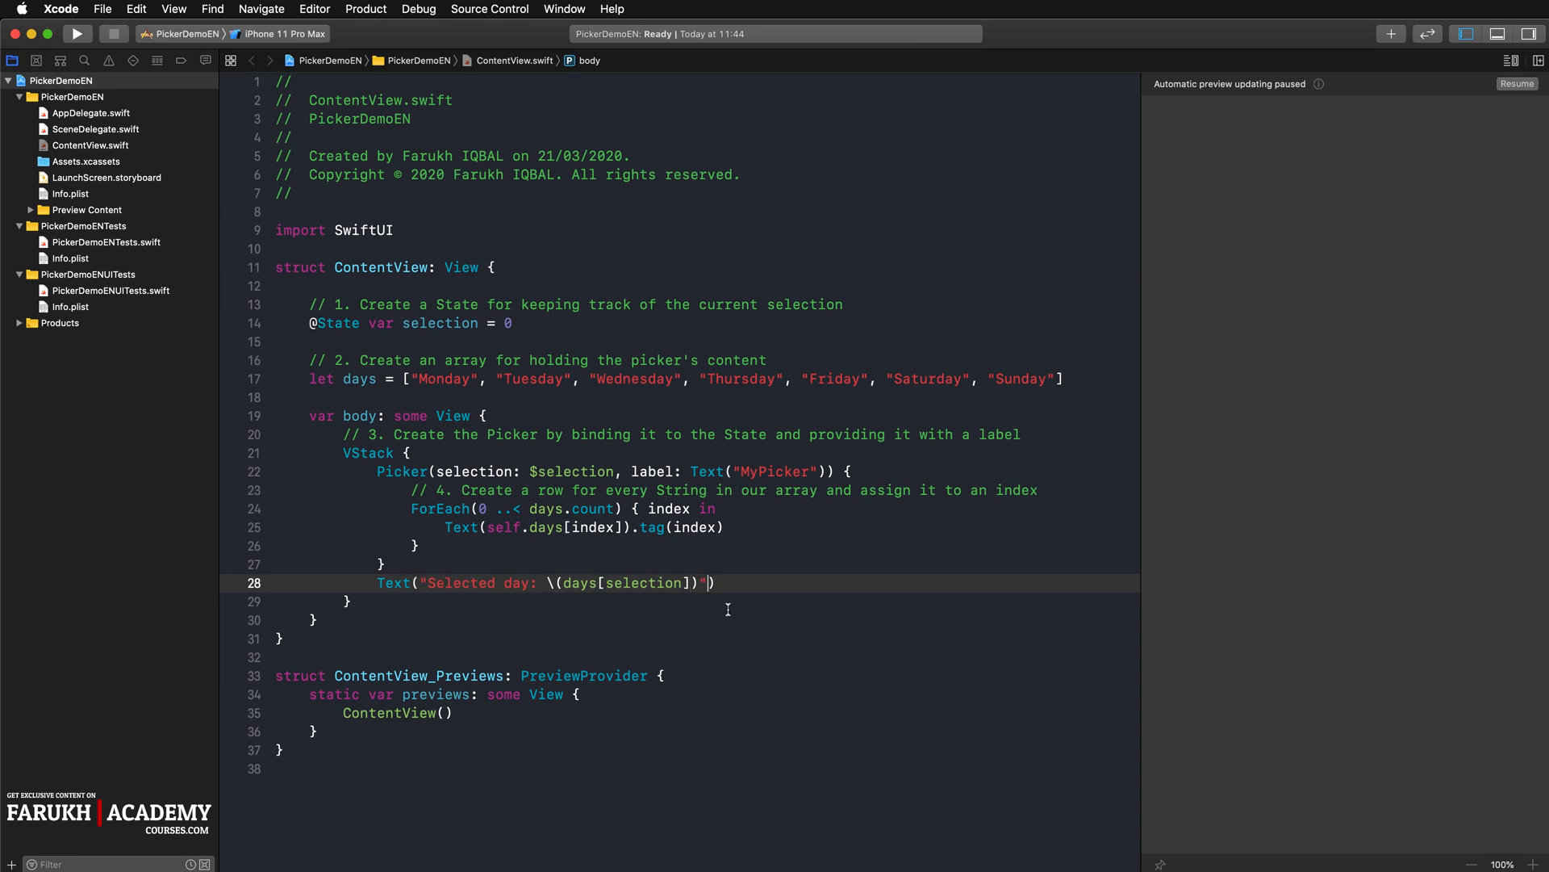
# Give the Selected day text .bottom padding of 70 points.
pyautogui.write('.pa')
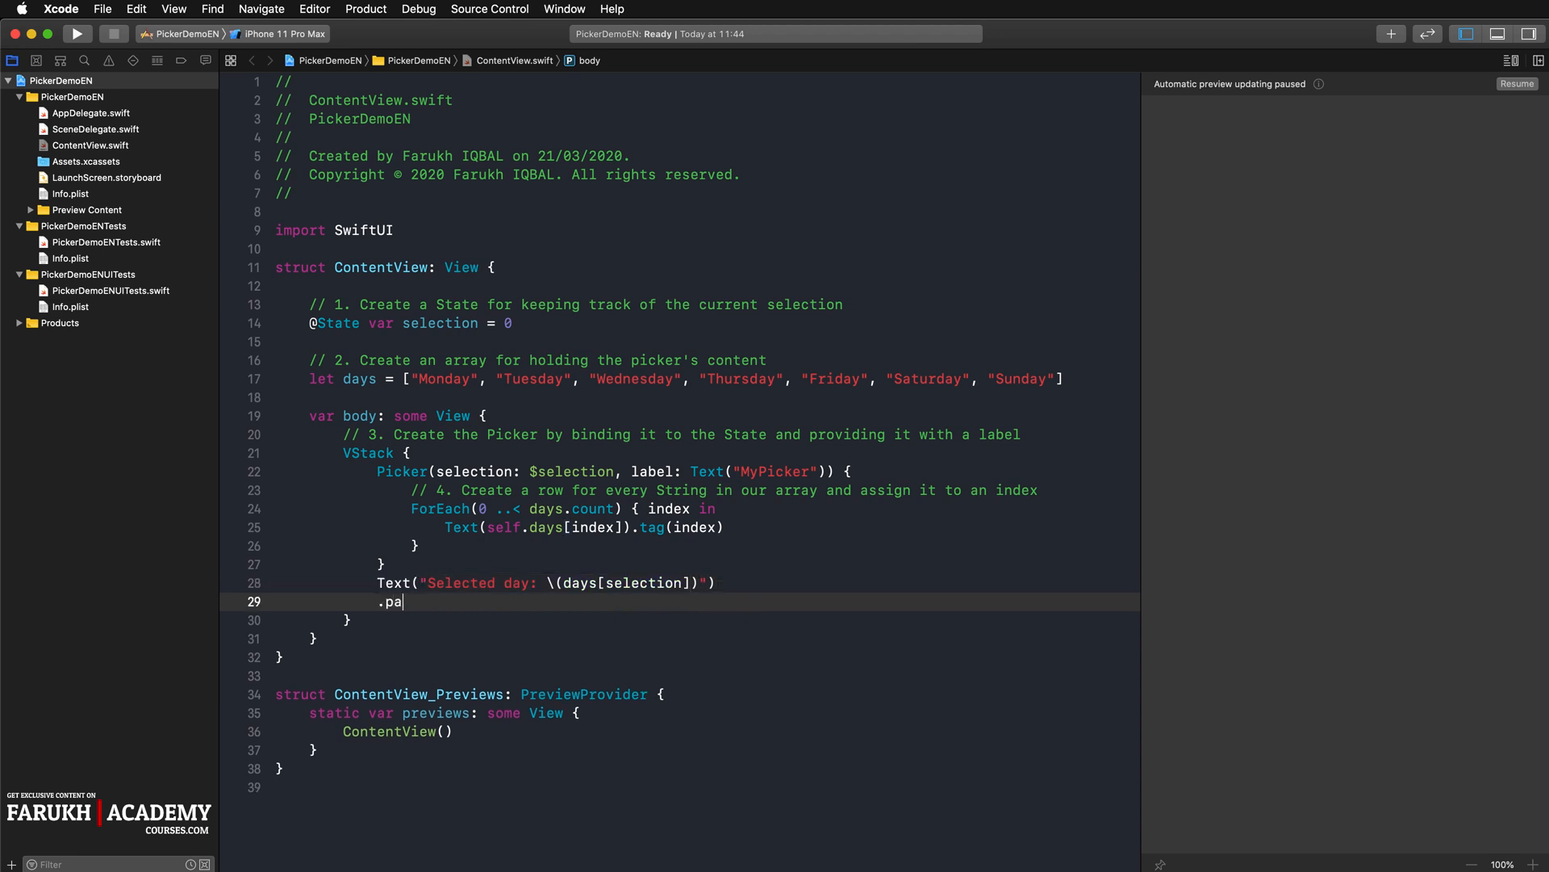
pyautogui.write('dd')
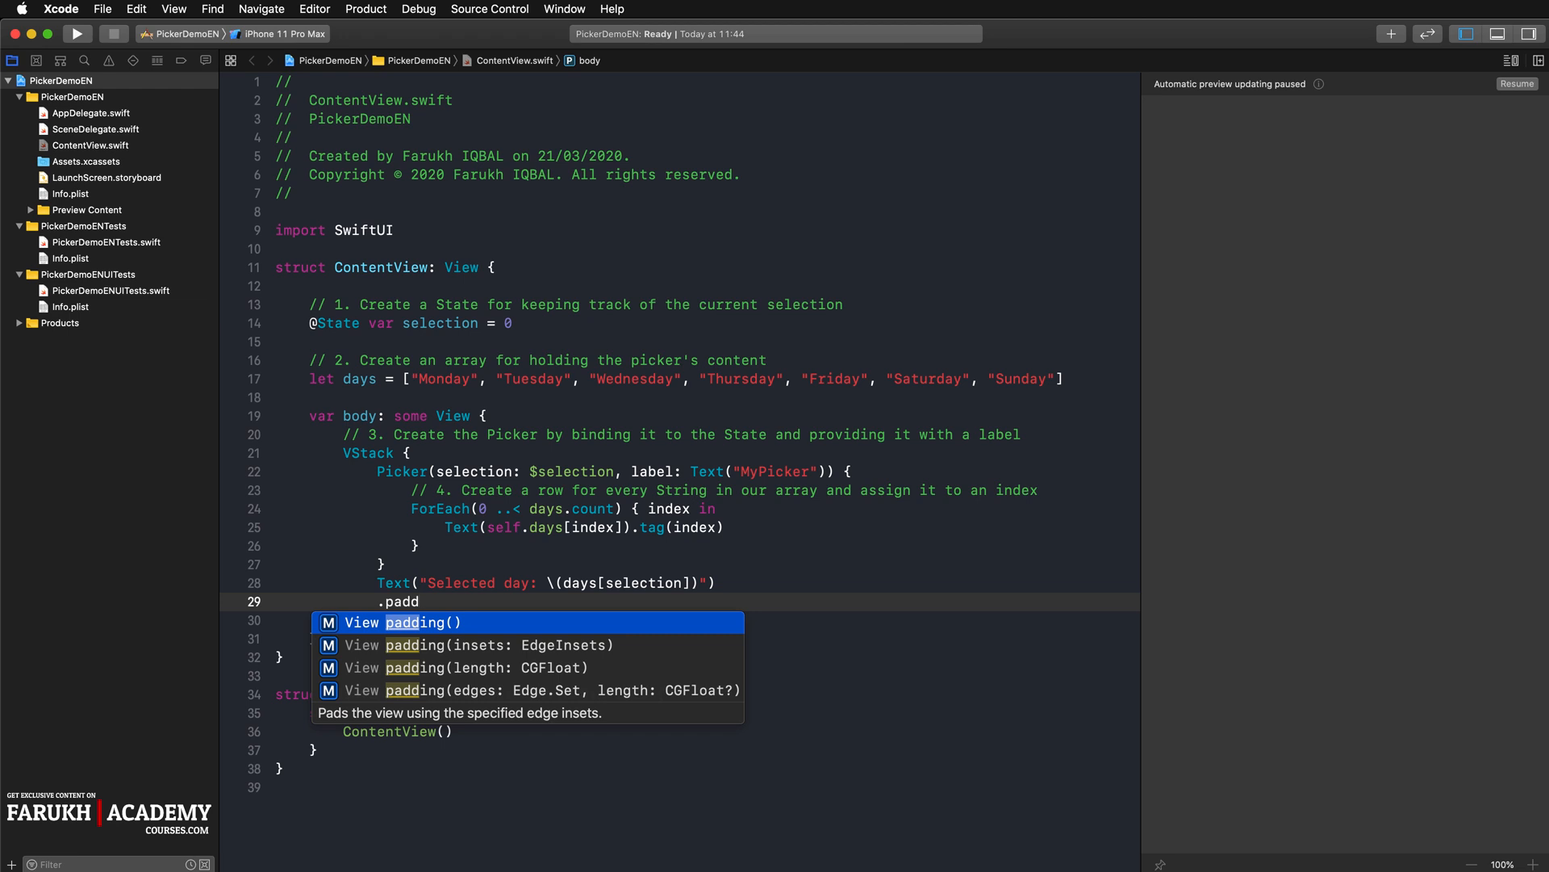
pyautogui.click(543, 690)
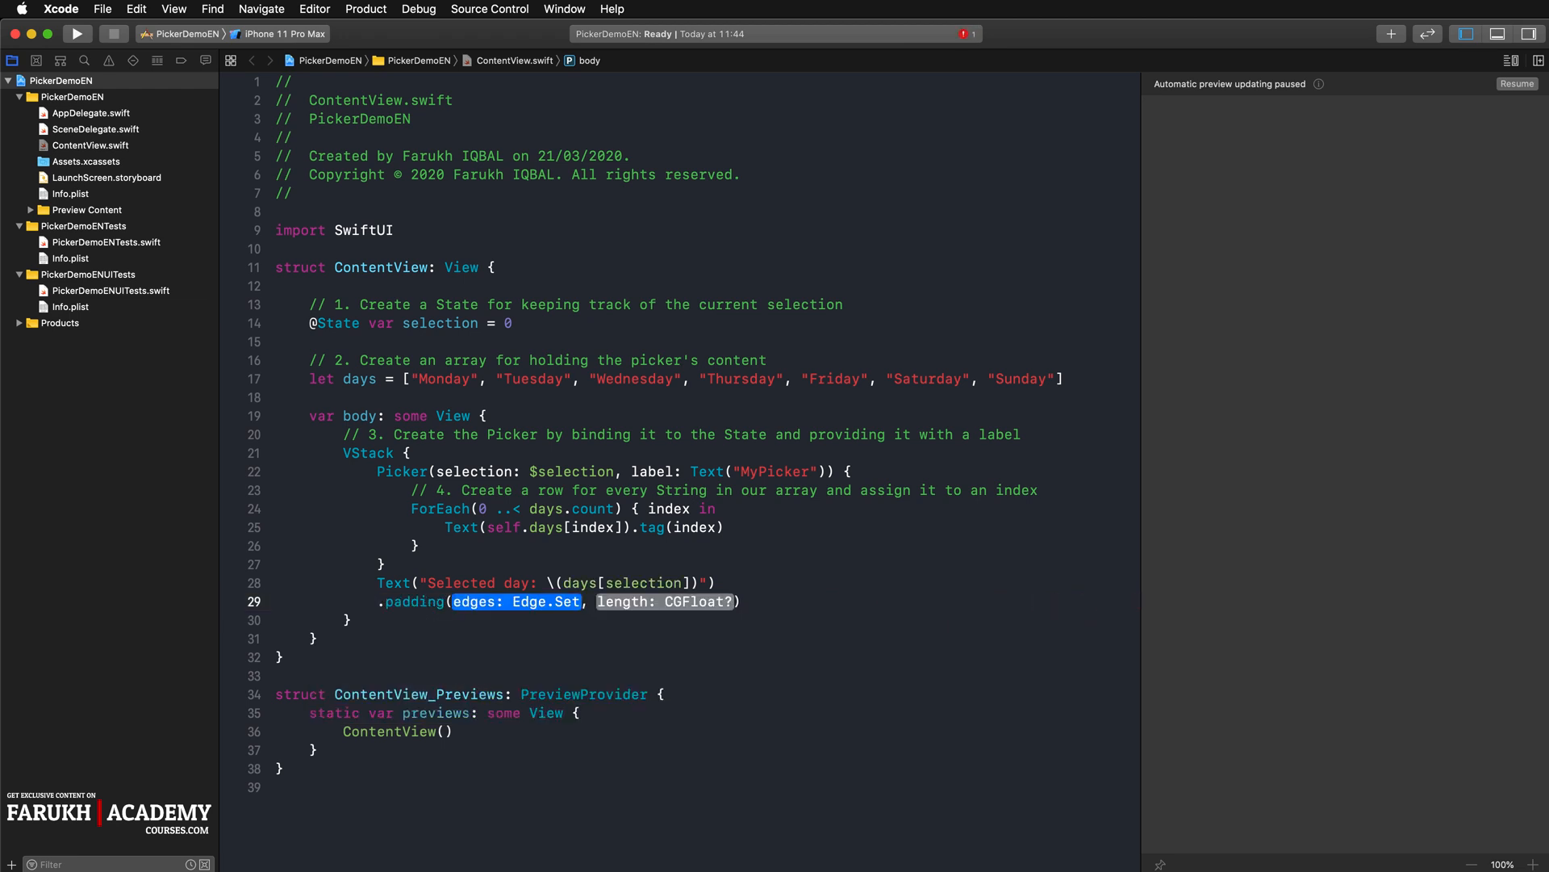
pyautogui.write('.bottom')
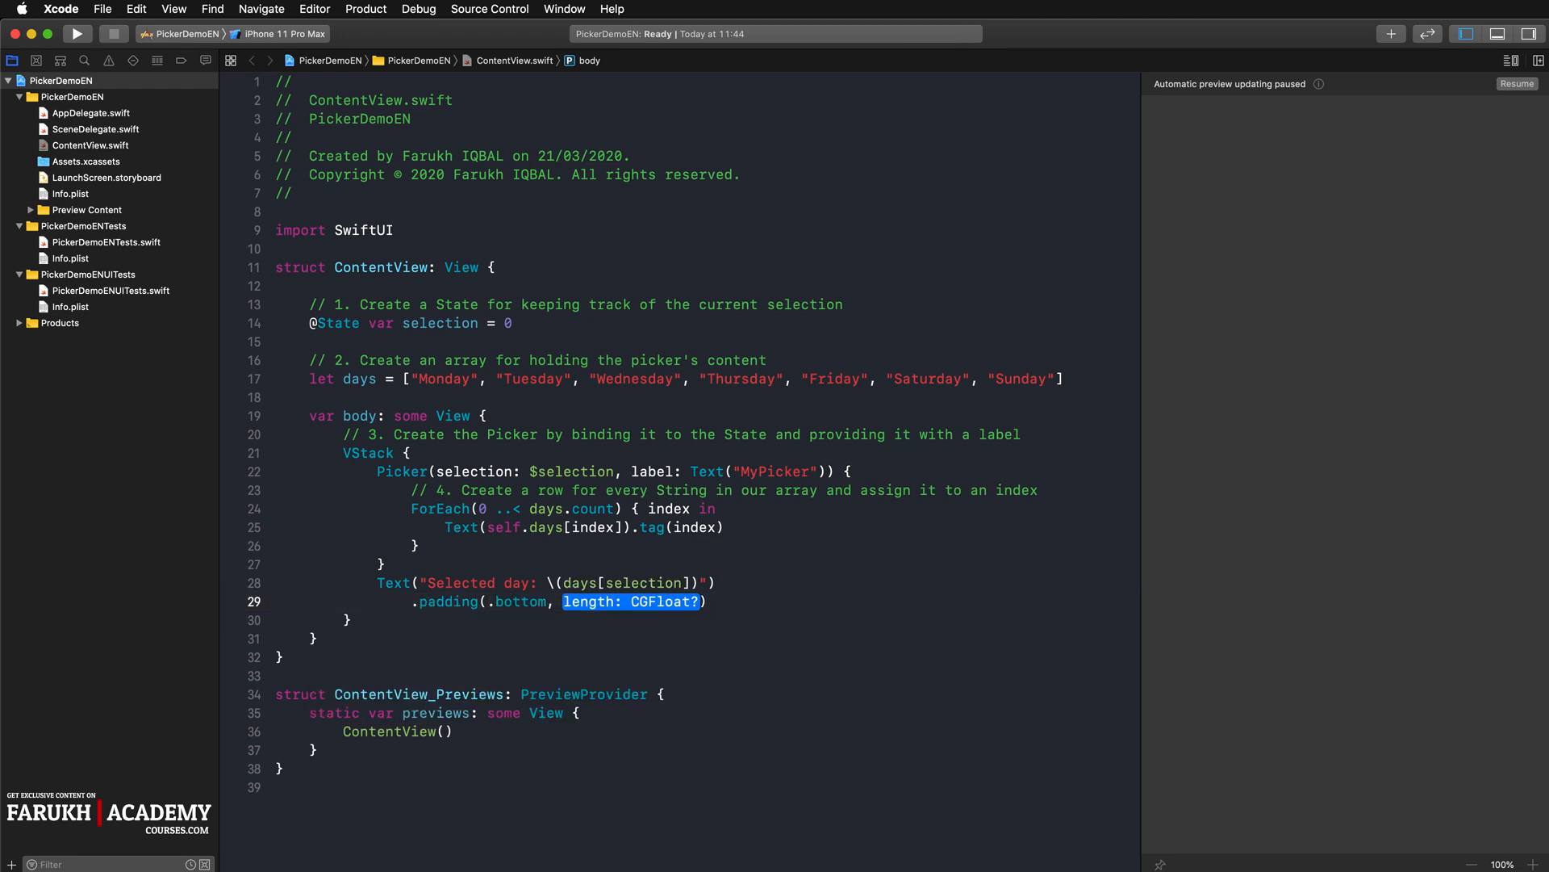
pyautogui.write('70')
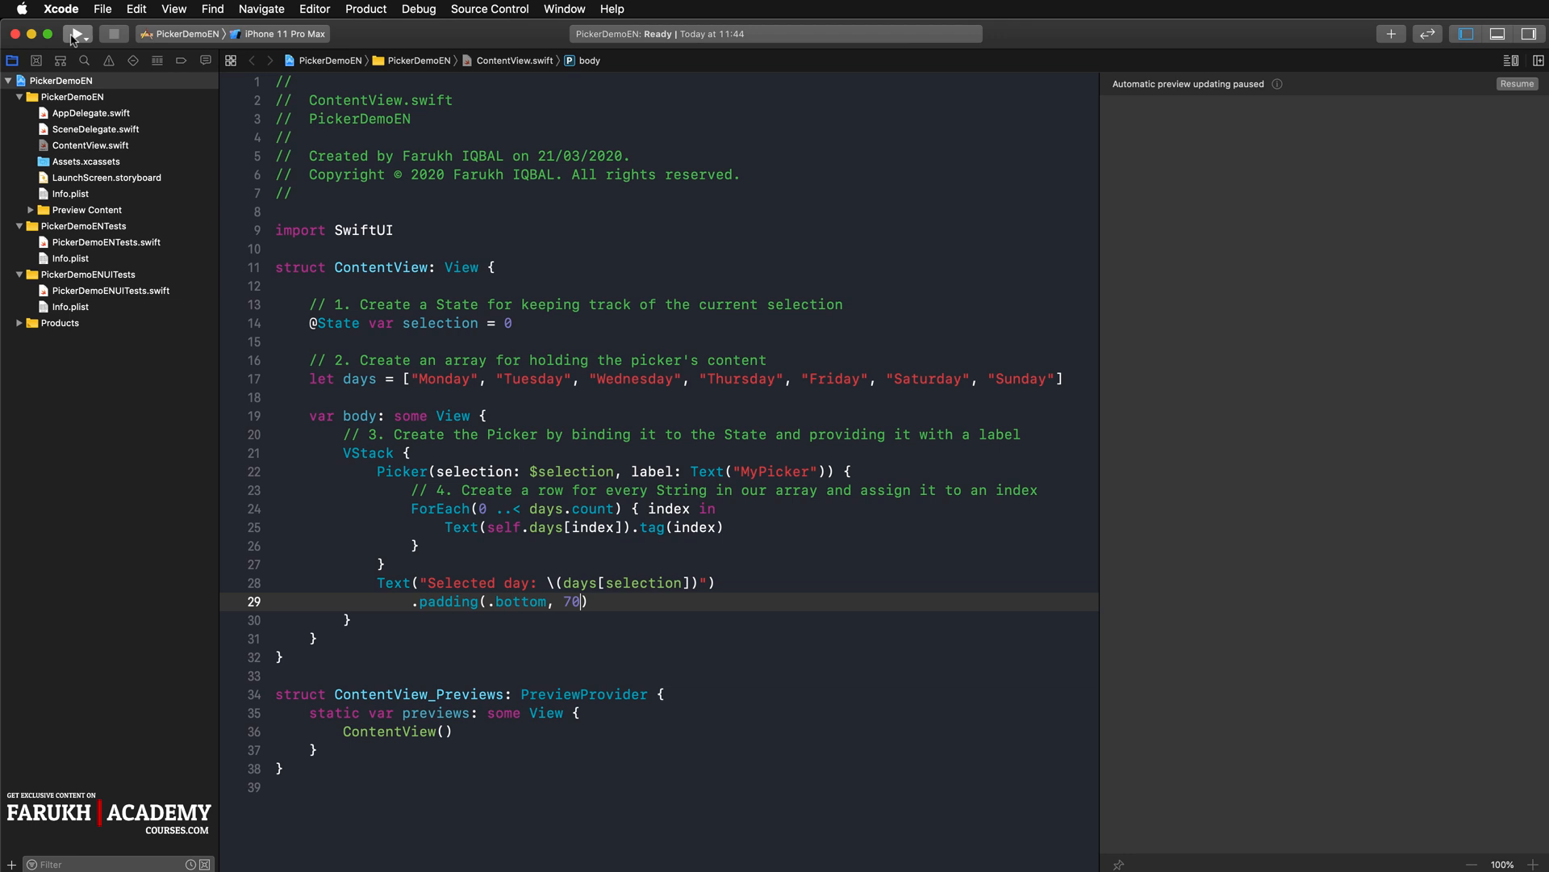
# Run the app in Simulator and spin the picker to Saturday, showing "Selected day: Saturday".
pyautogui.click(76, 32)
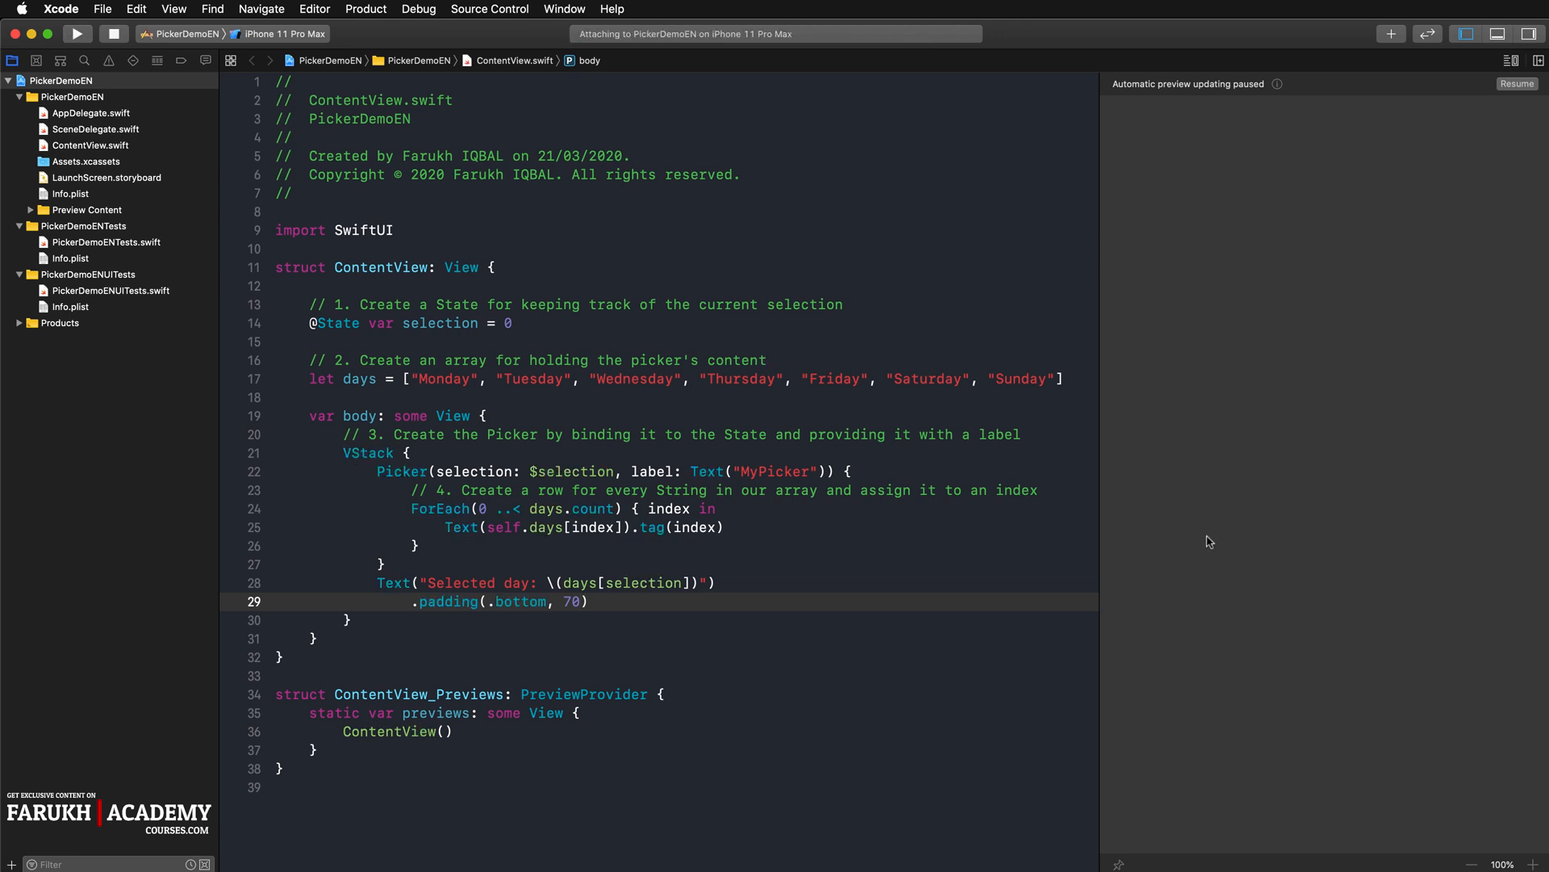
pyautogui.click(76, 32)
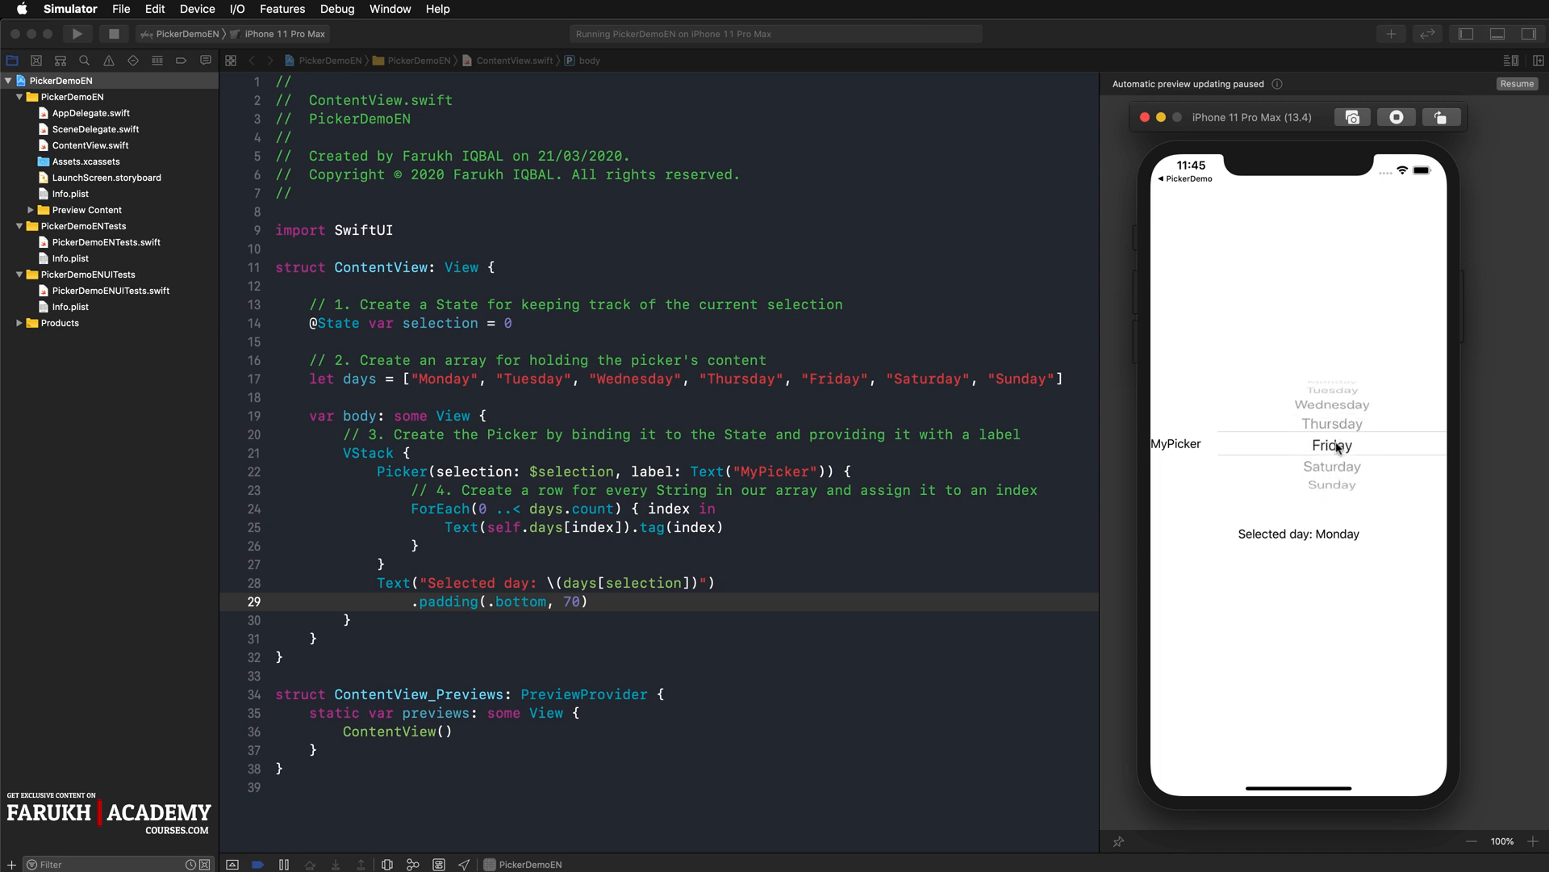
pyautogui.moveTo(1331, 444); pyautogui.dragTo(1331, 424)
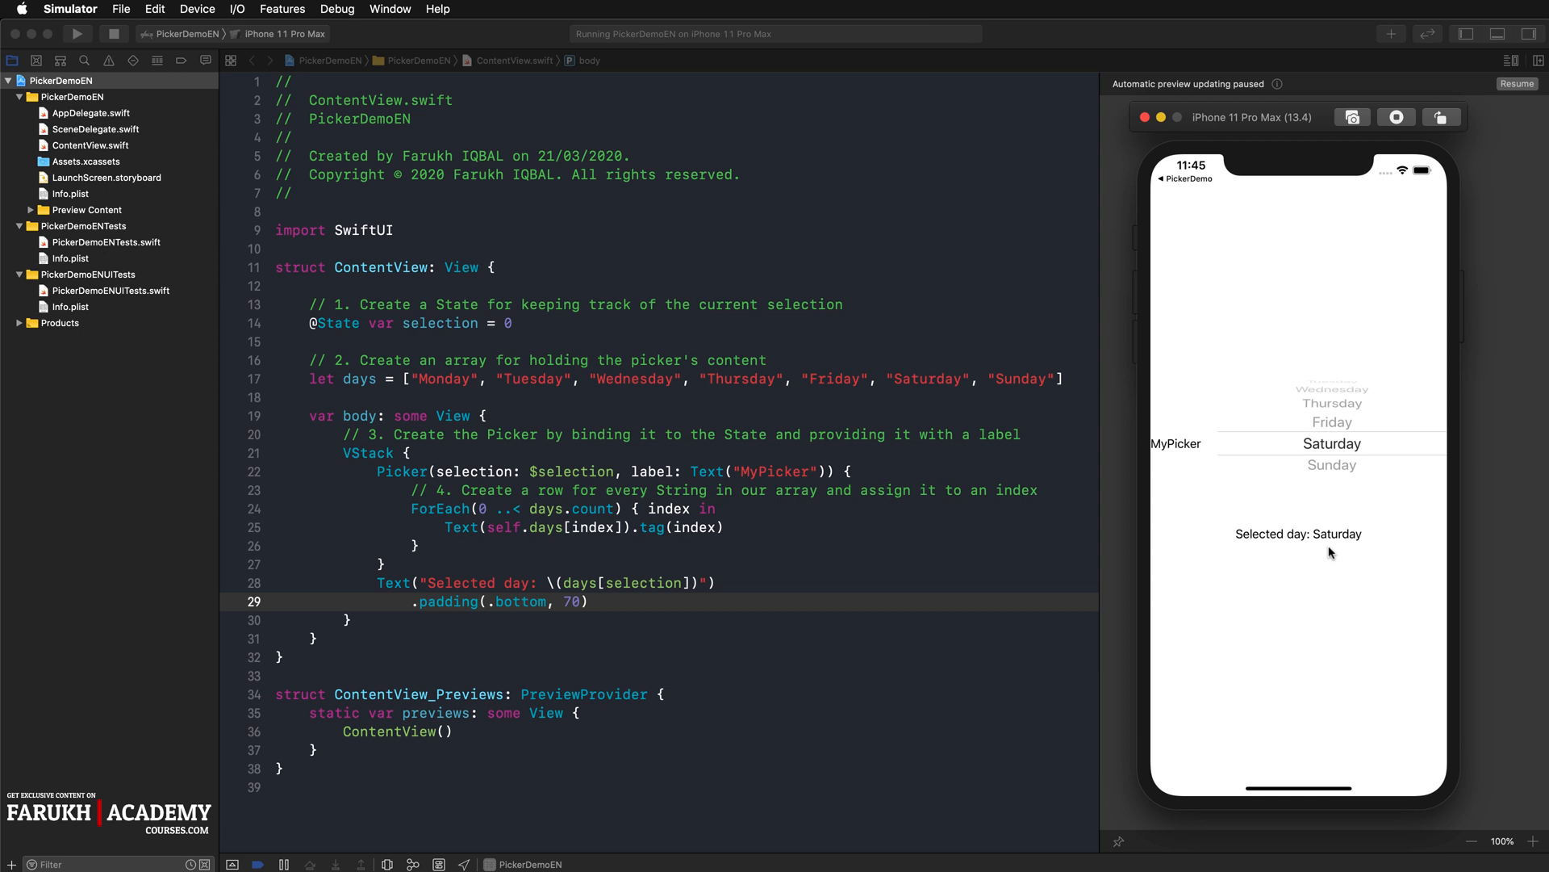
pyautogui.moveTo(1330, 419)
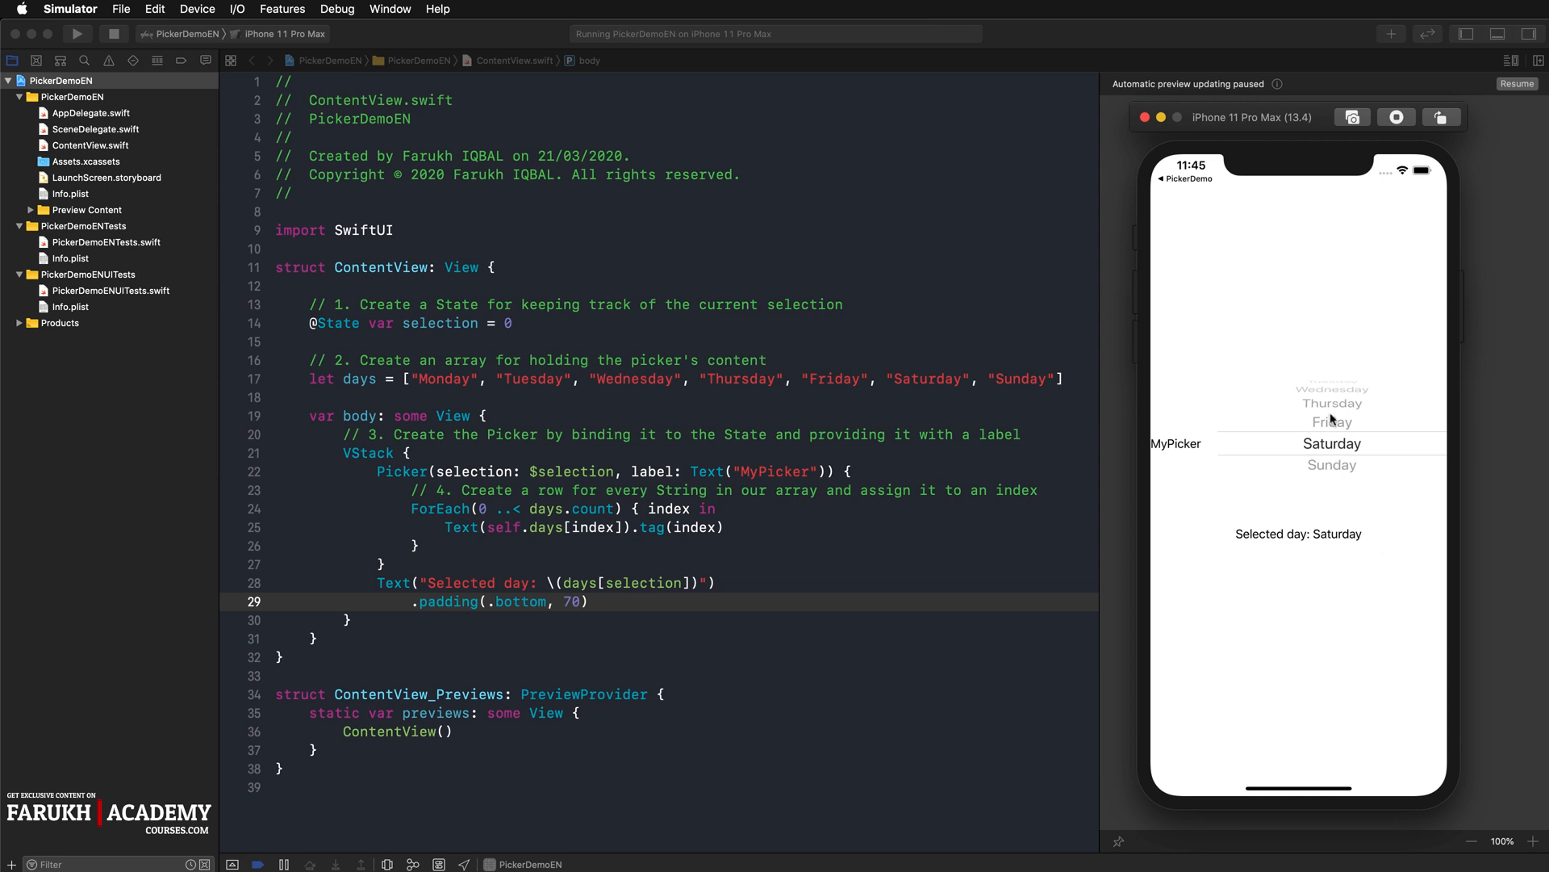